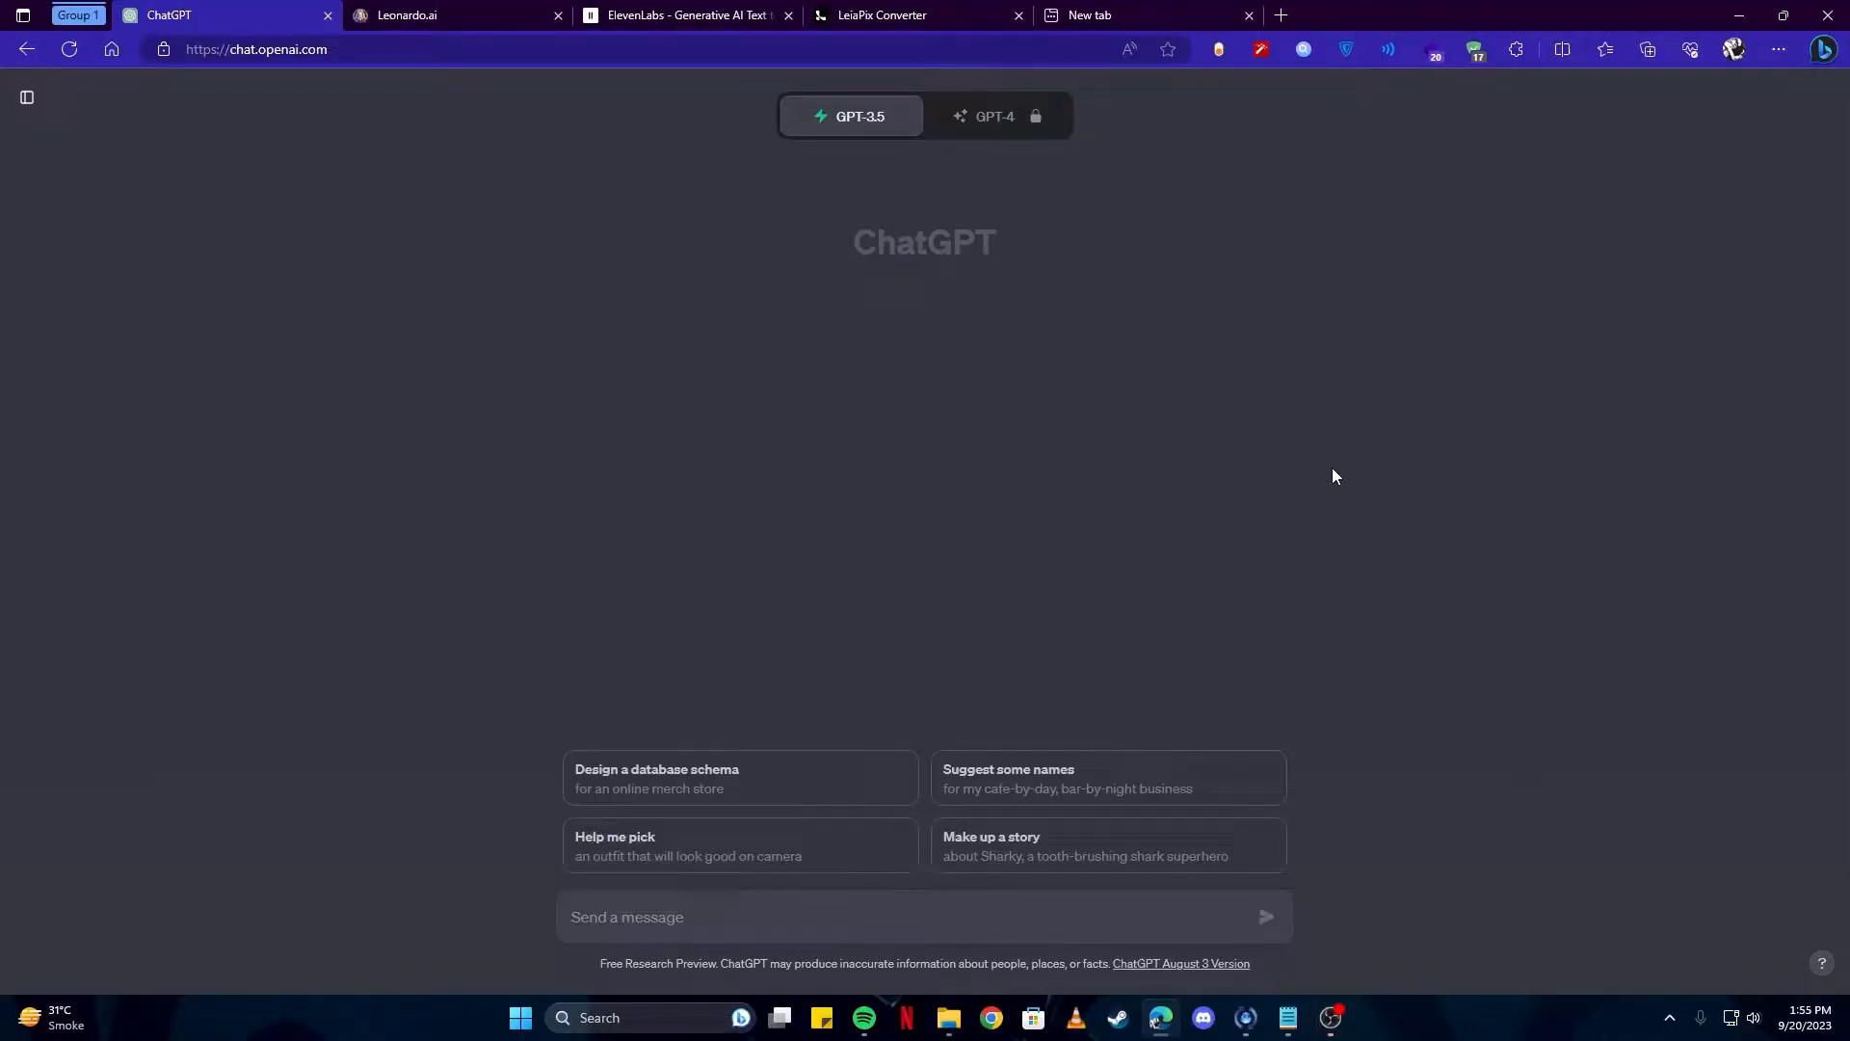
mouse_move(1036, 490)
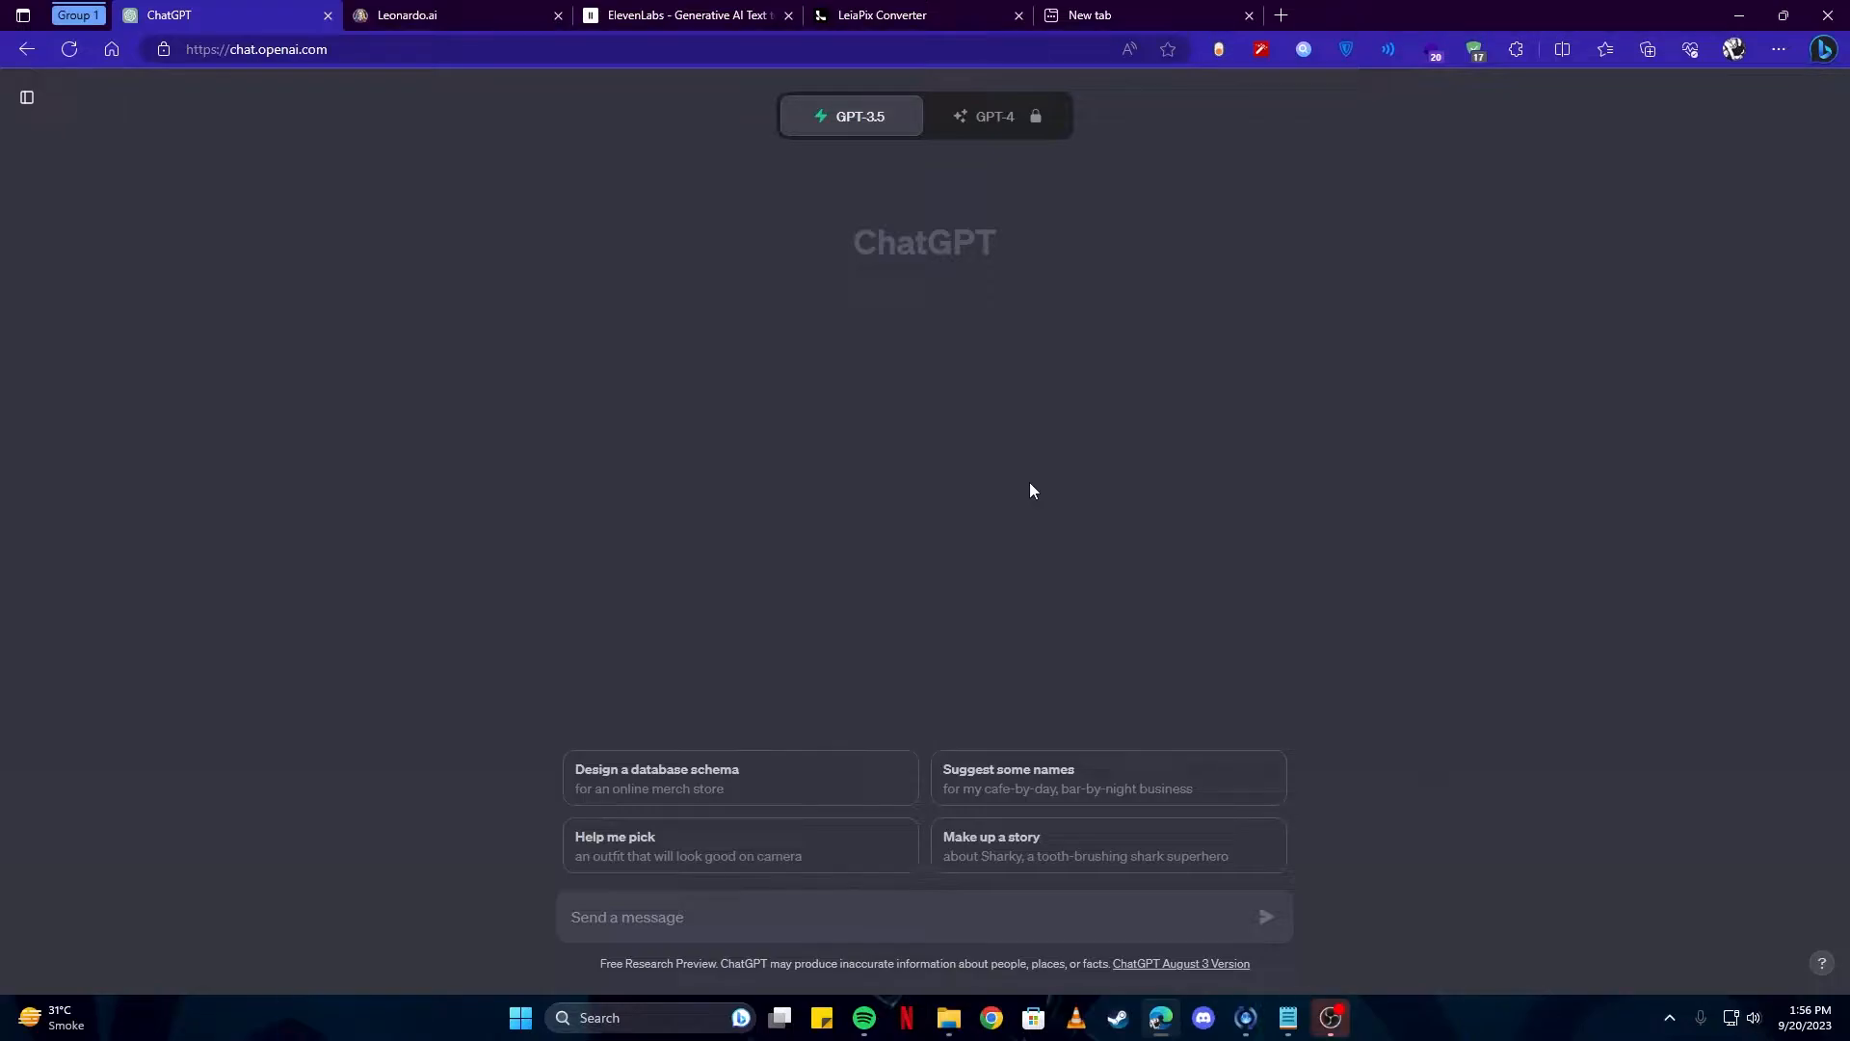
mouse_move(950, 521)
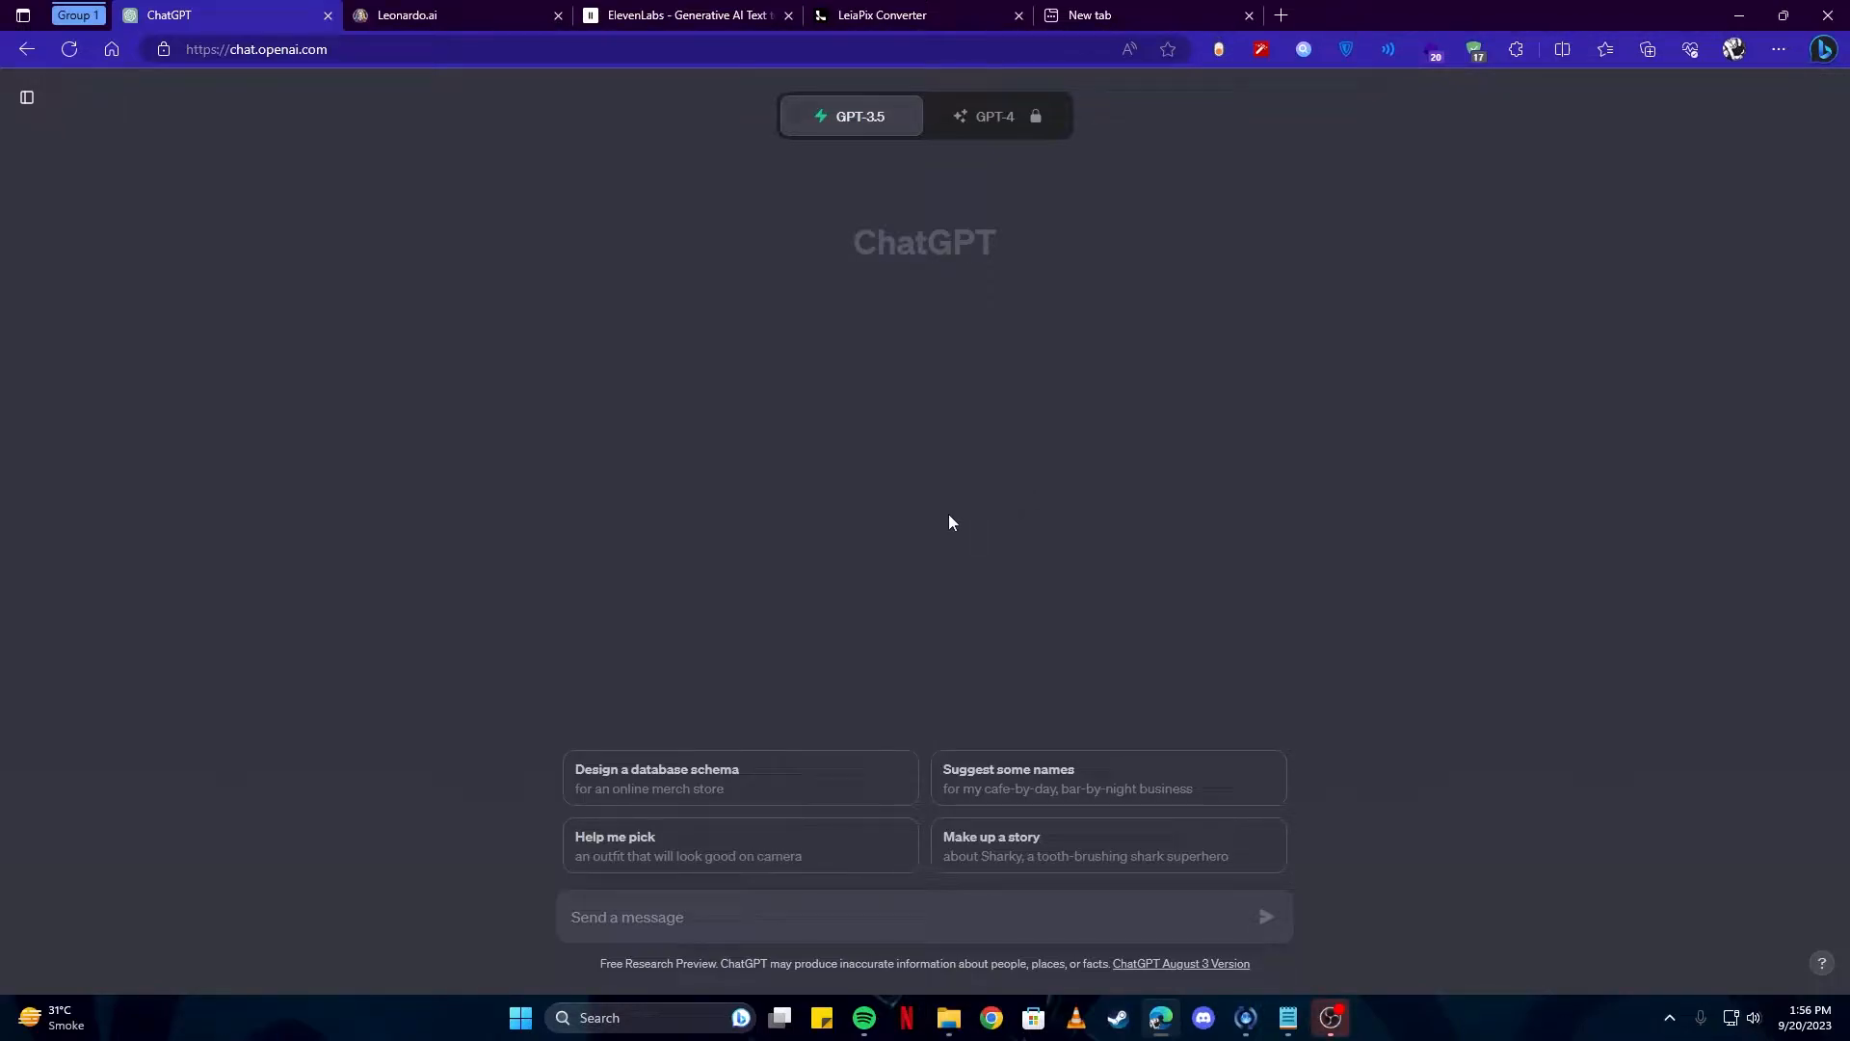
mouse_move(888, 279)
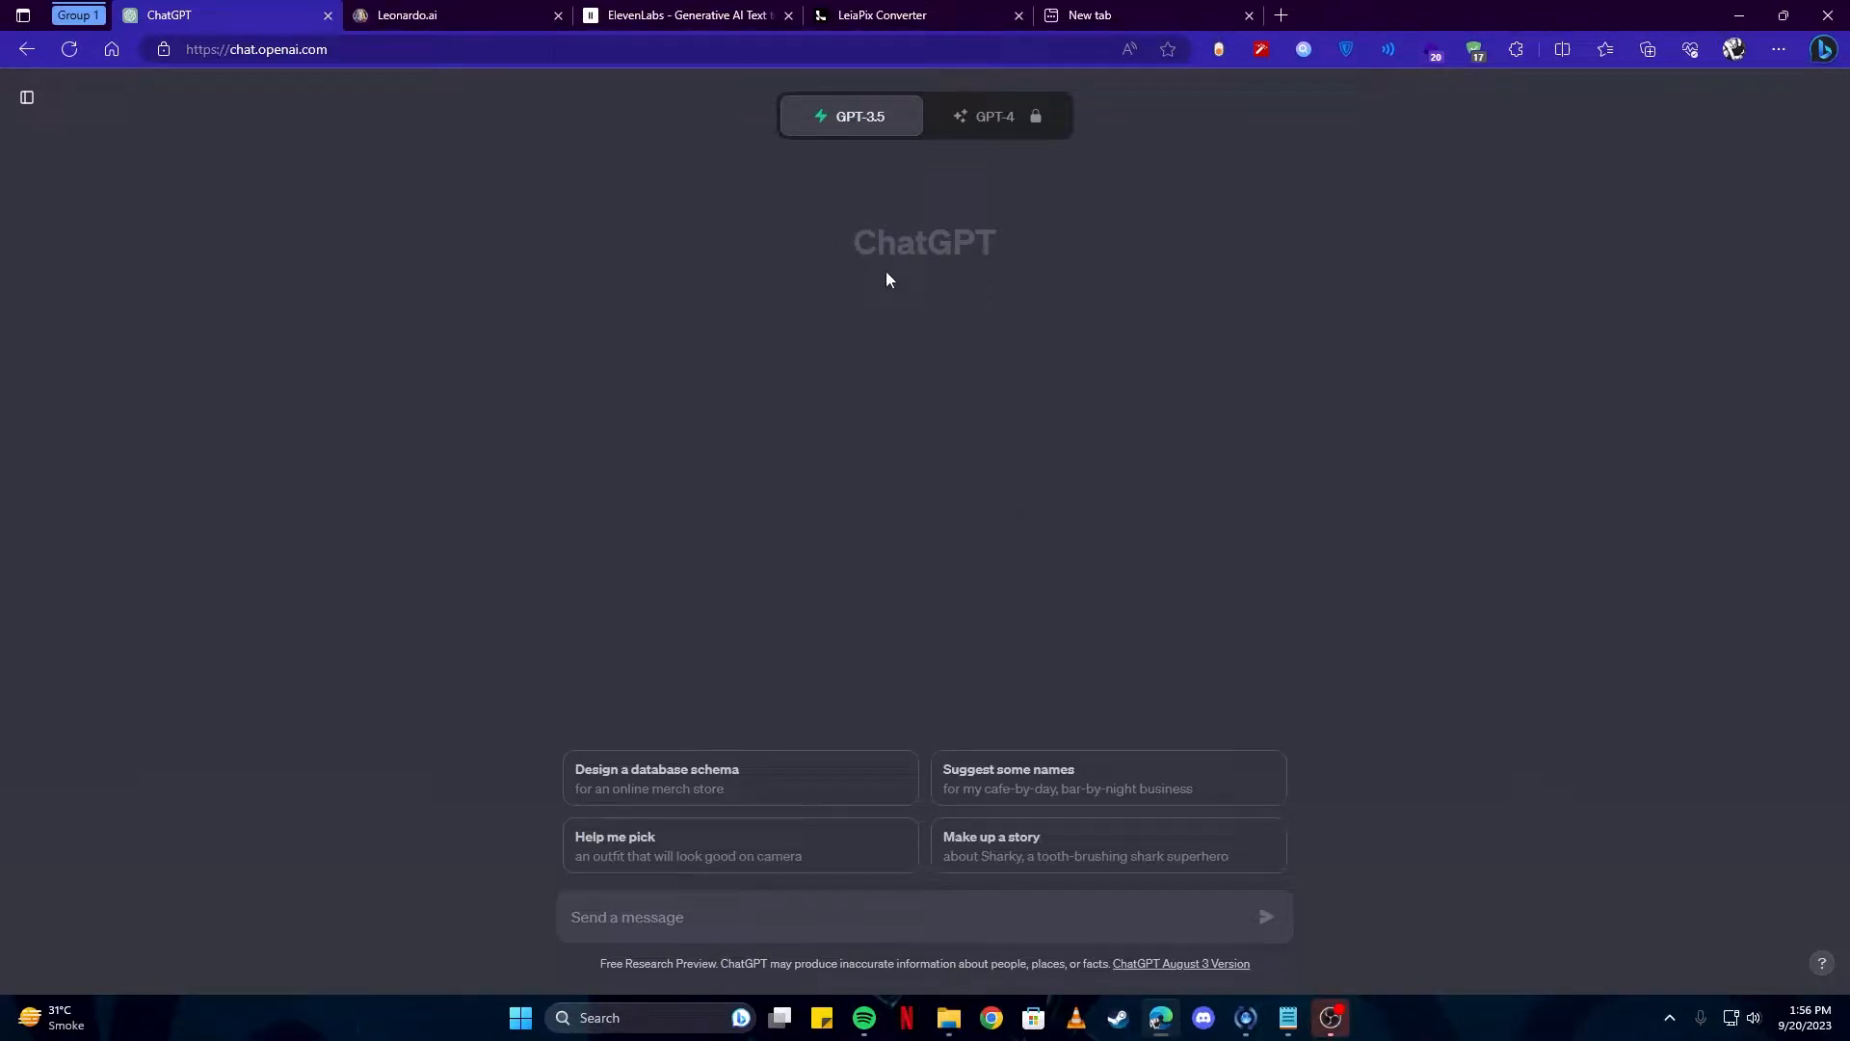
mouse_move(908, 279)
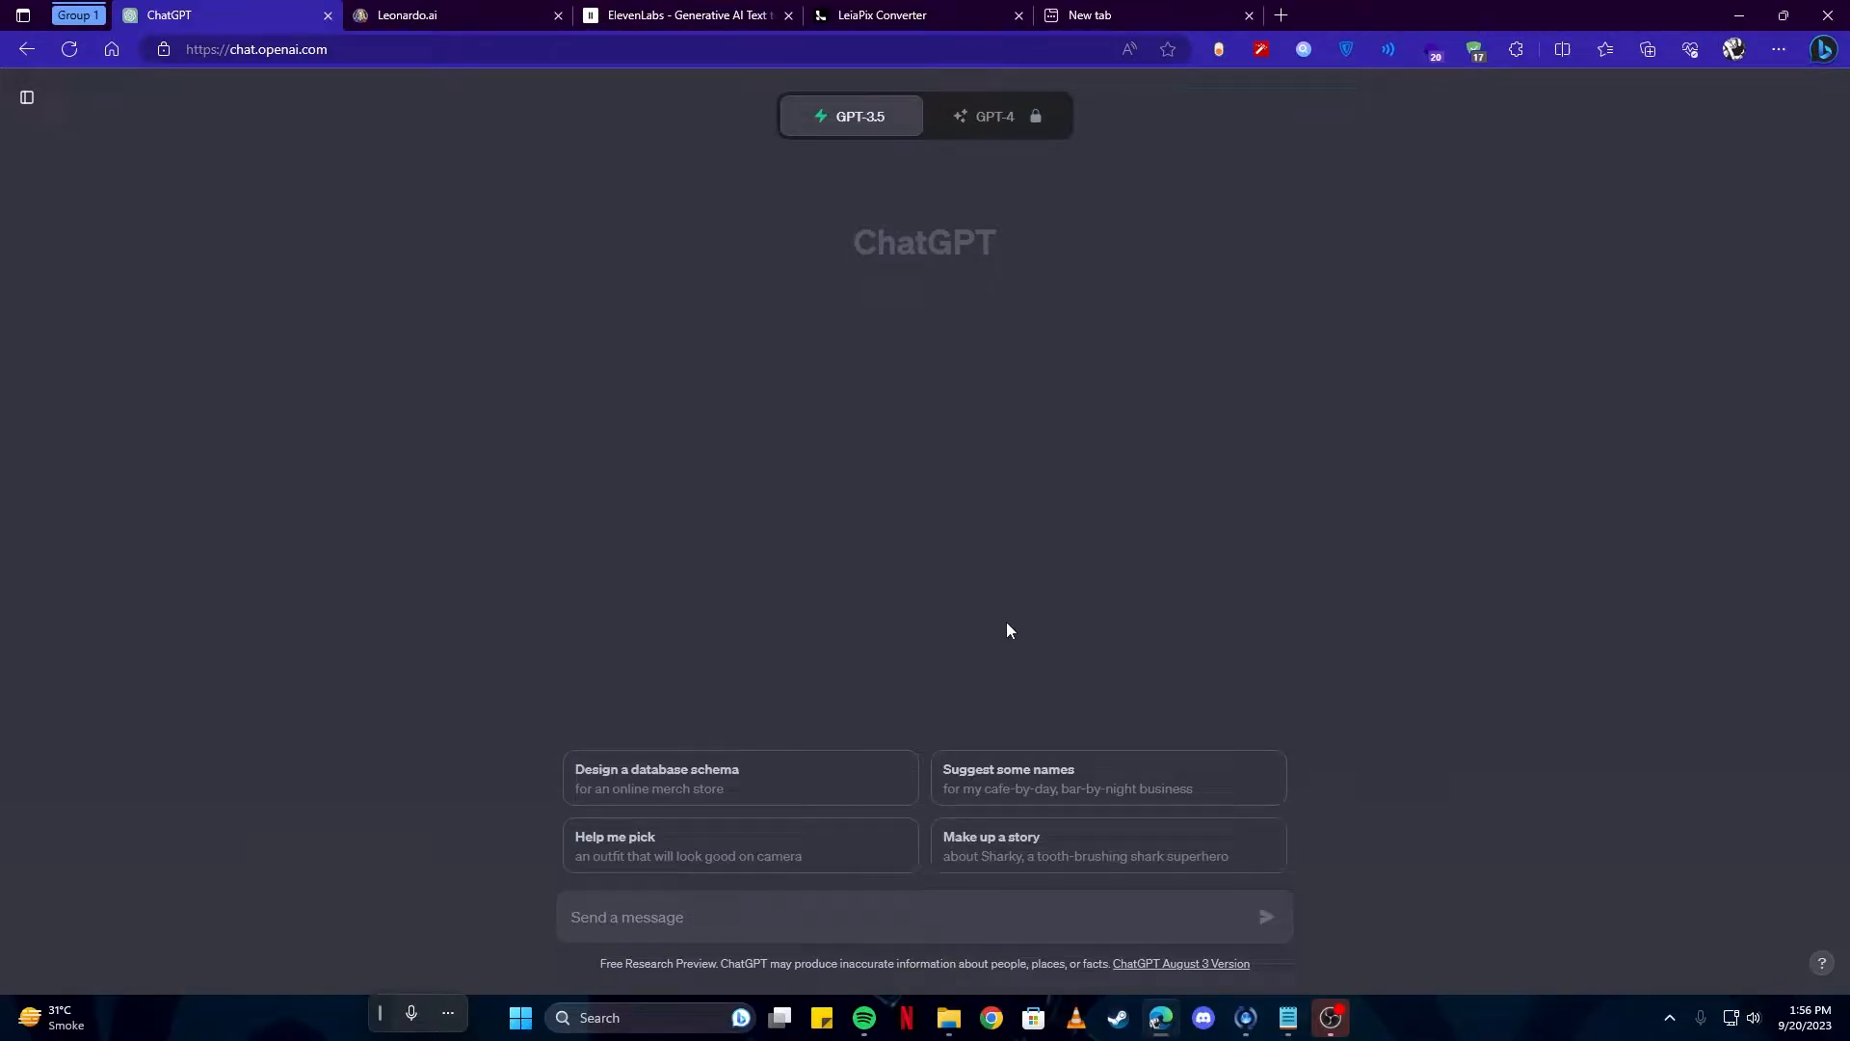
Ask ChatGPT for a 150-word girl-and-rabbit story, then image prompts for every sentence.
text(Write a short kids story about a young girl and rabbit in about 150 words)
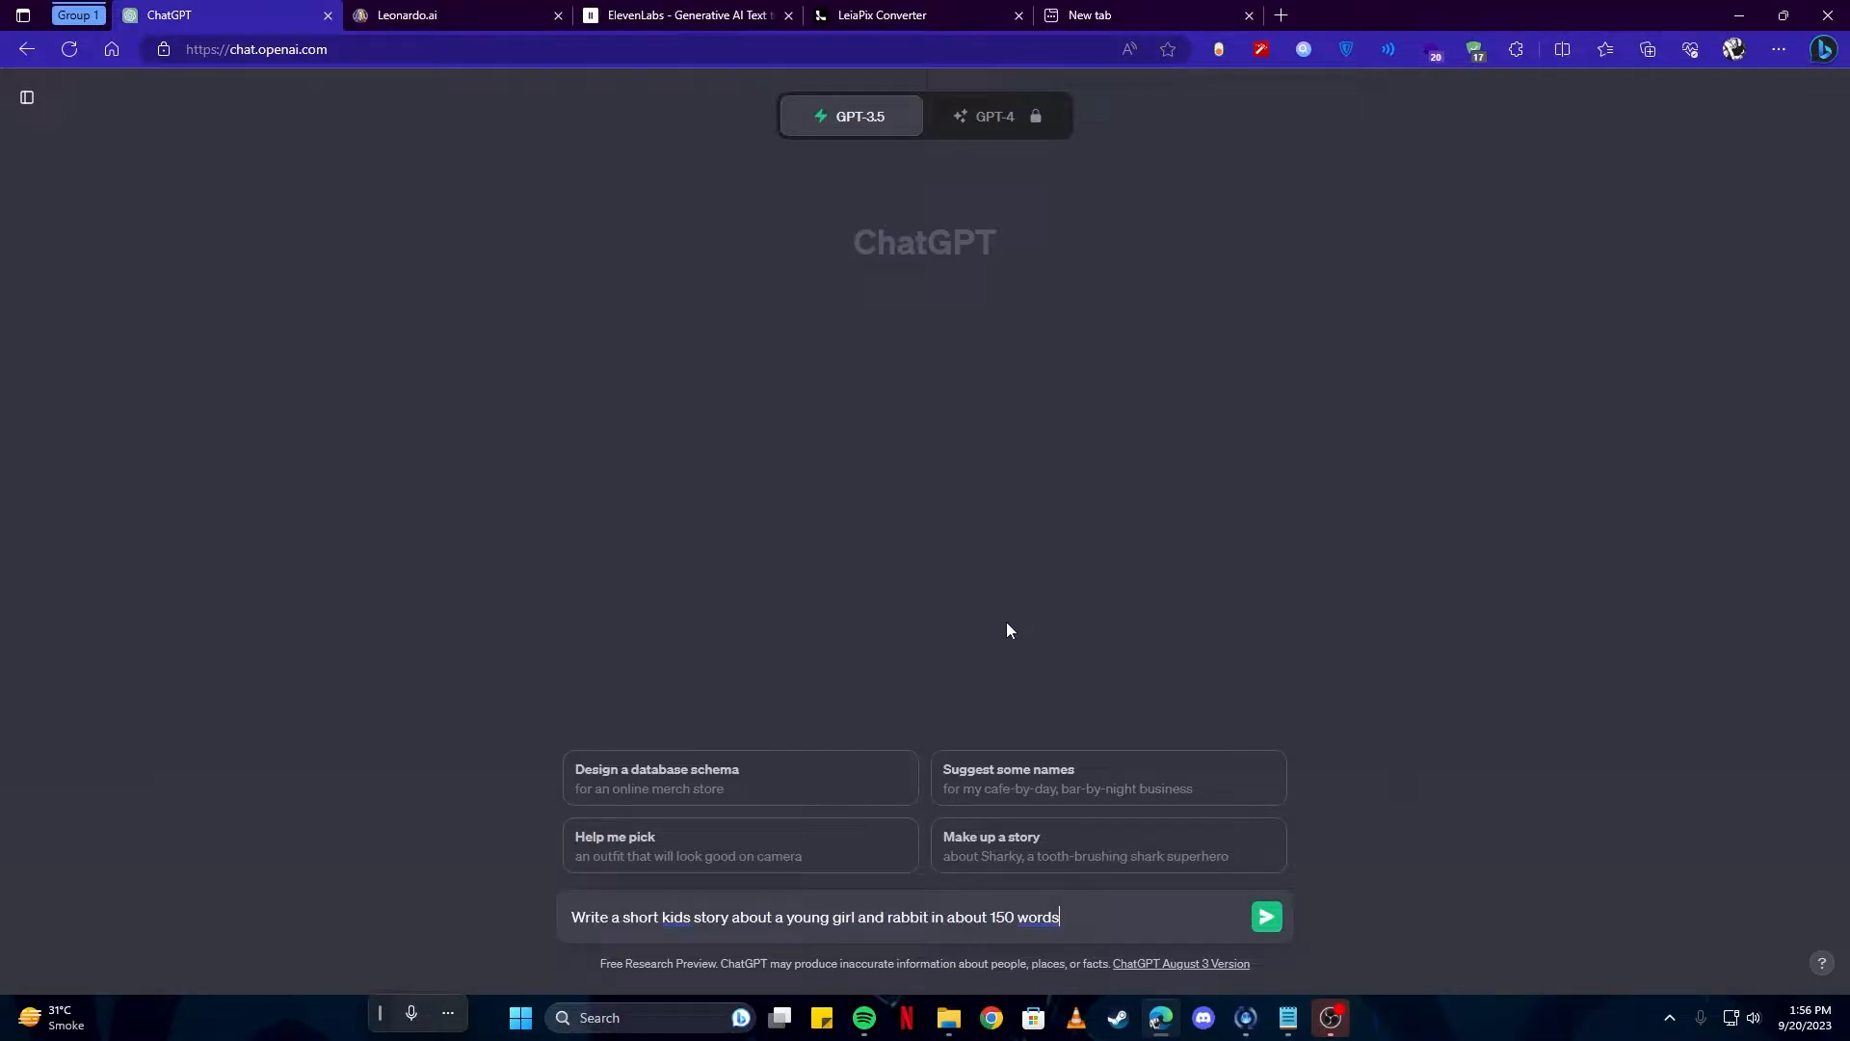
mouse_move(1048, 627)
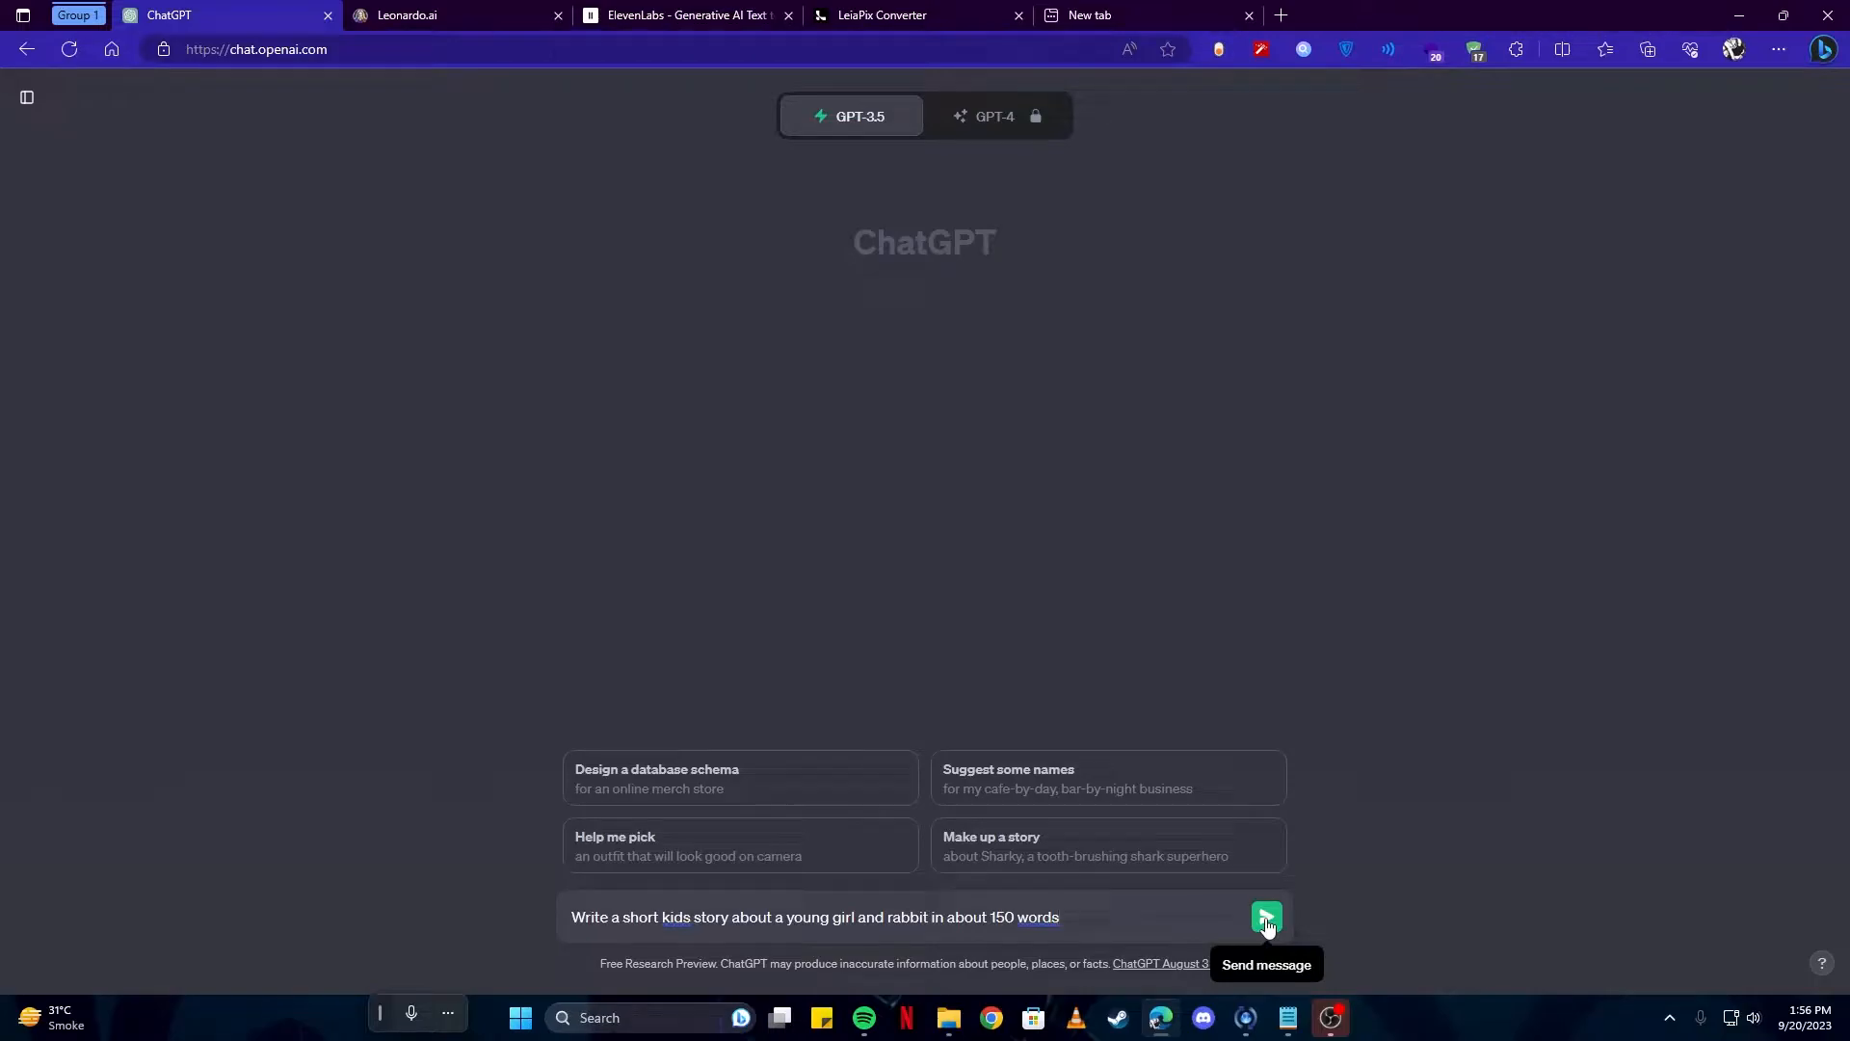
click(1265, 916)
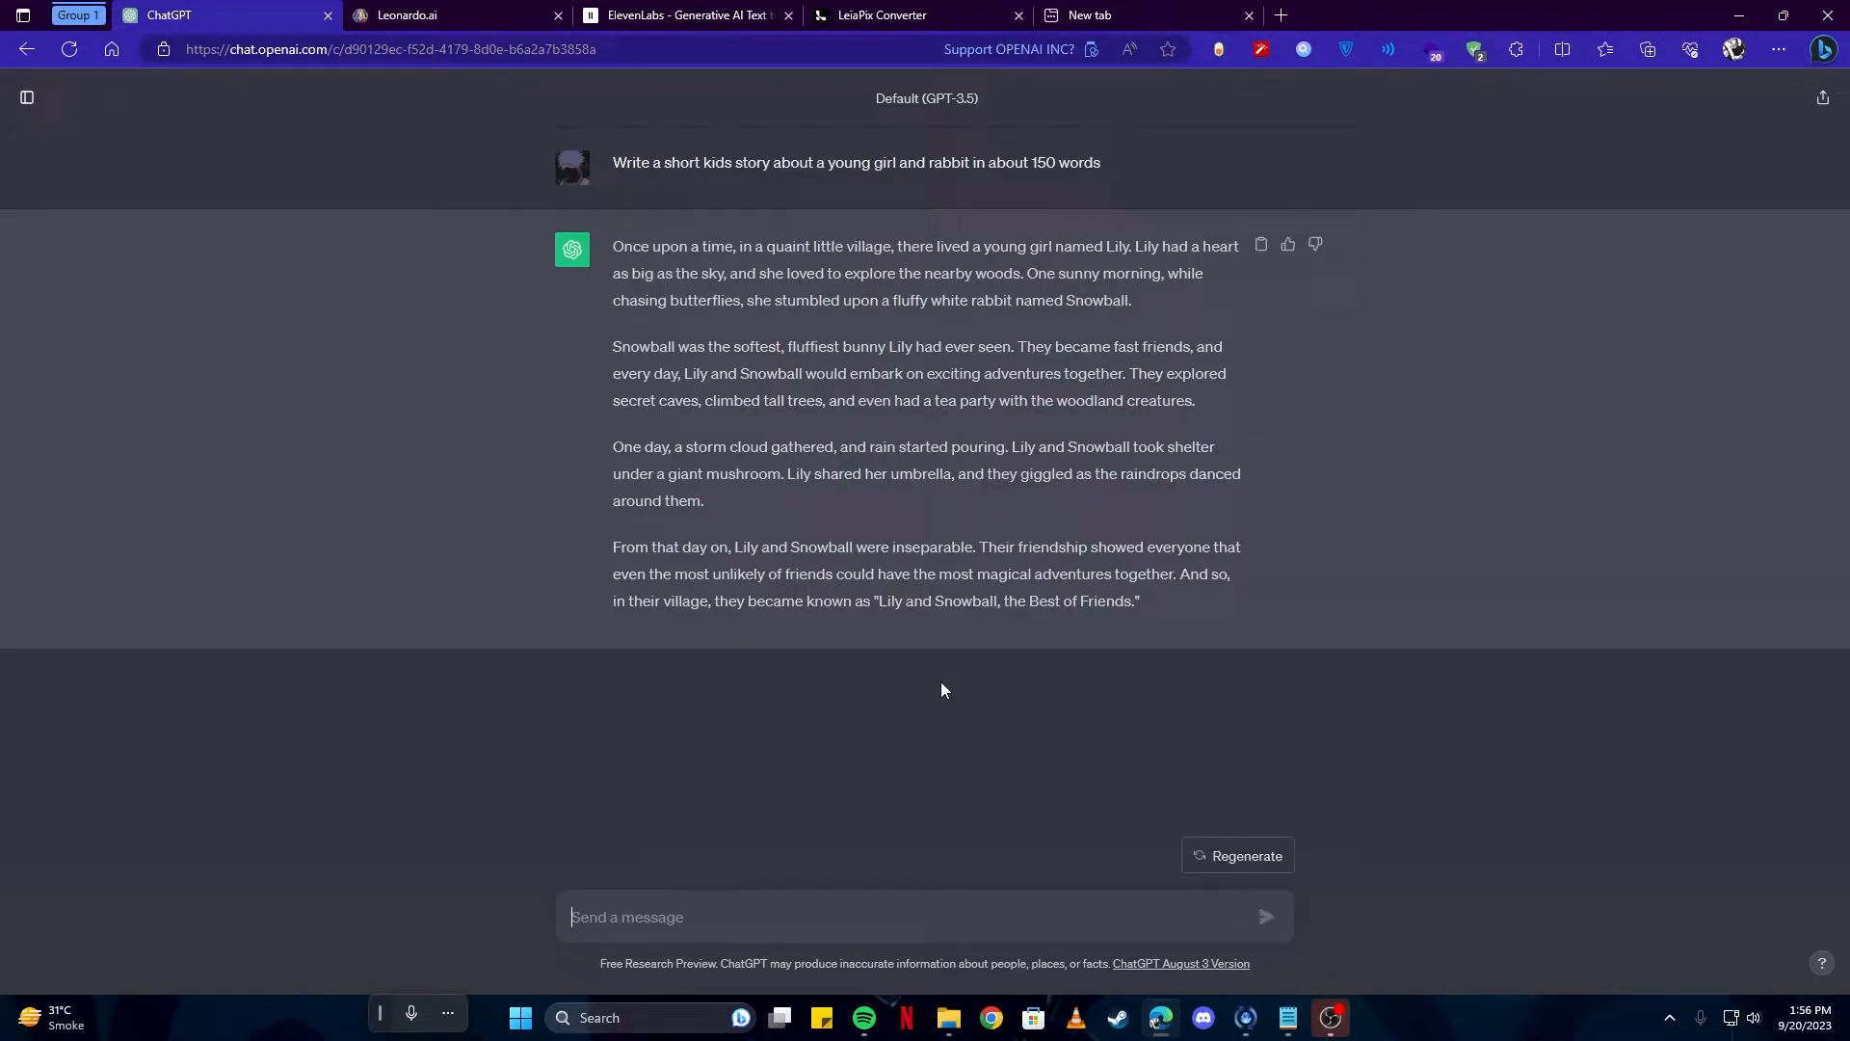
text(Write journey prompts to generate images of every sentence of this story.)
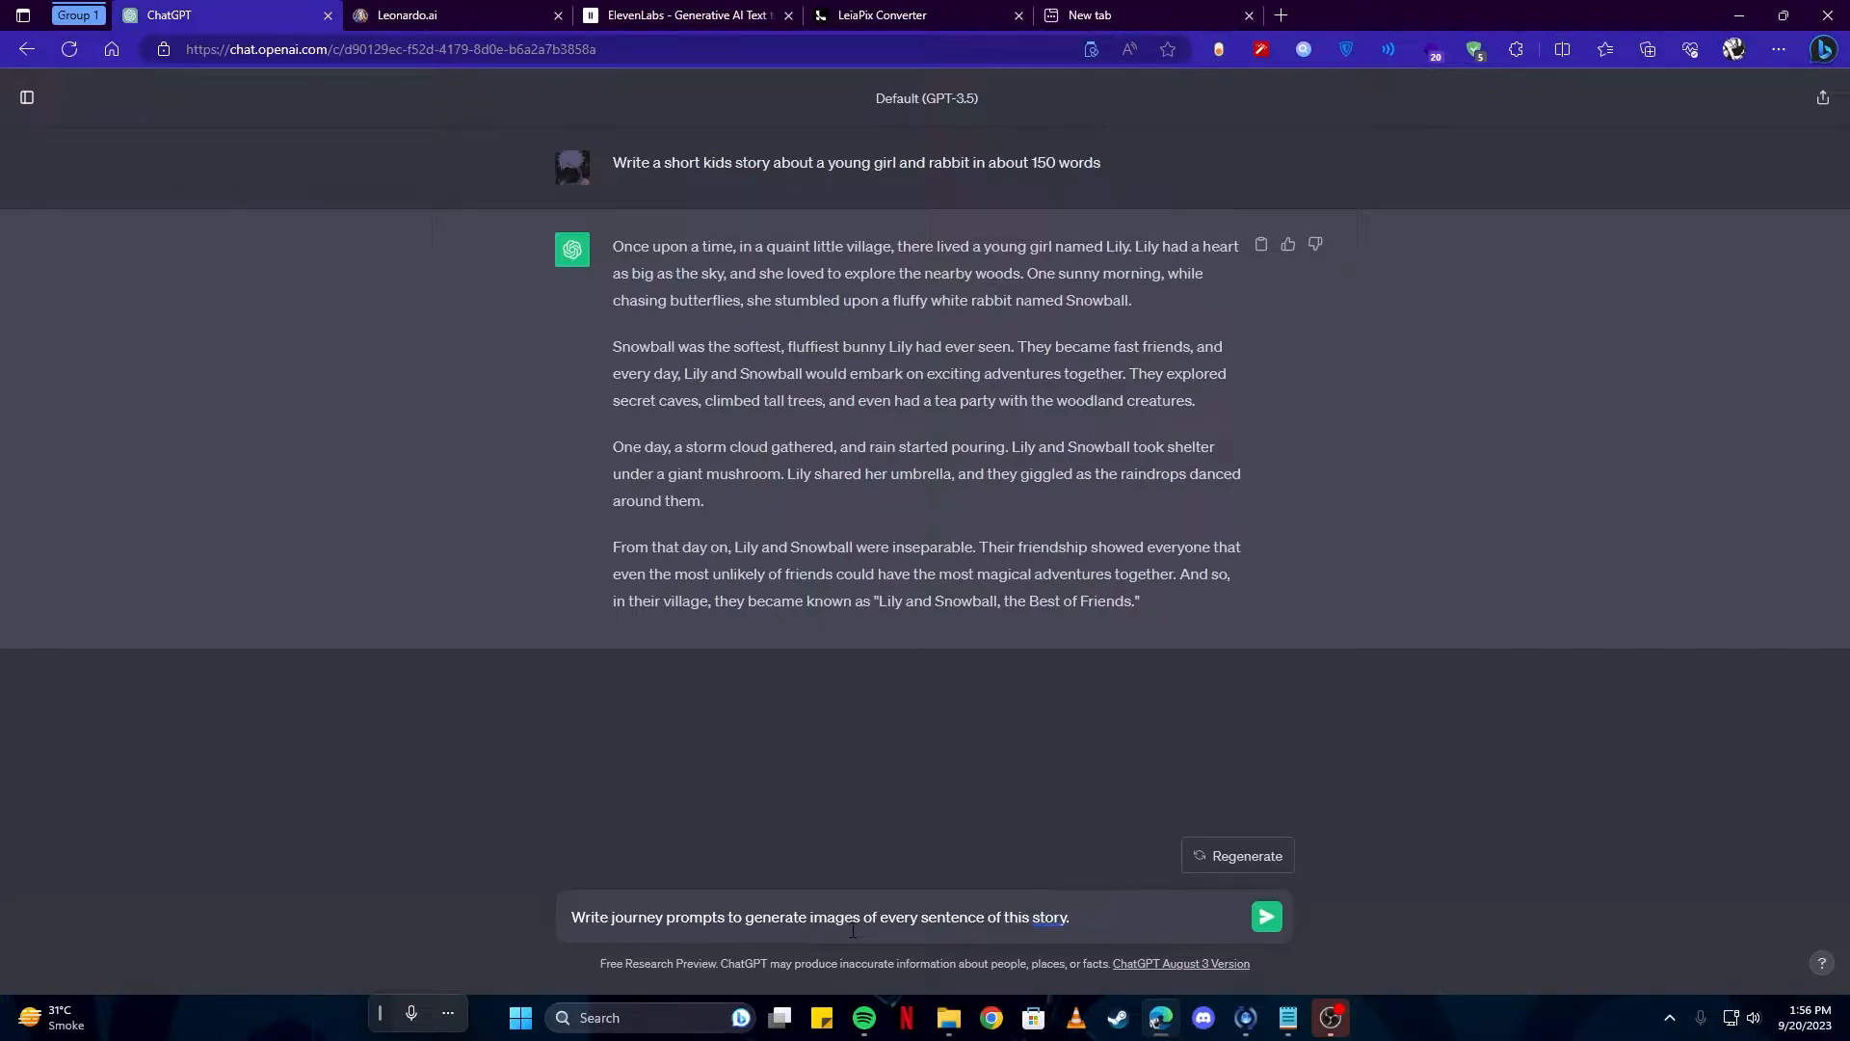
click(1266, 916)
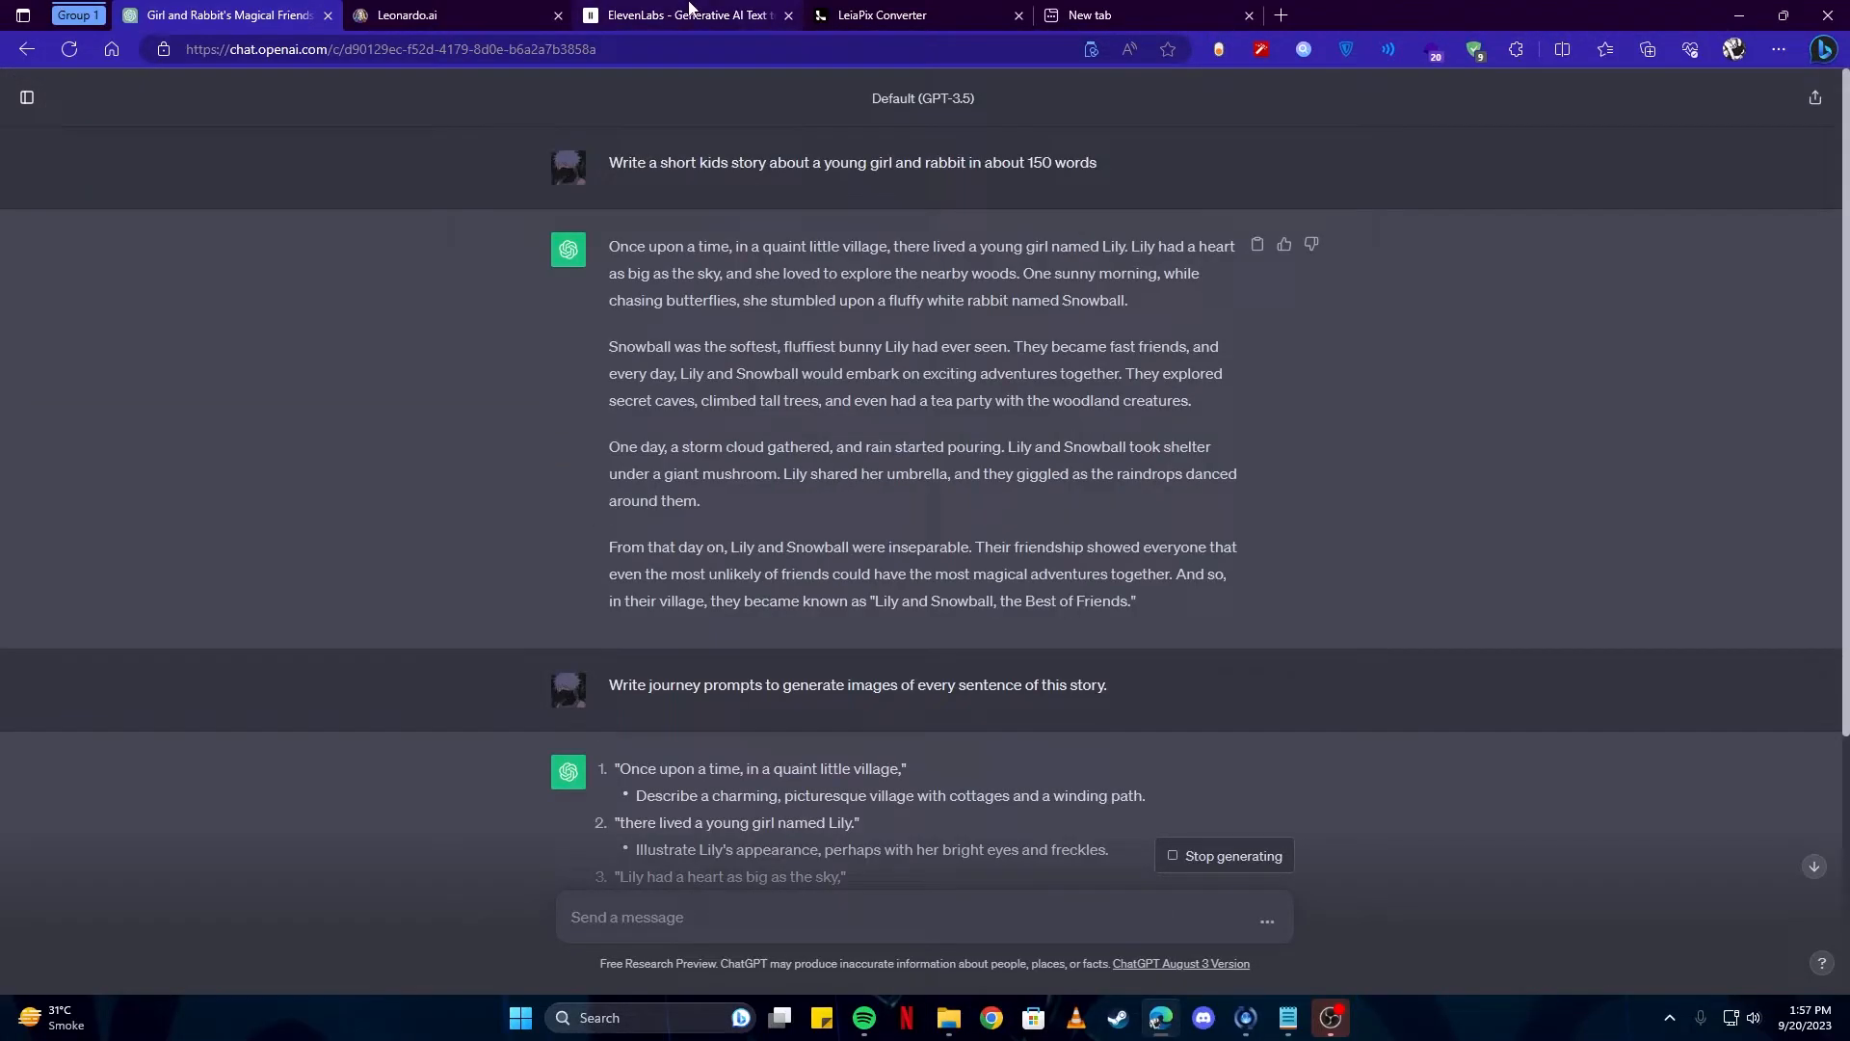
Copy the Snowball paragraph from ChatGPT into ElevenLabs and generate the Freya narration.
click(684, 15)
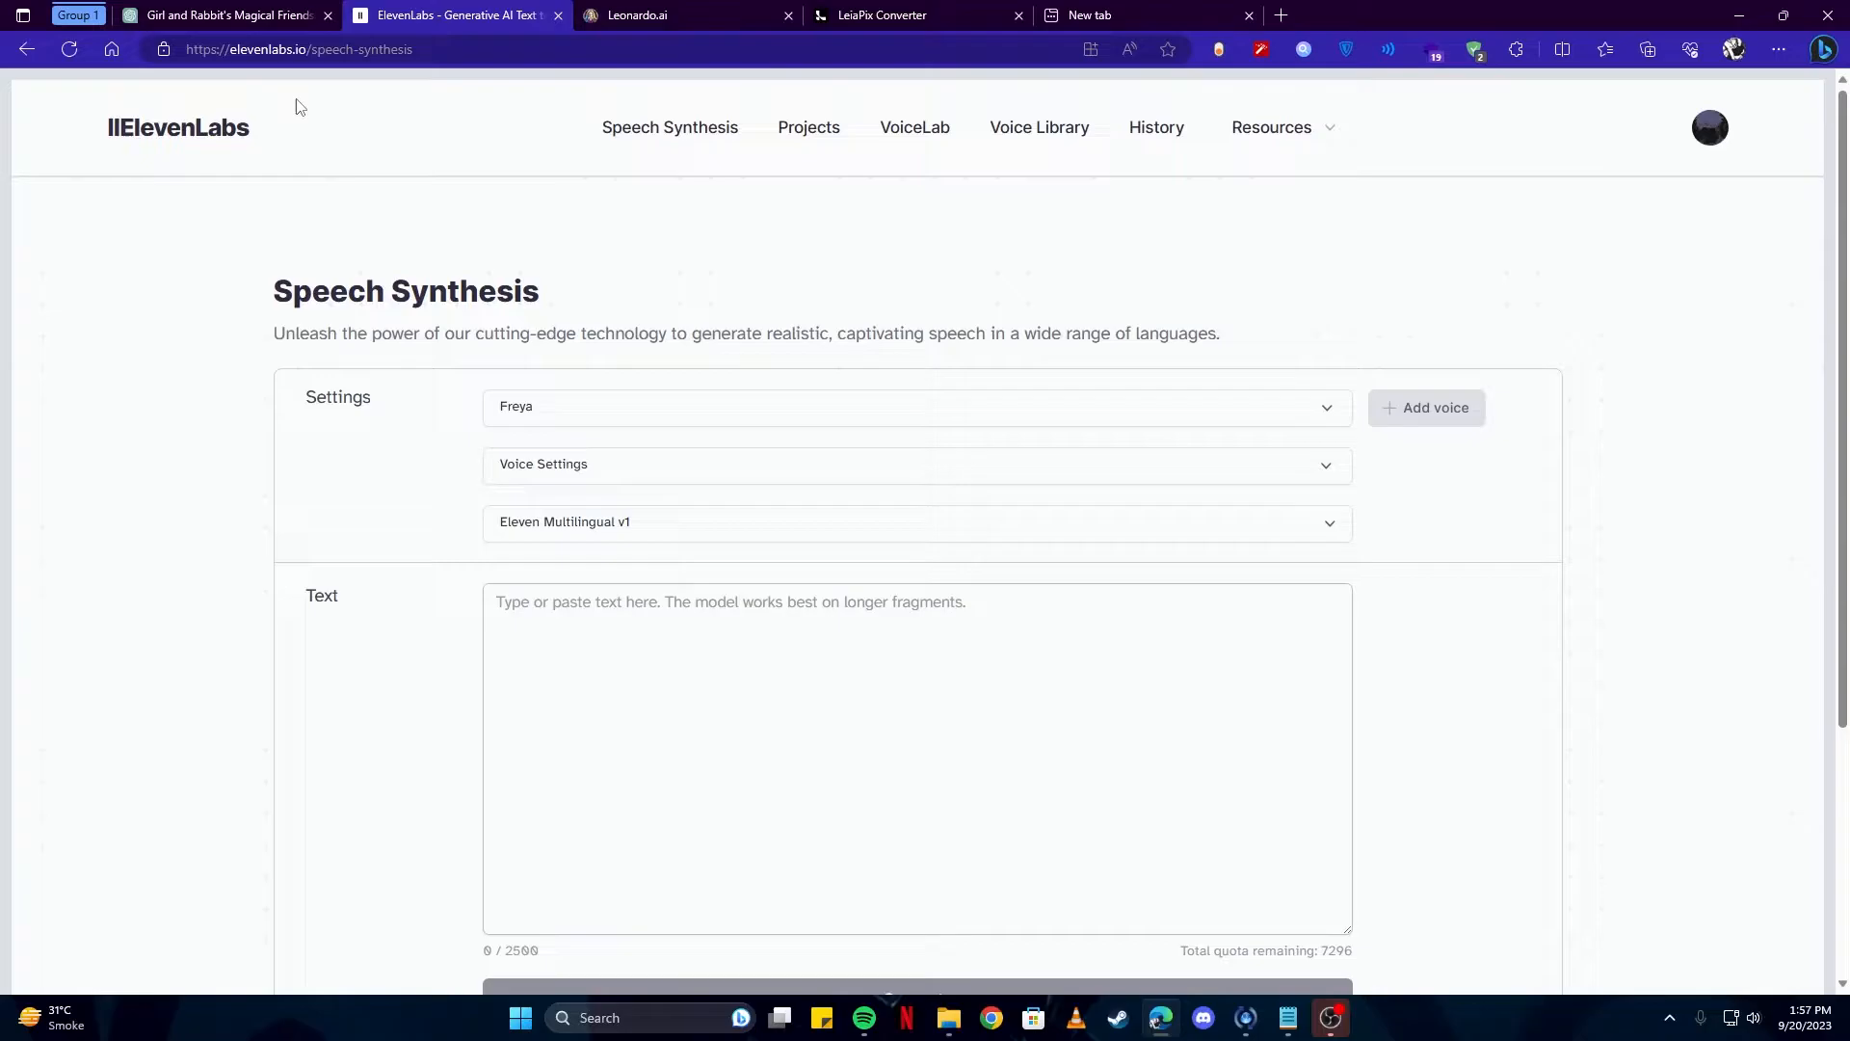
click(218, 14)
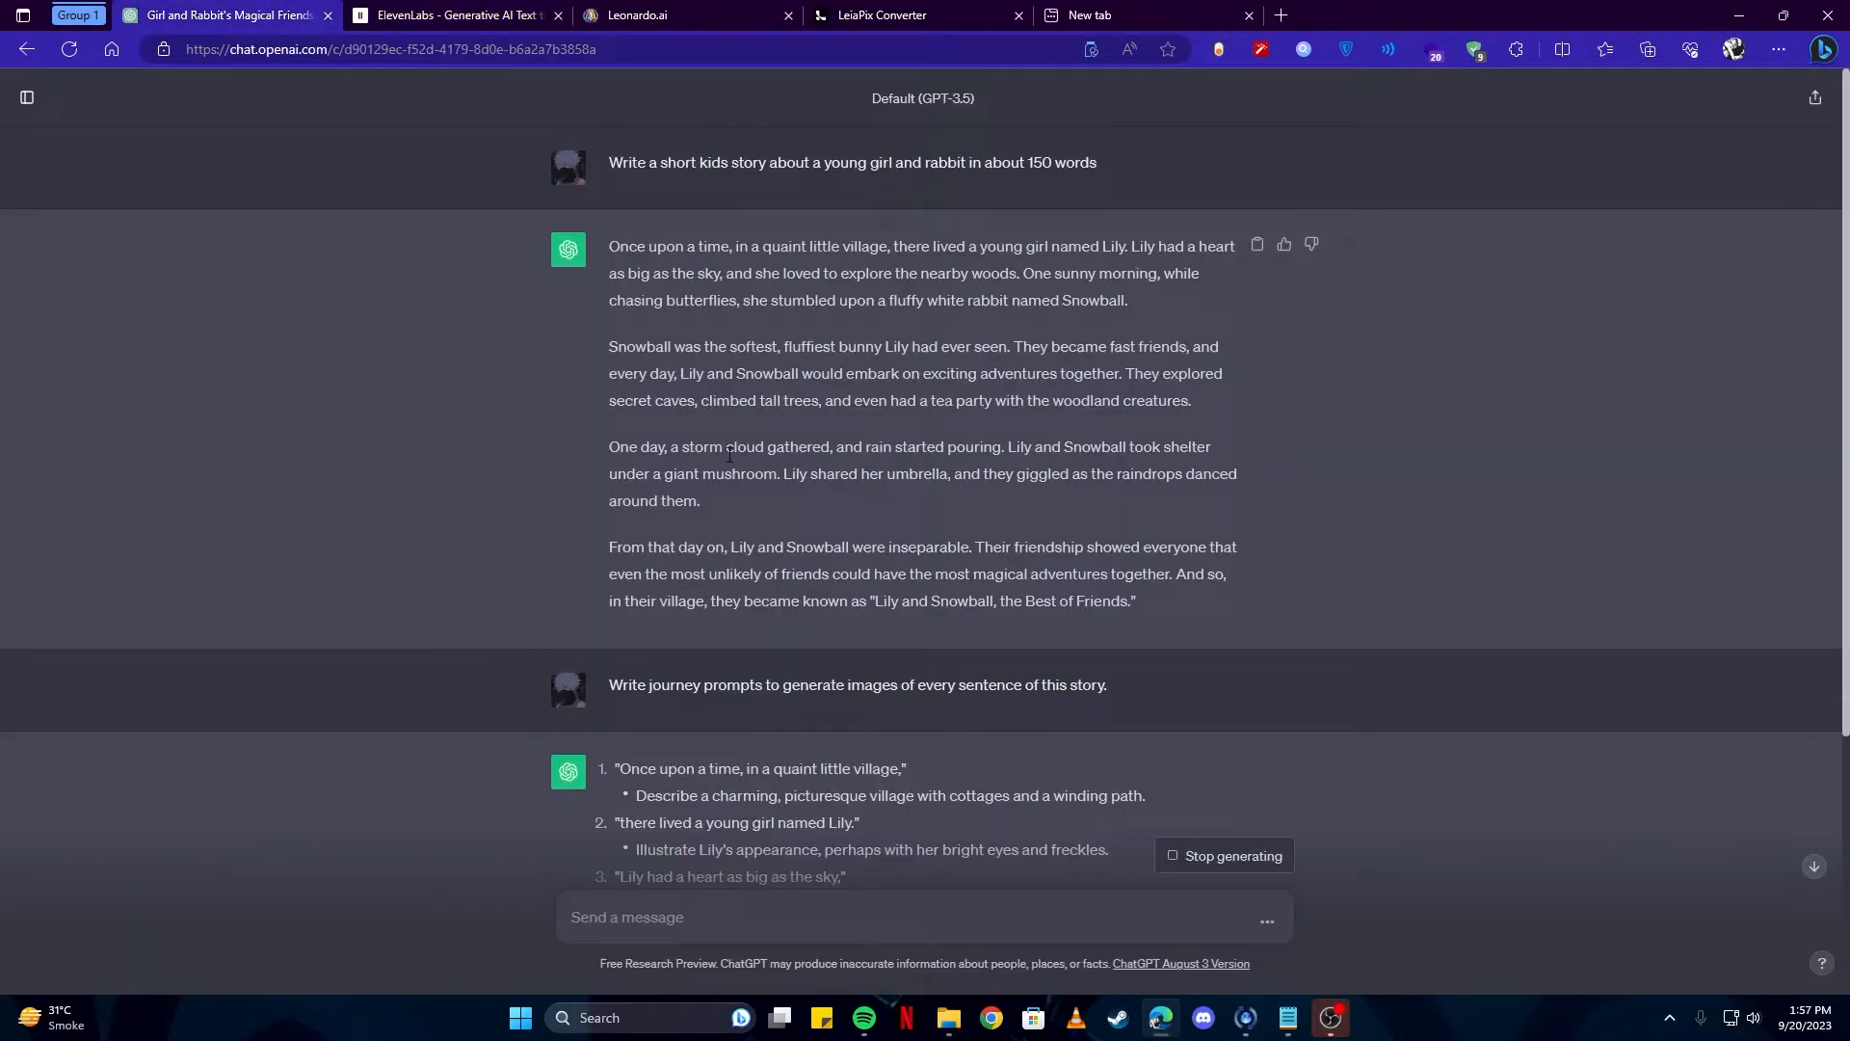
mouse_move(1203, 409)
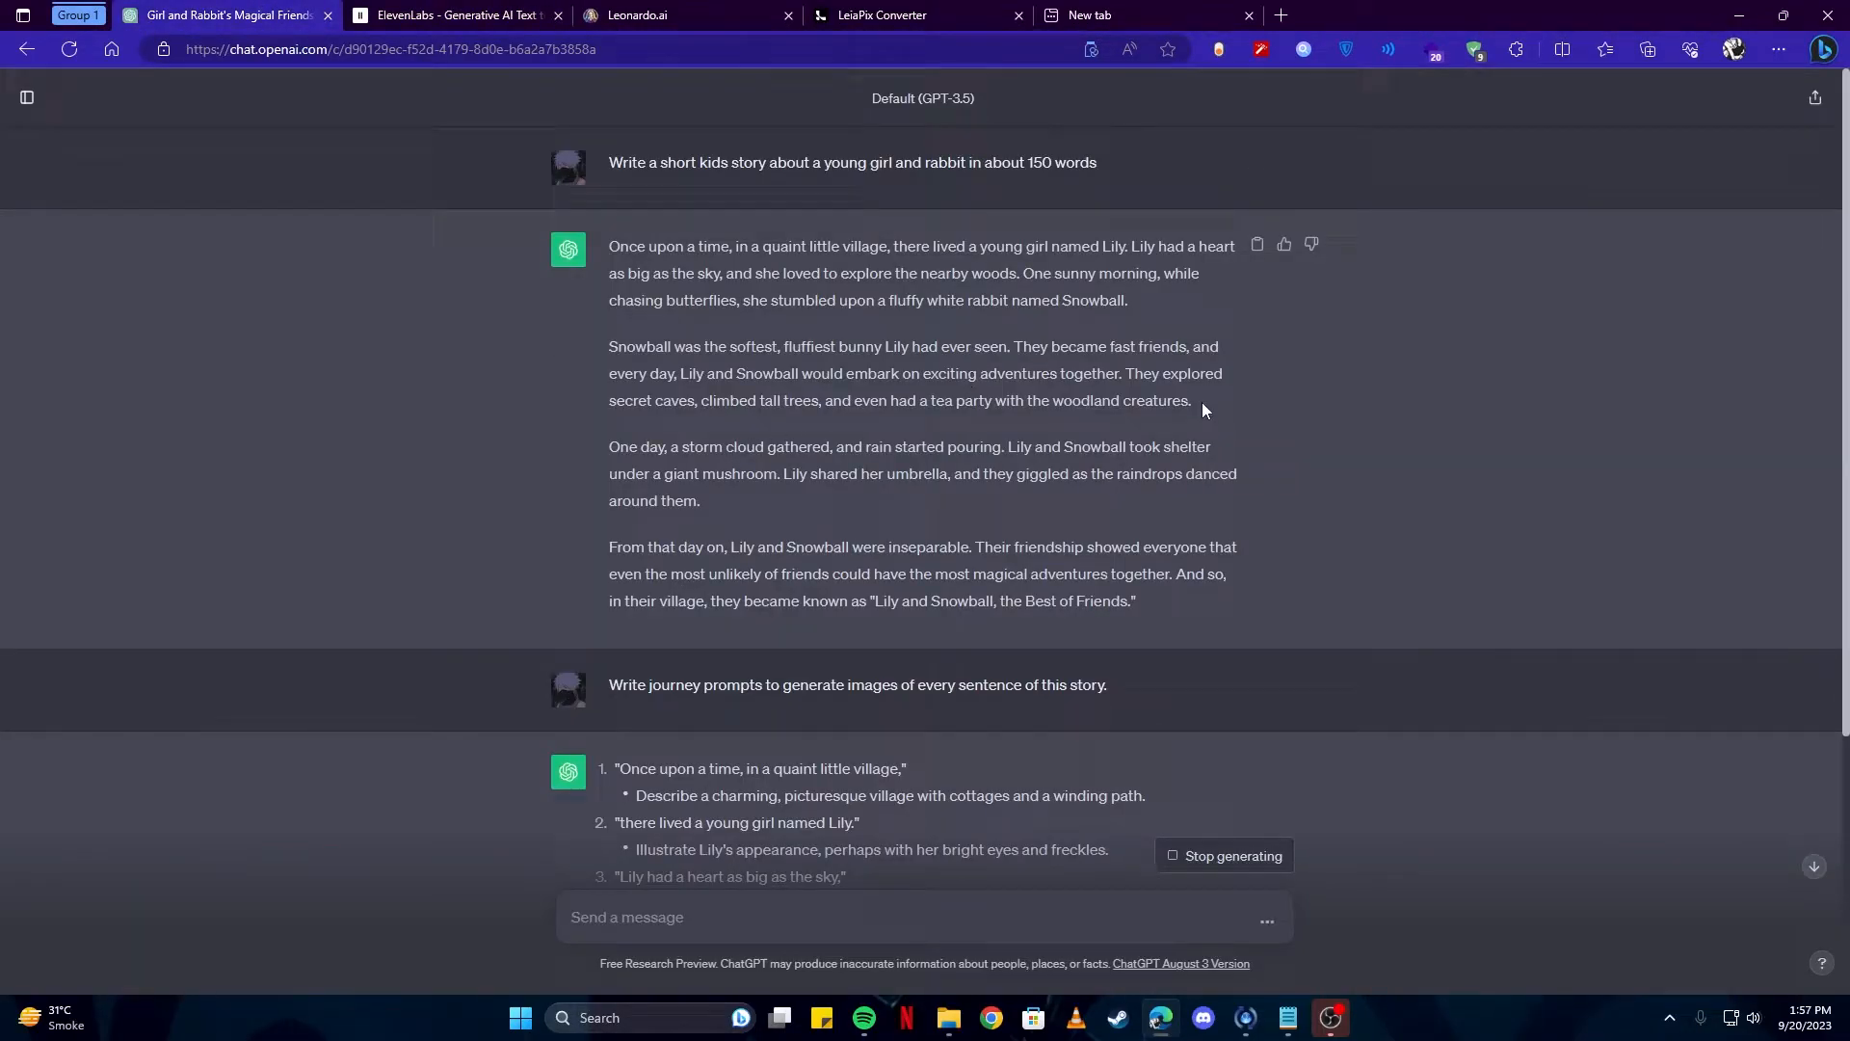
drag(609, 346, 1191, 400)
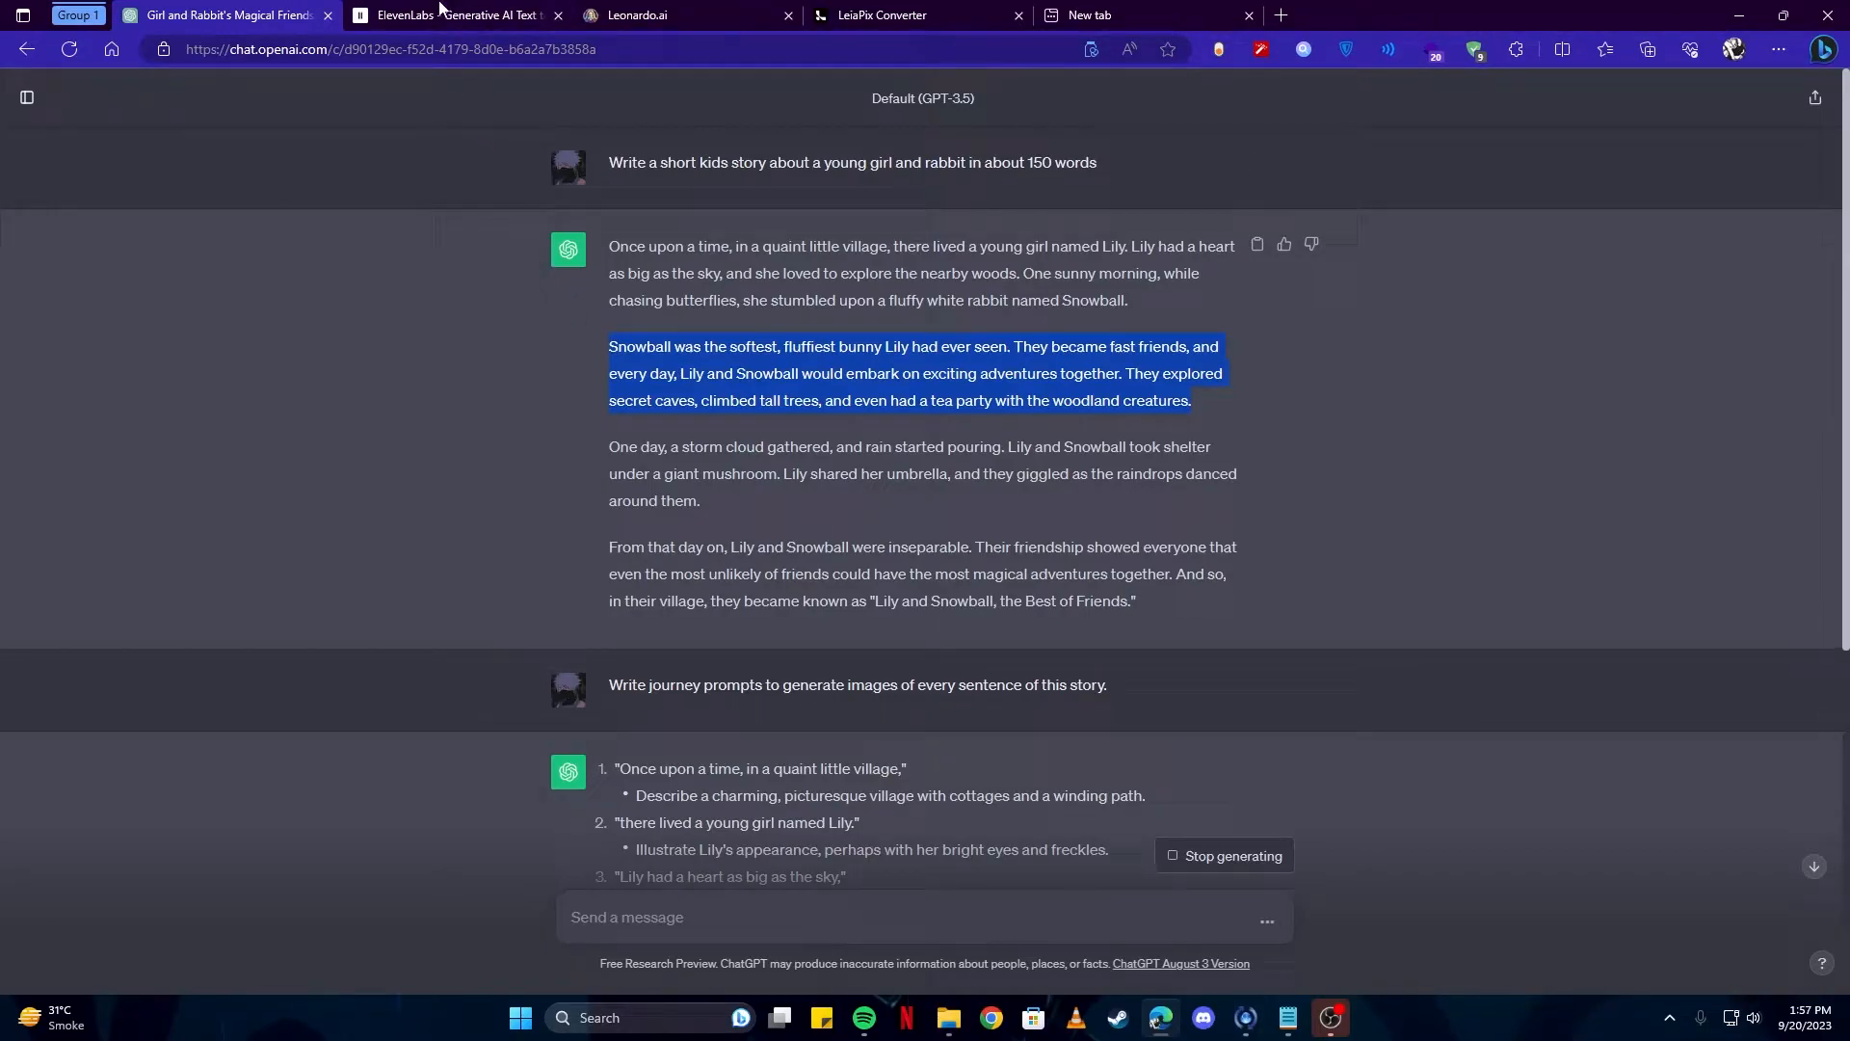
click(453, 15)
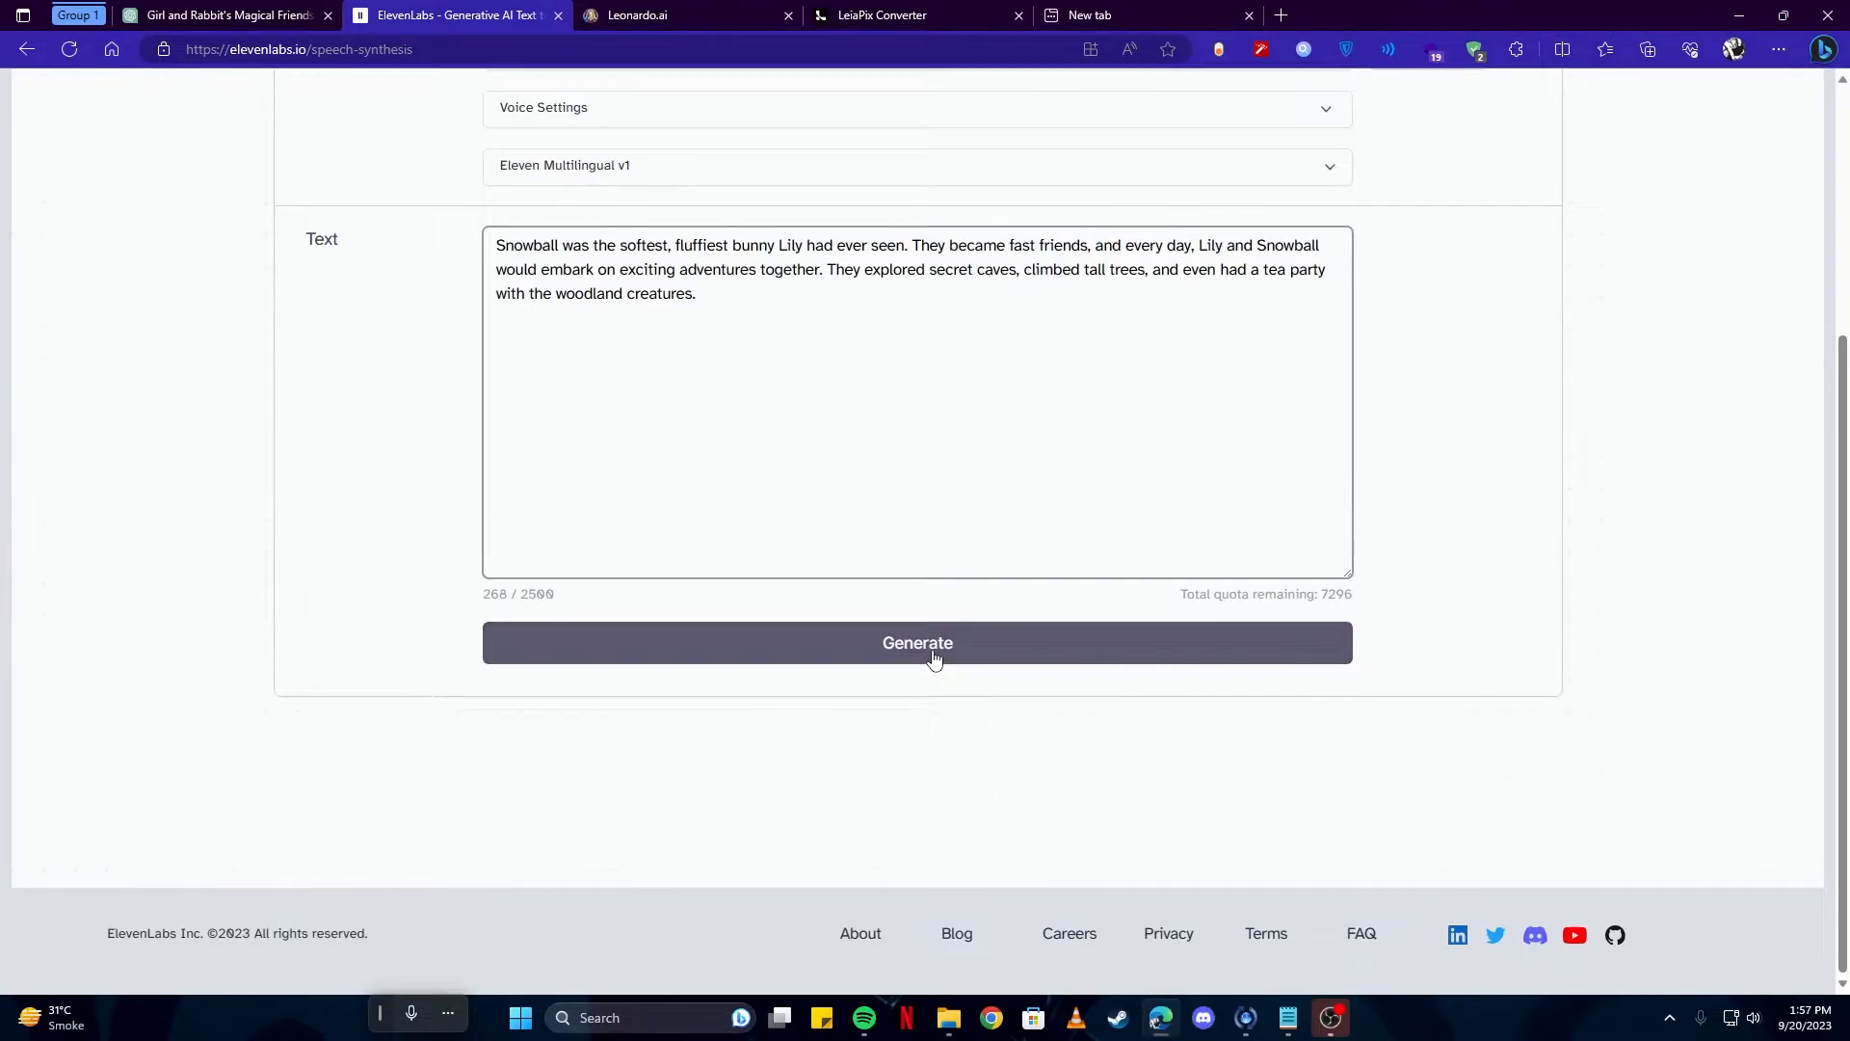
scroll(up, 3)
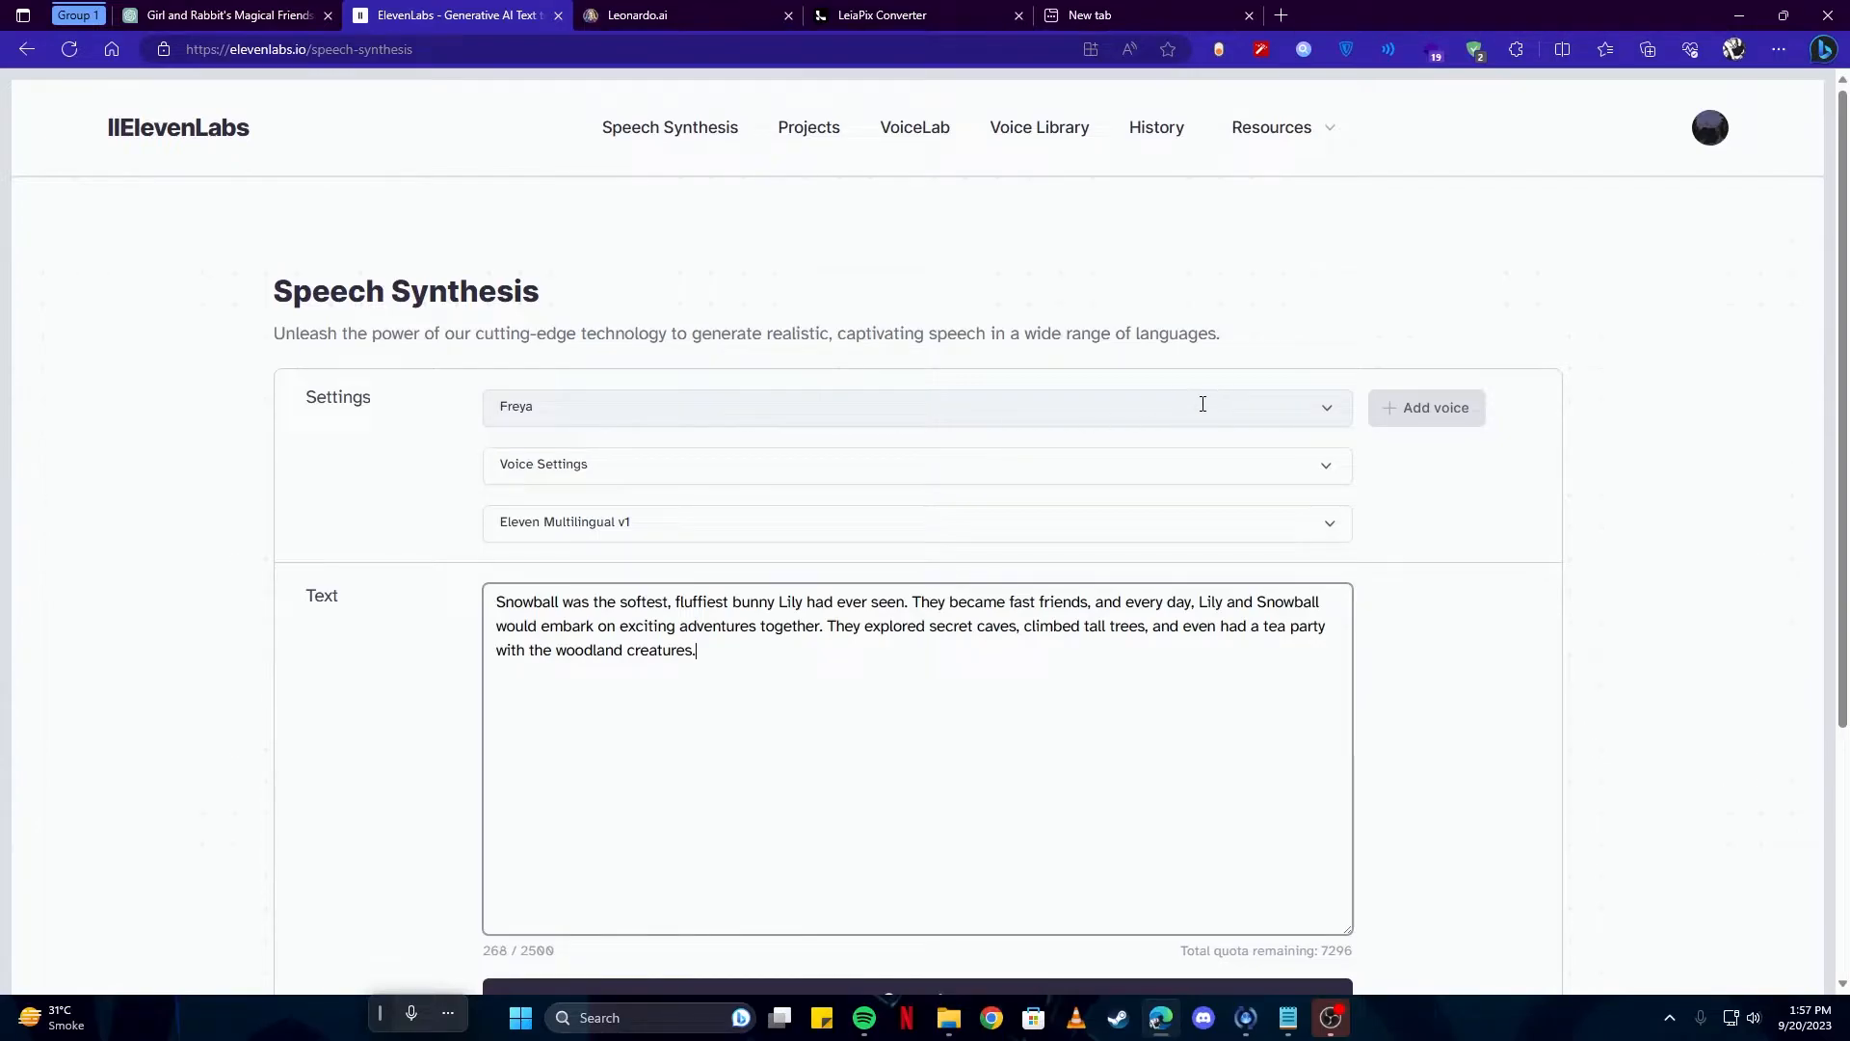
click(915, 407)
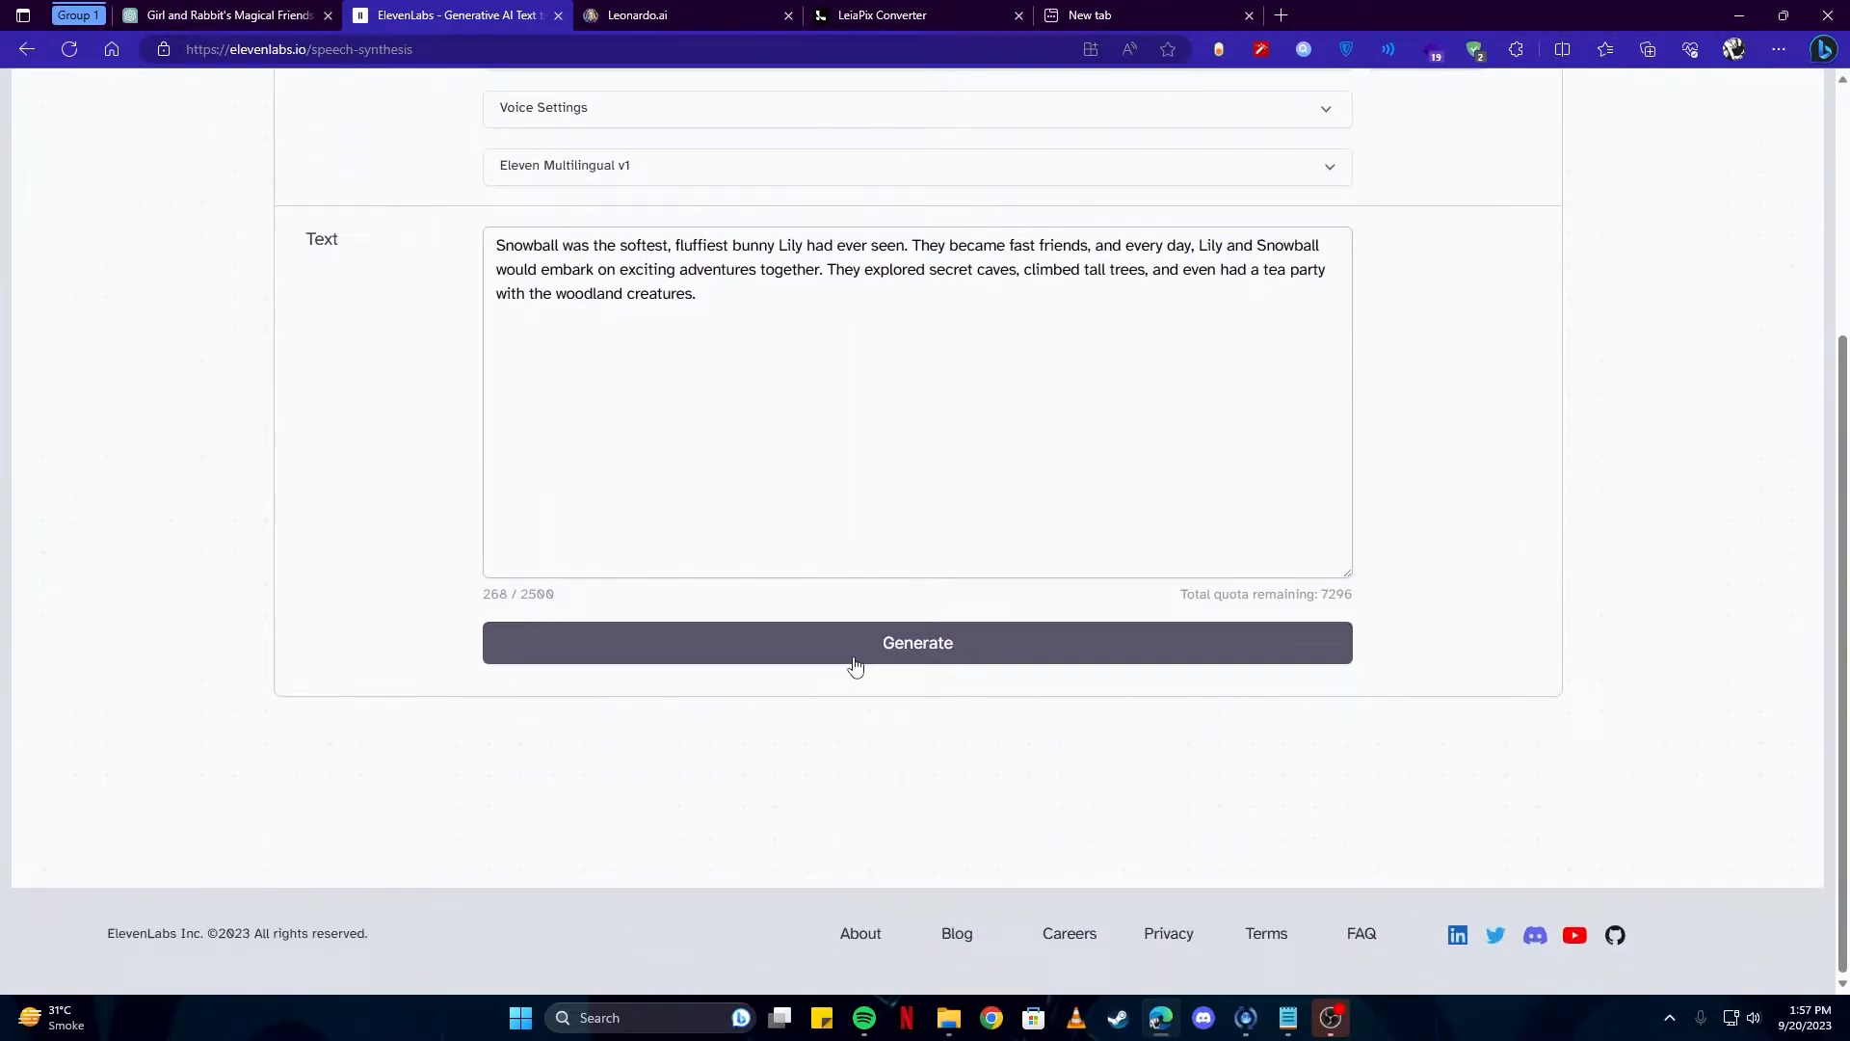
click(916, 642)
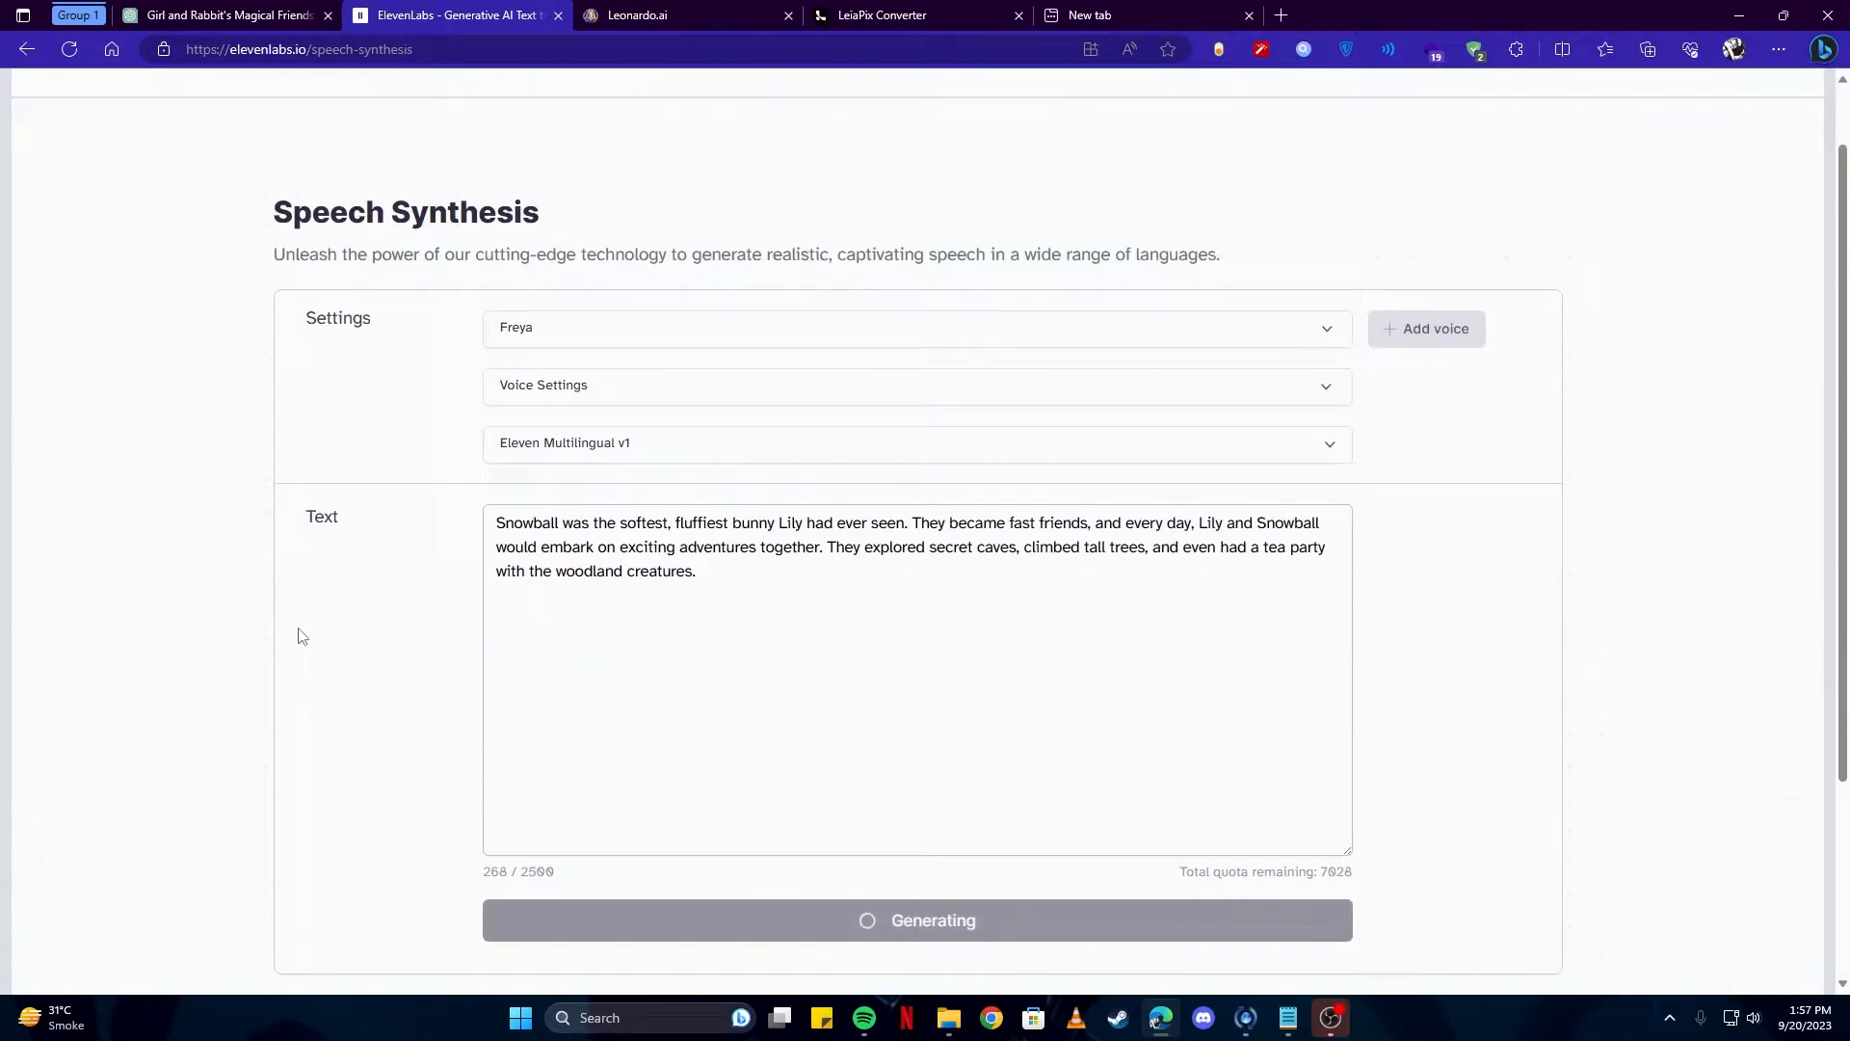
scroll(down, 3)
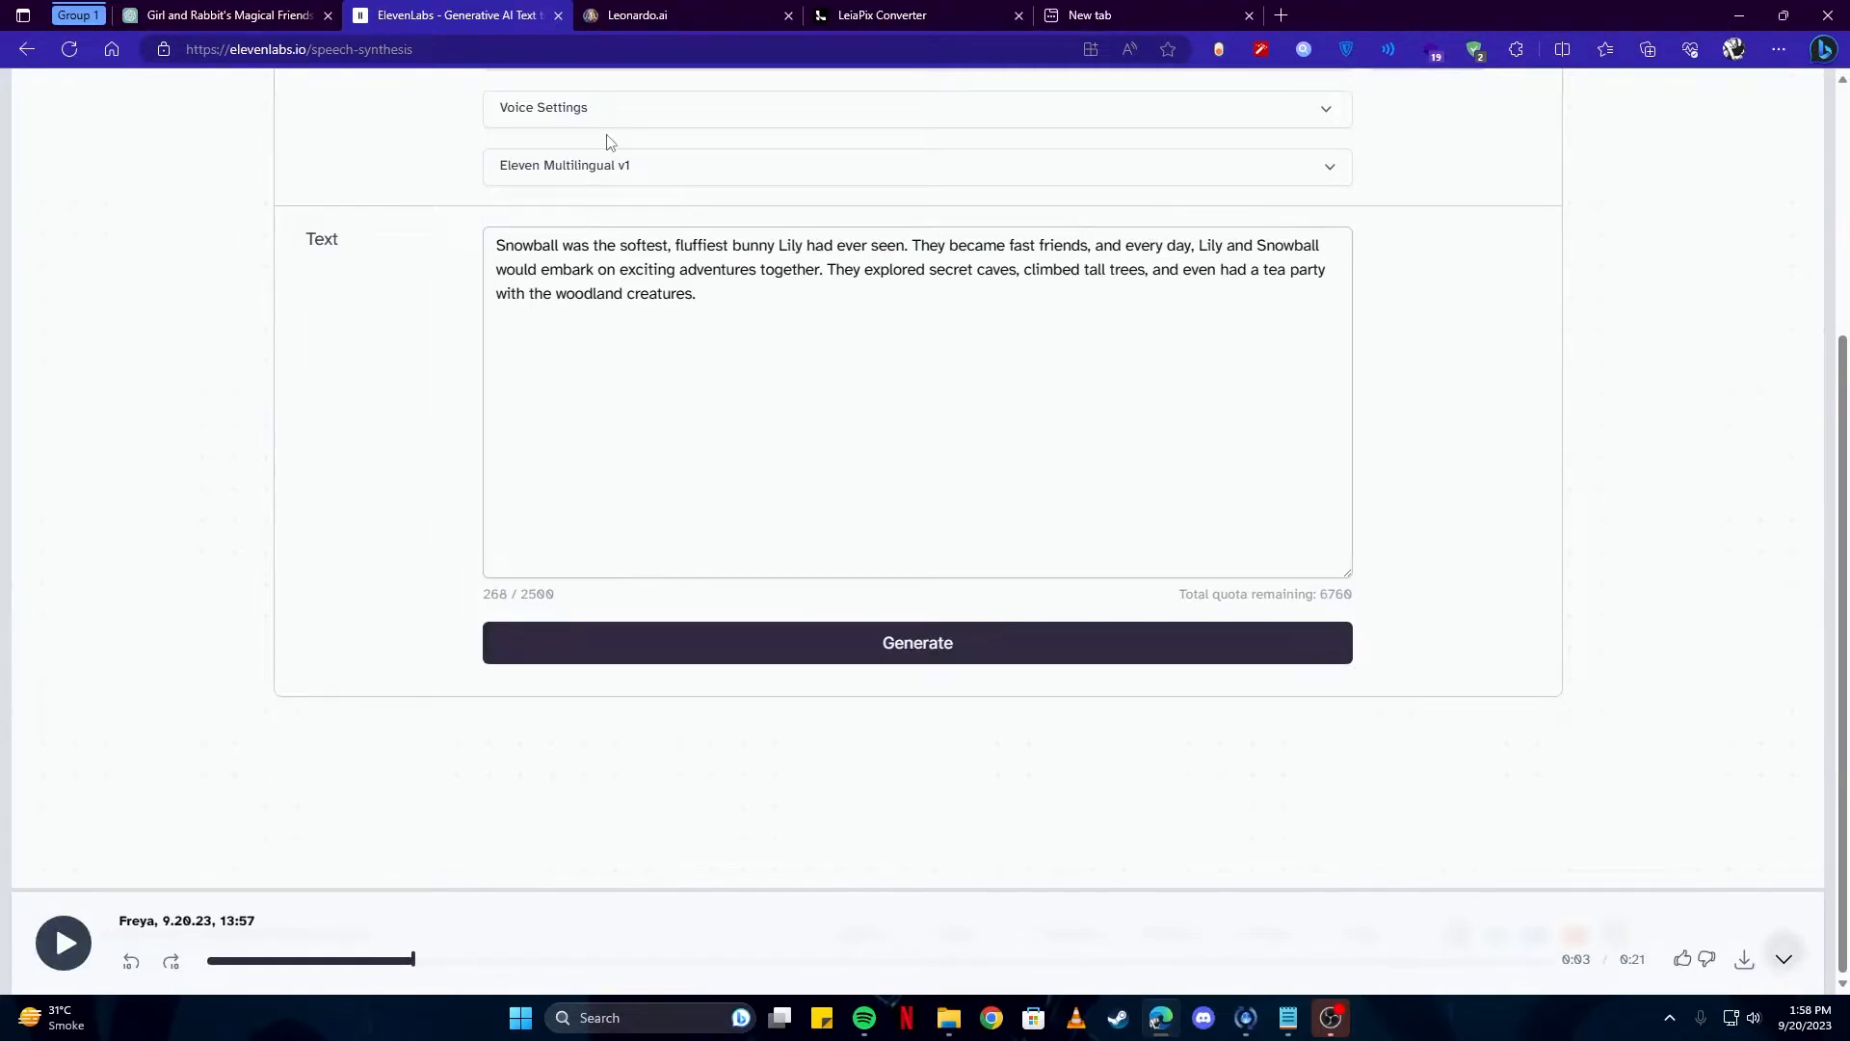
mouse_move(632, 445)
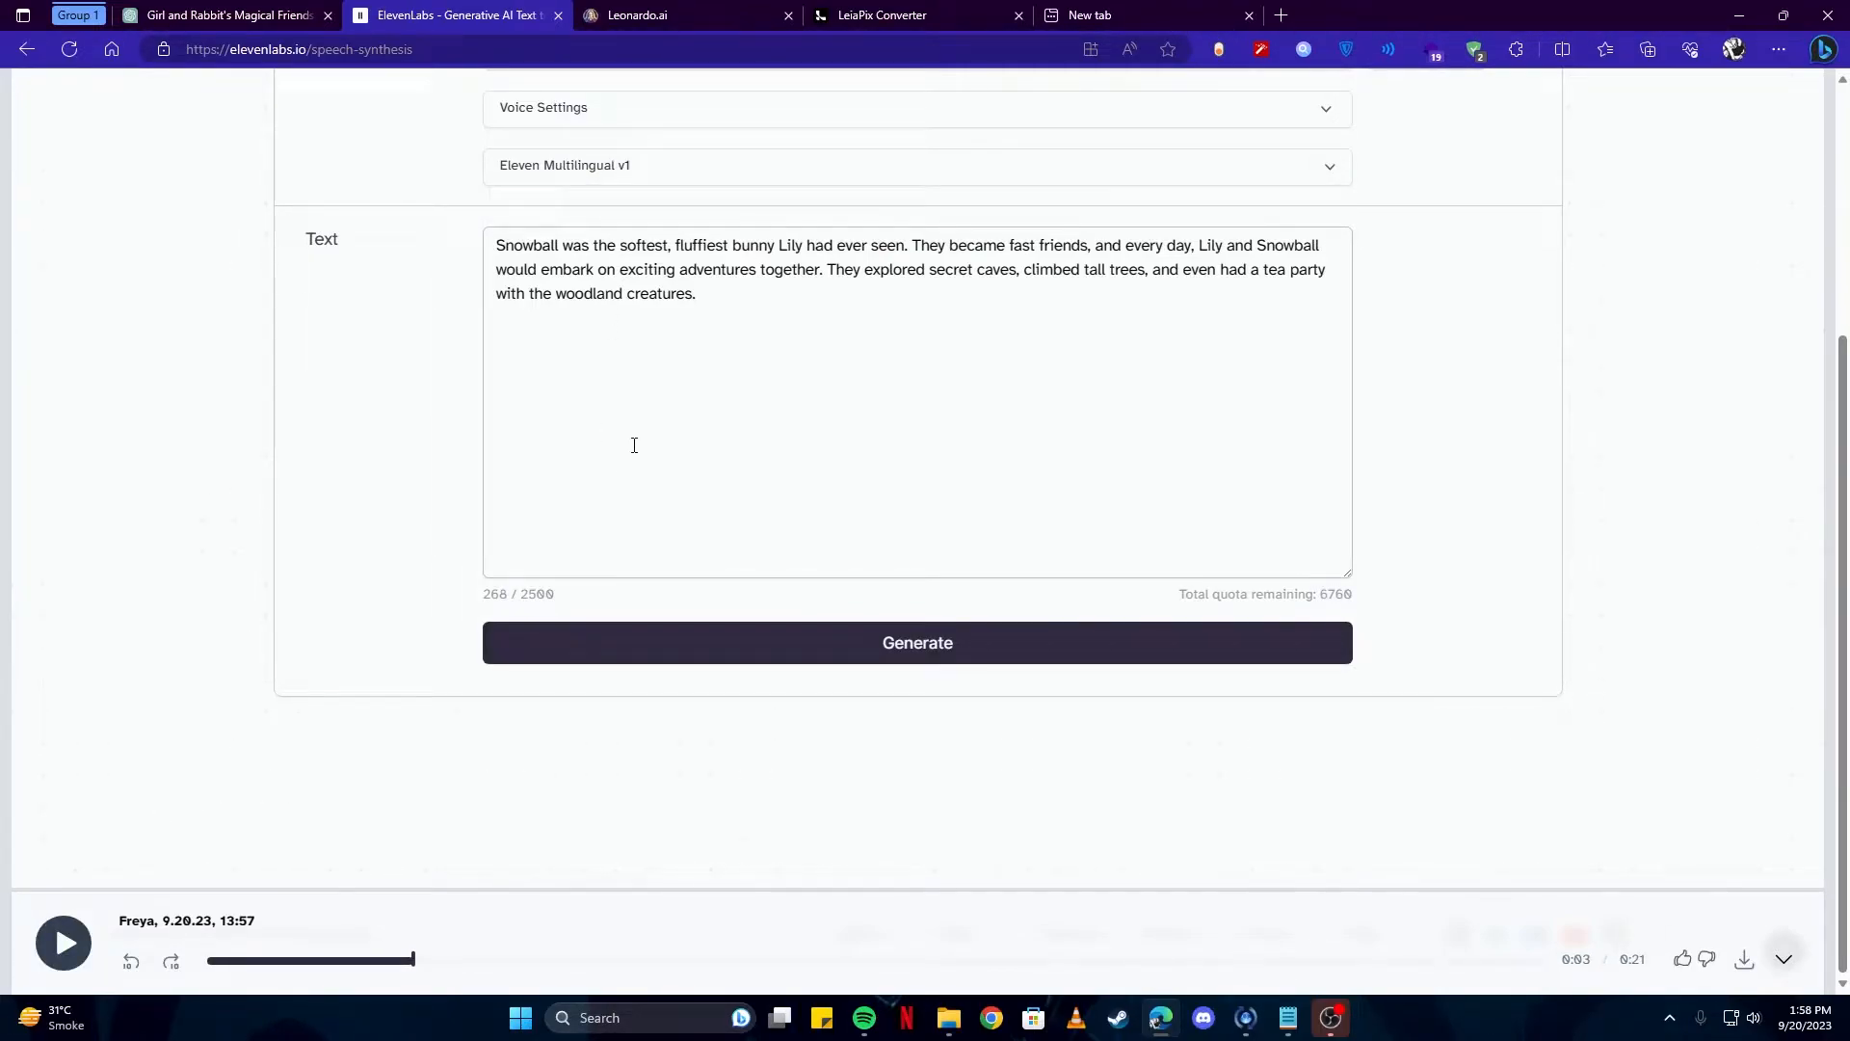
Launch app.leonardo.ai from the Leonardo homepage, confirming whitelisted access.
click(682, 15)
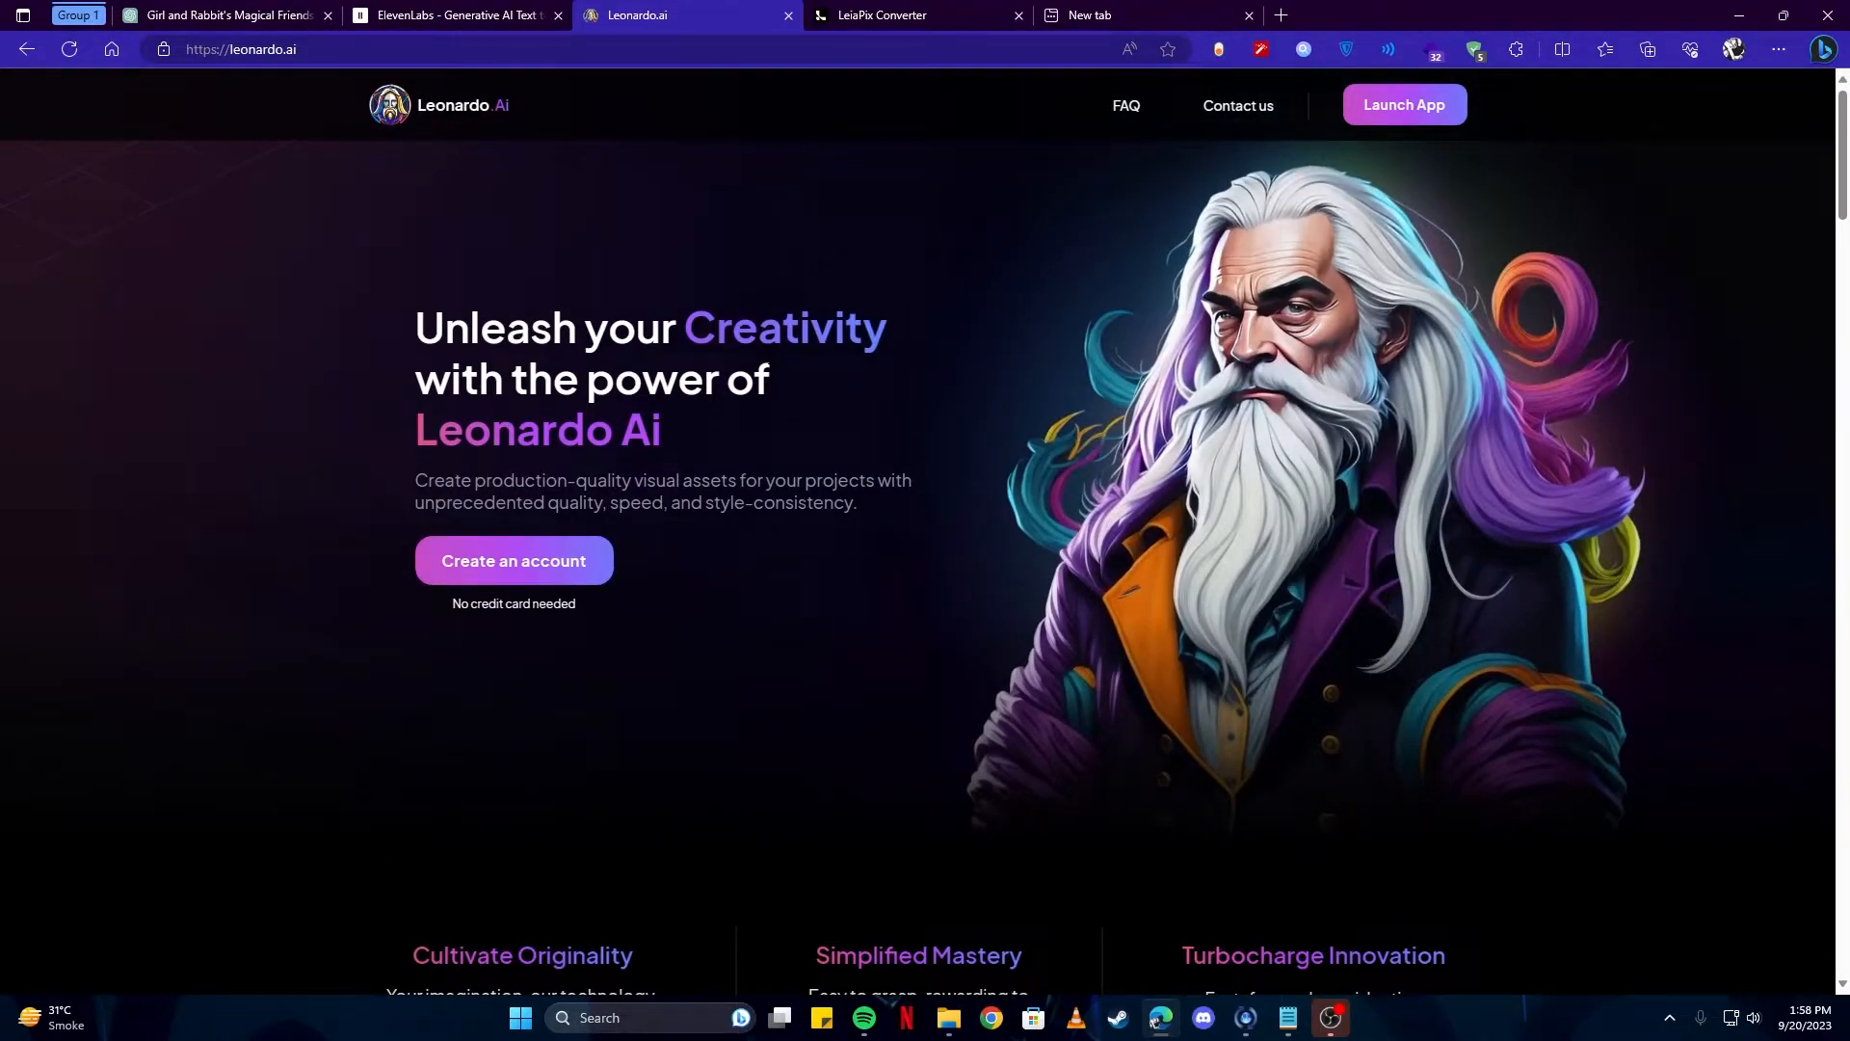
mouse_move(1309, 197)
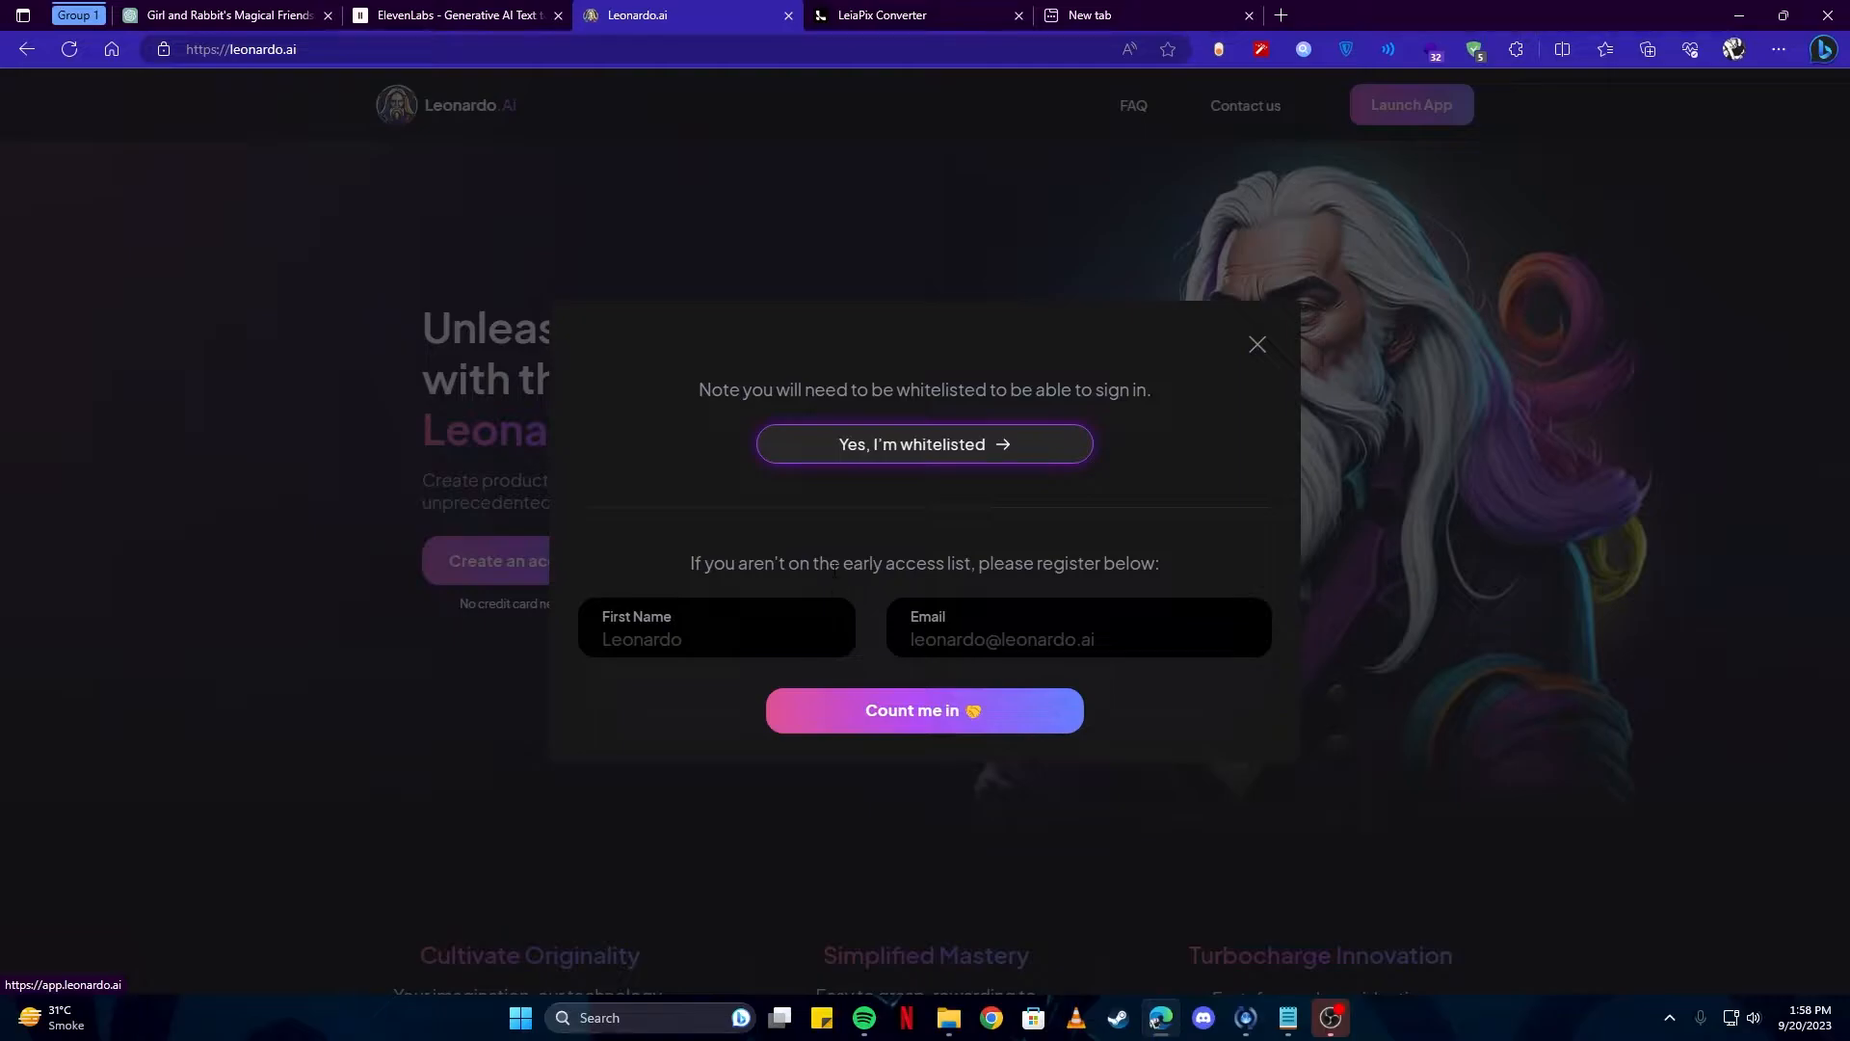
click(923, 443)
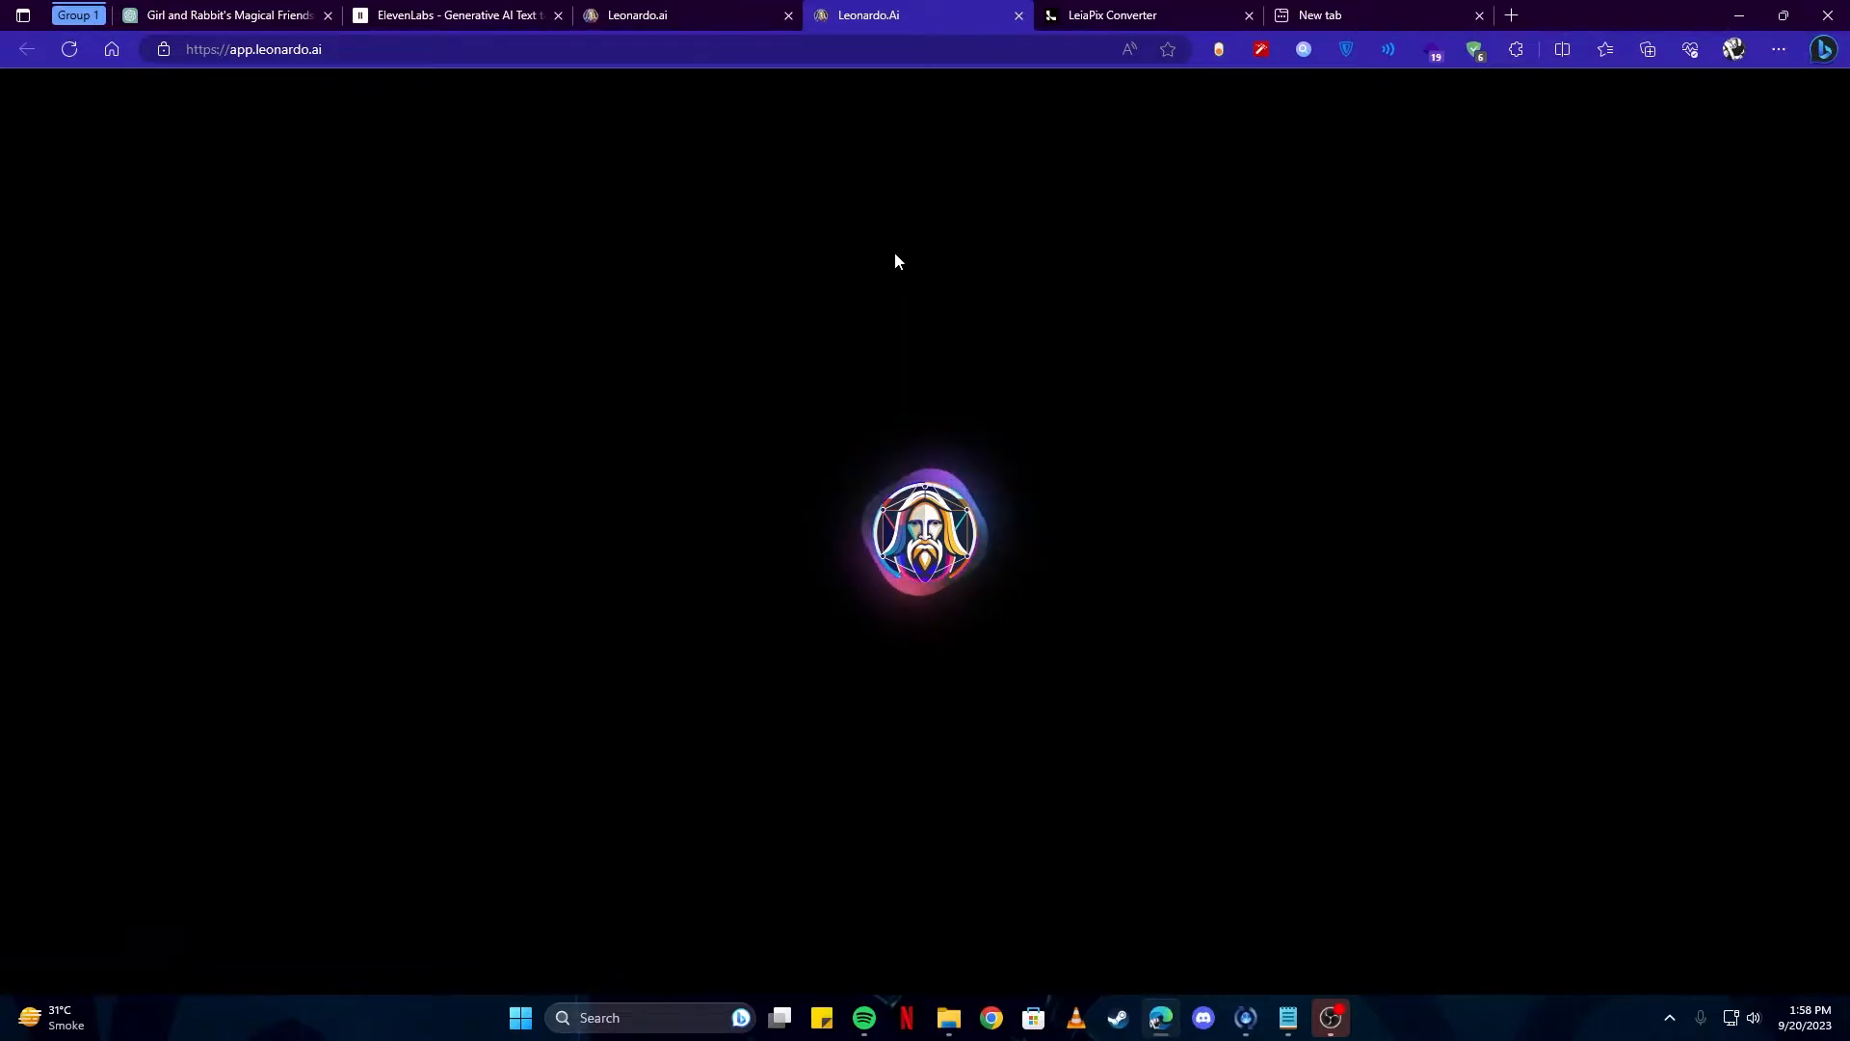
Generate images from the 'Depict Lily gazing up at a vast, blue sky' prompt at 16:9 (912×512).
click(224, 15)
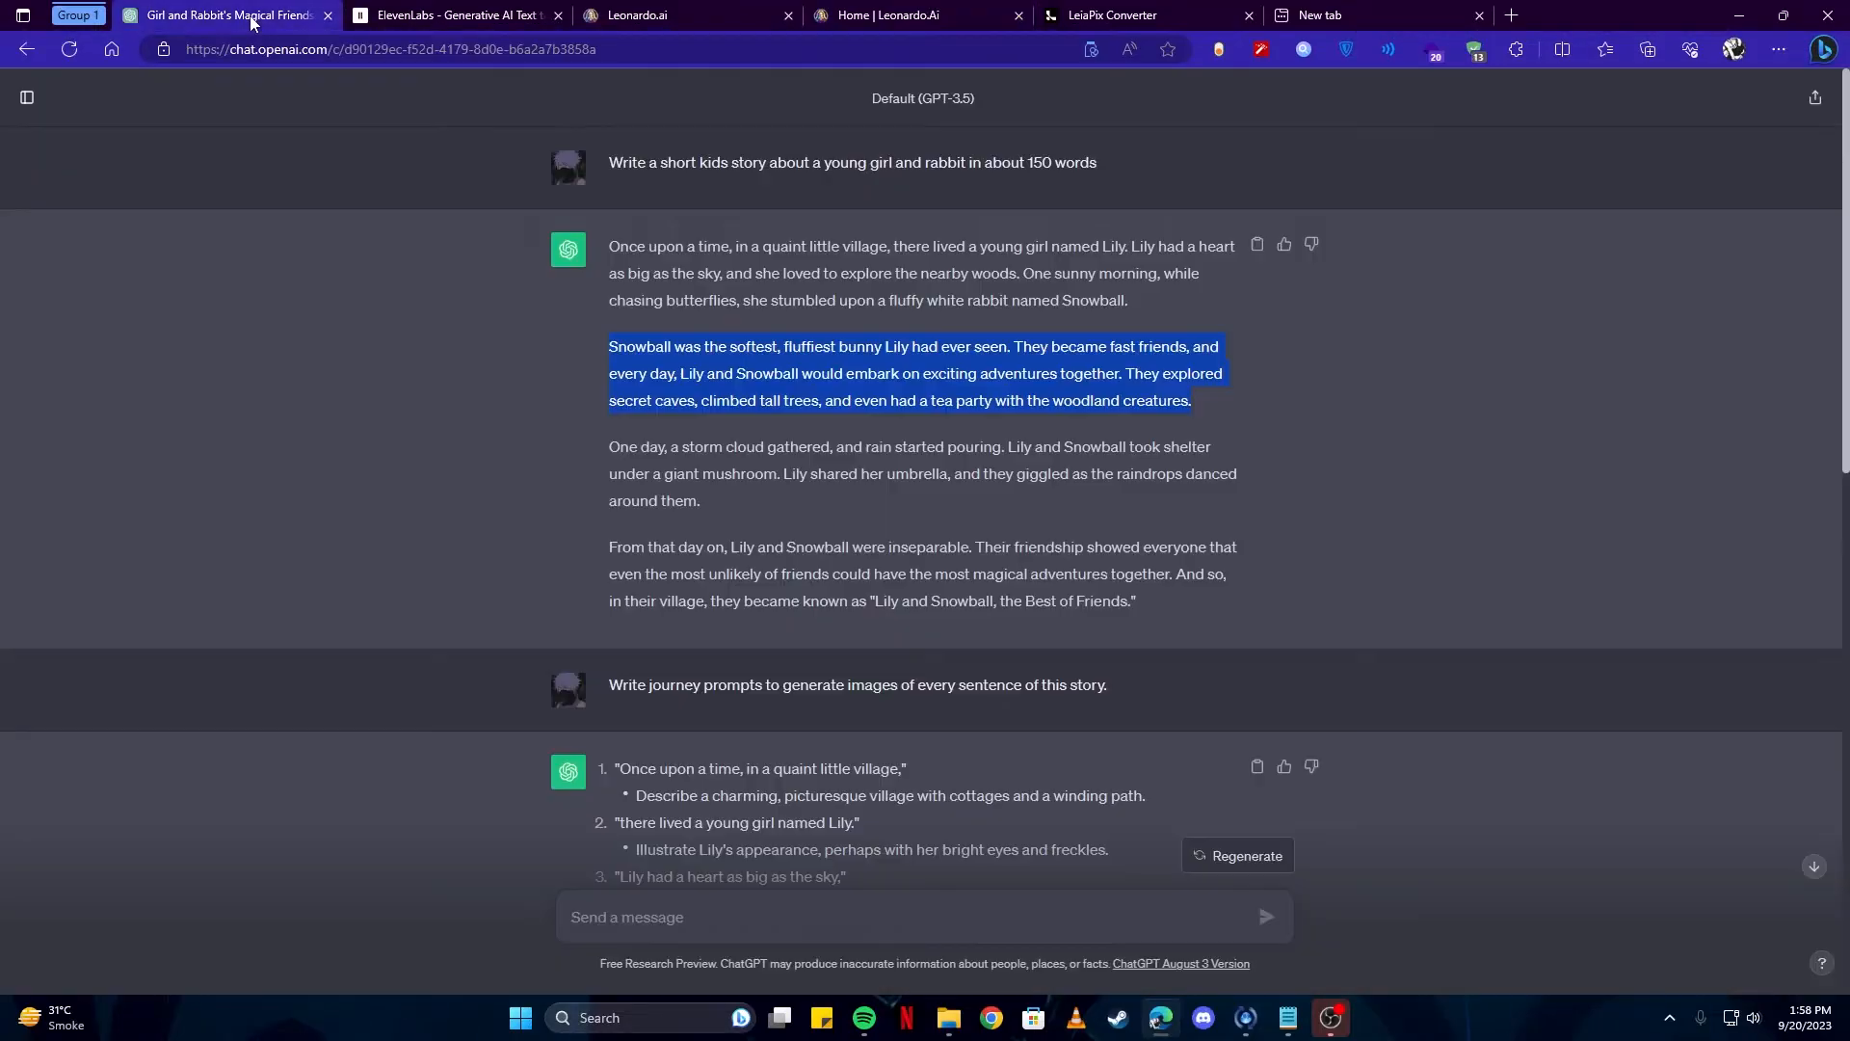
scroll(down, 3)
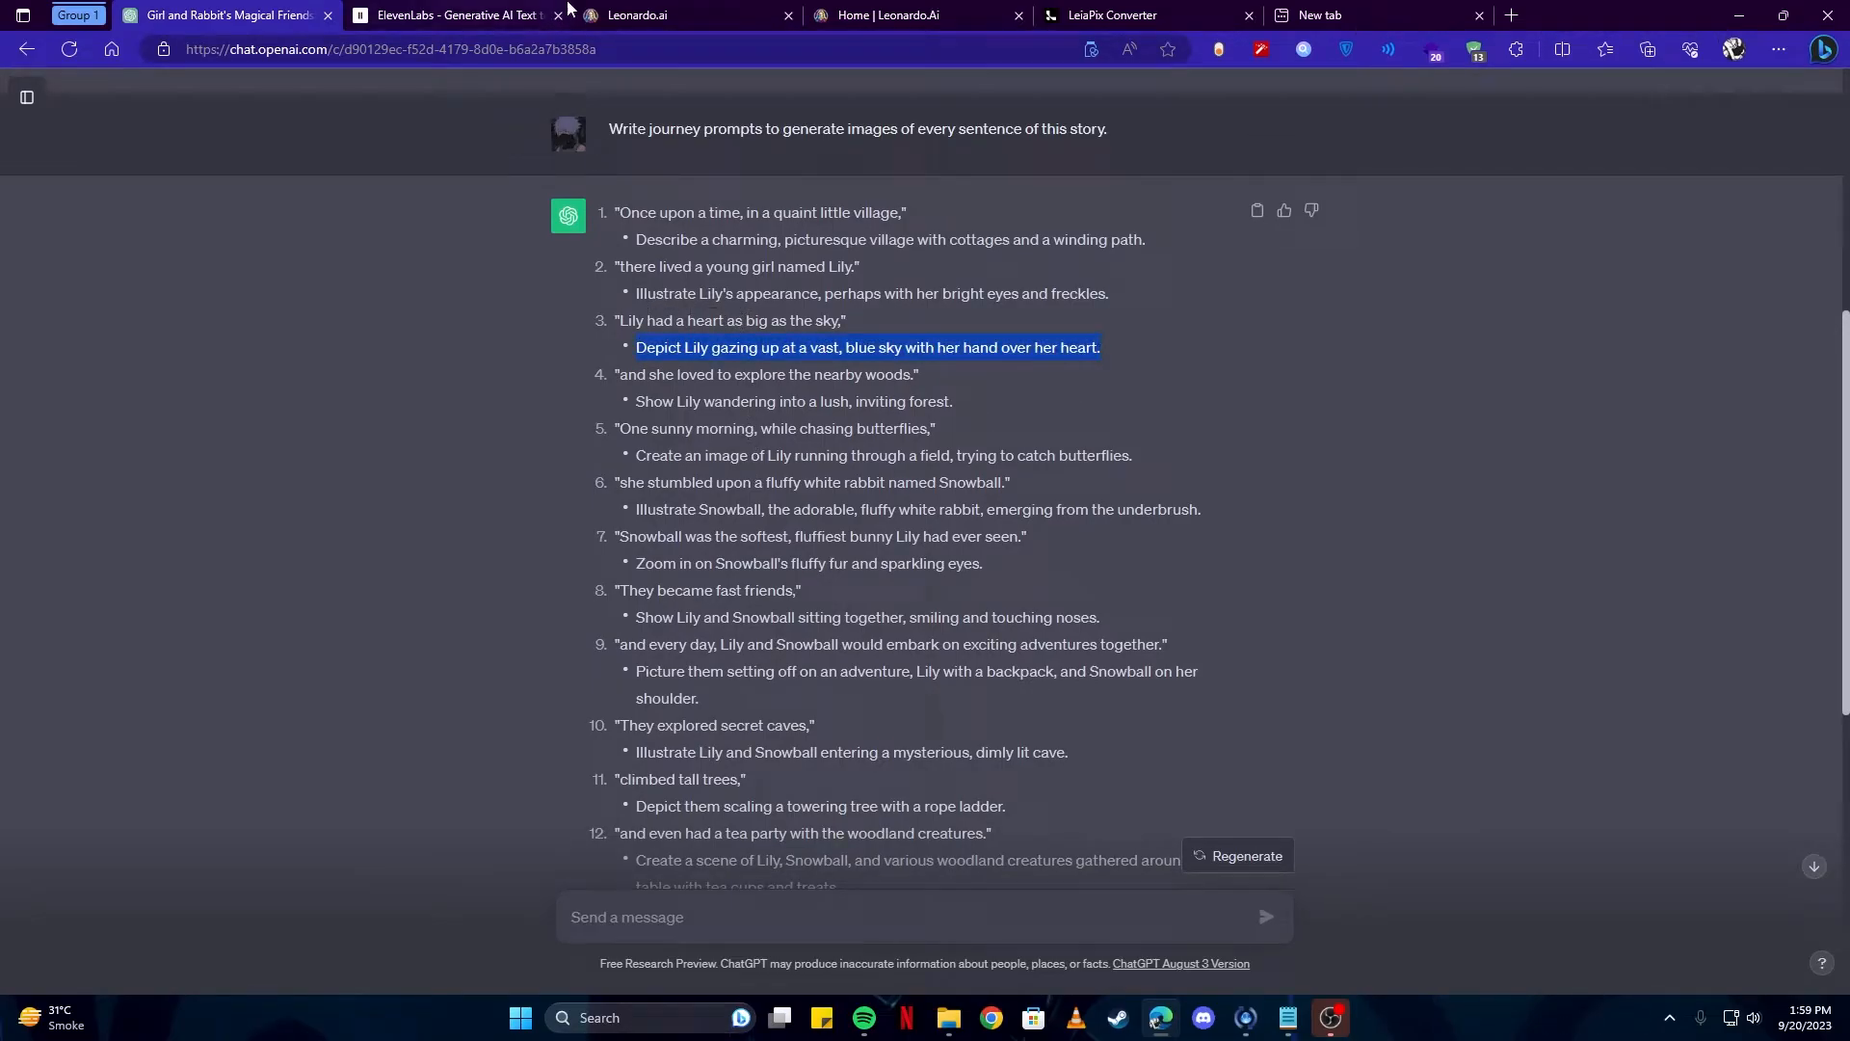
click(909, 15)
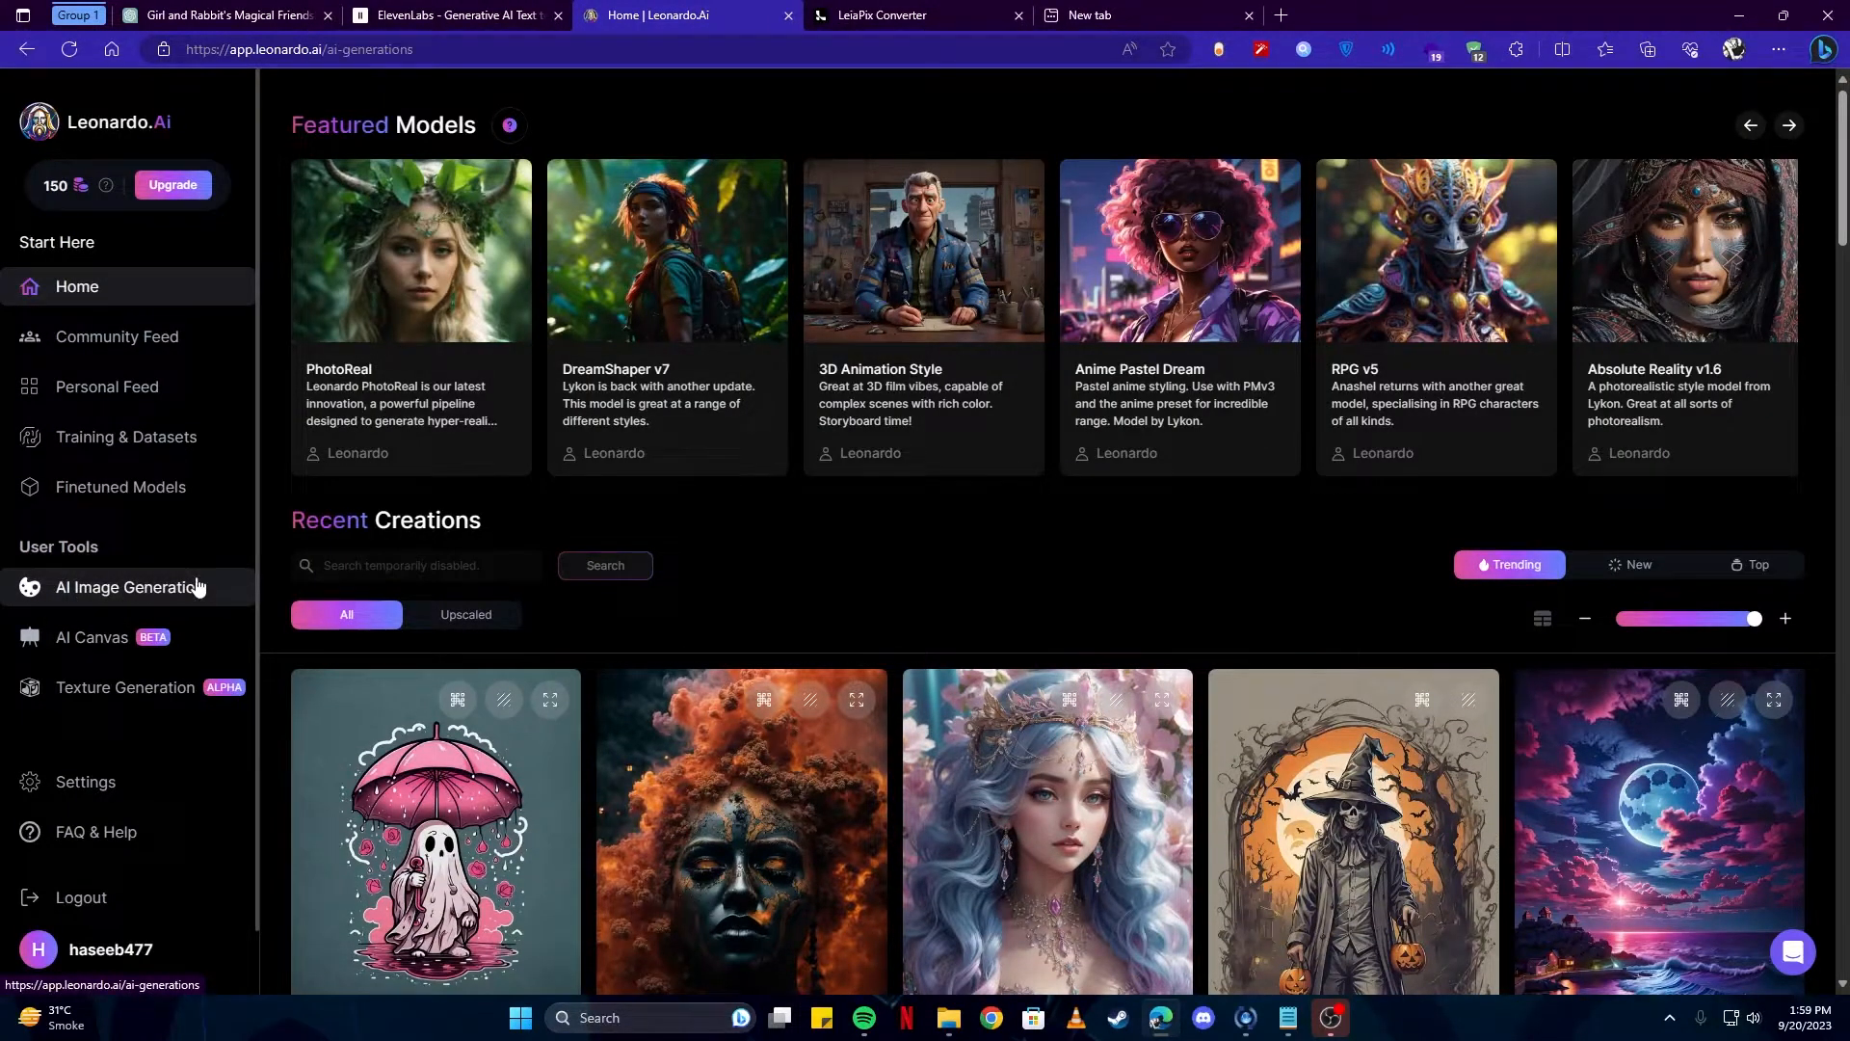
click(125, 598)
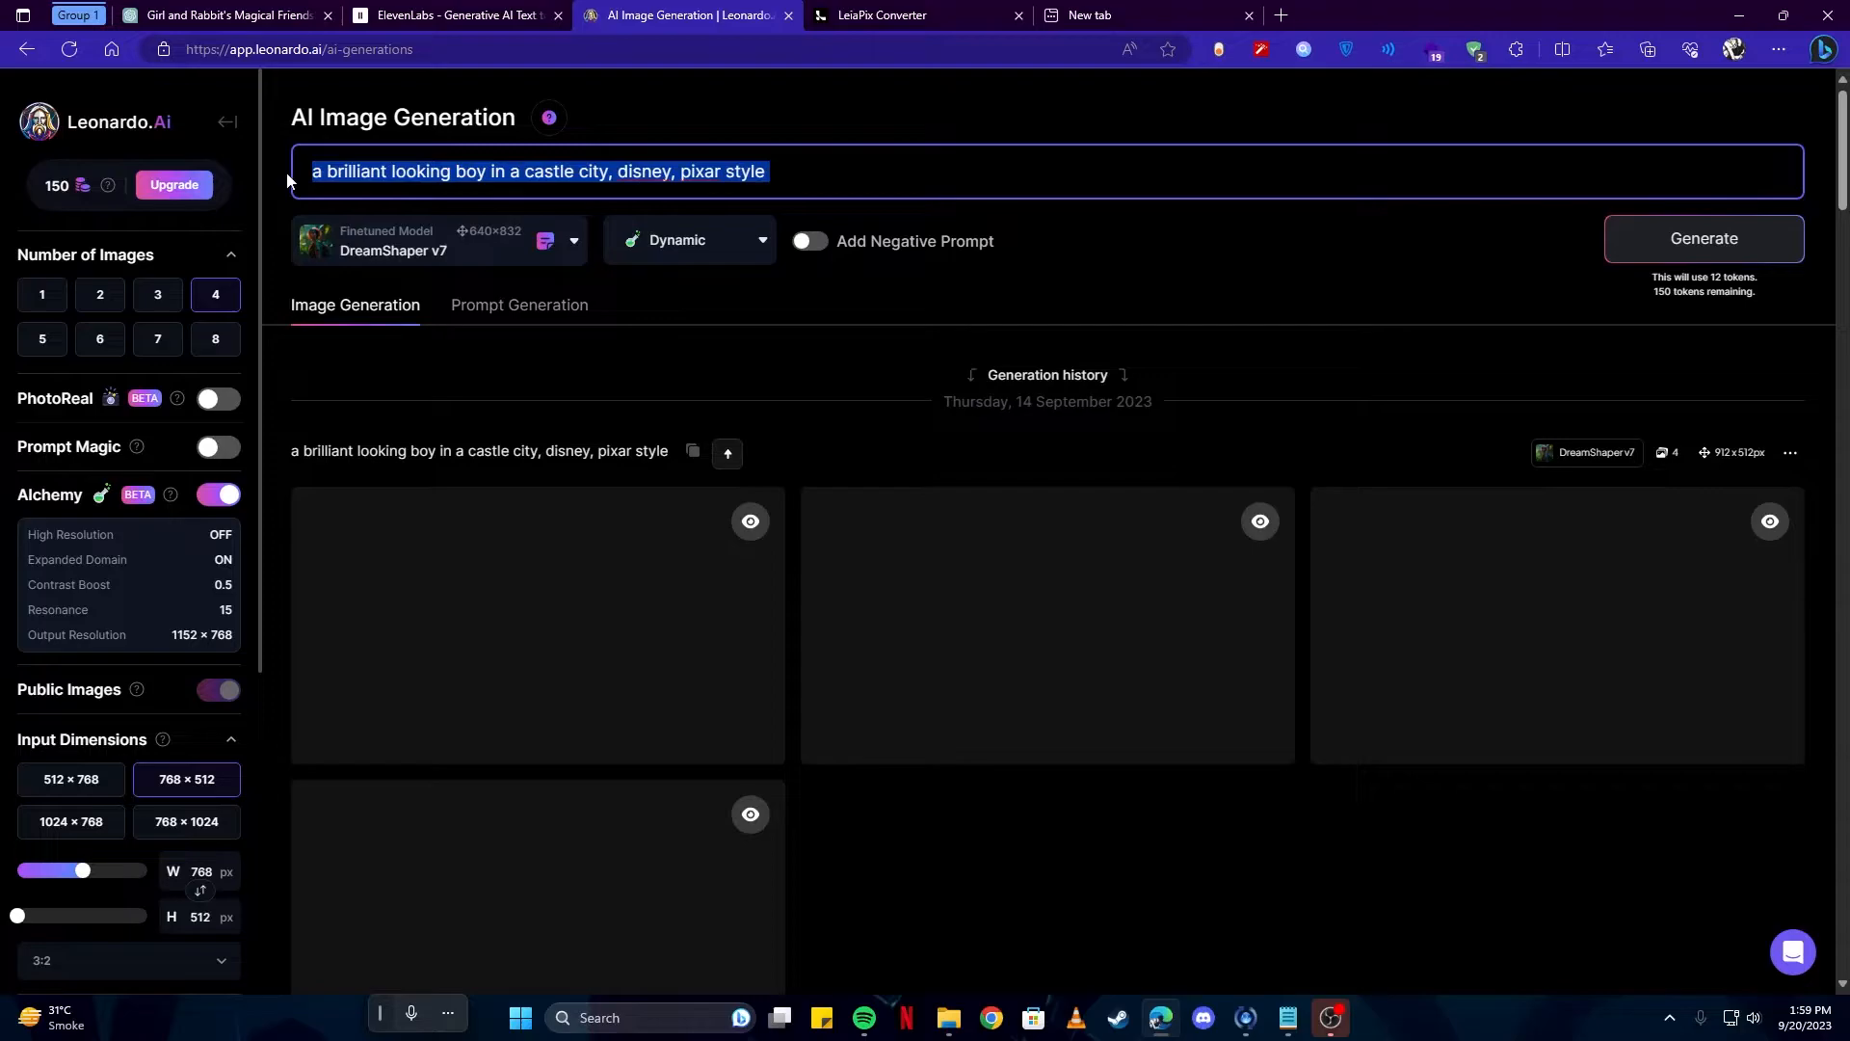
text(Depict Lily gazing up at a vast, blue sky with her hand over her heart.)
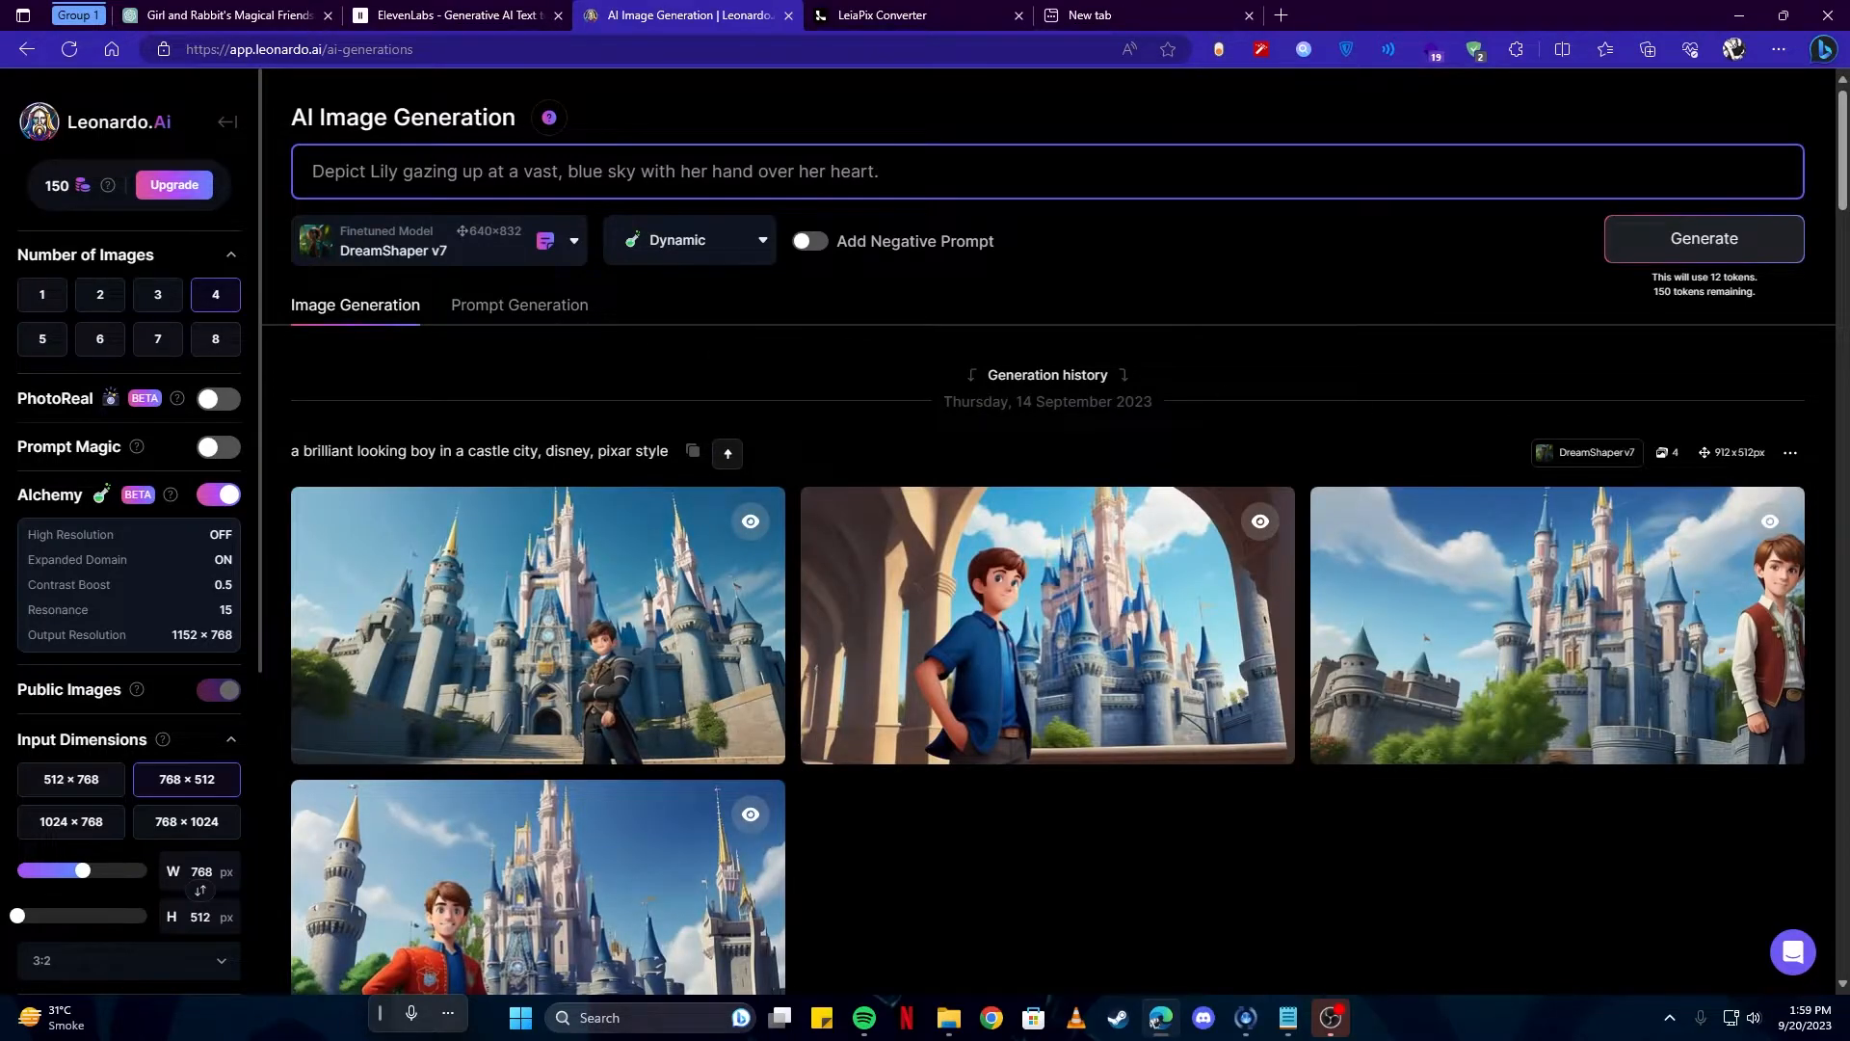
key(Backspace)
text(, 8k, ultra hd, pixar style, disney style, cinema 4d)
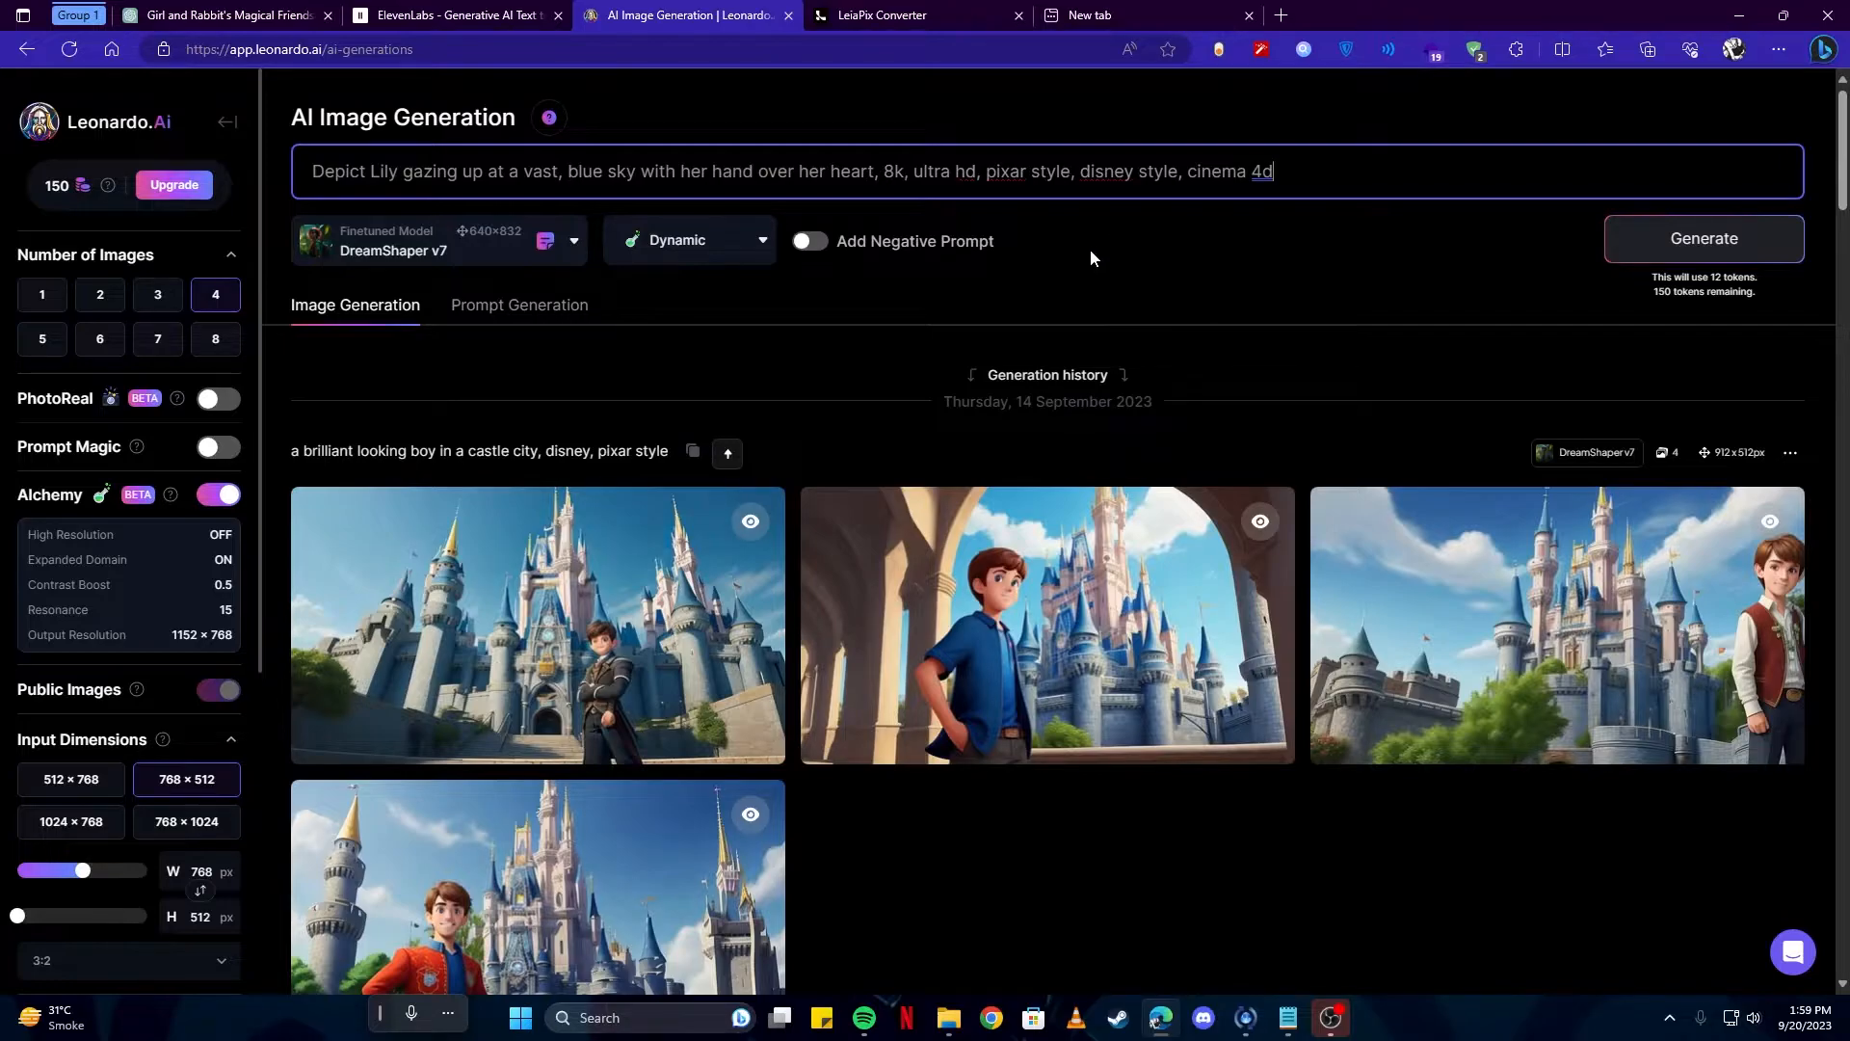
mouse_move(1036, 268)
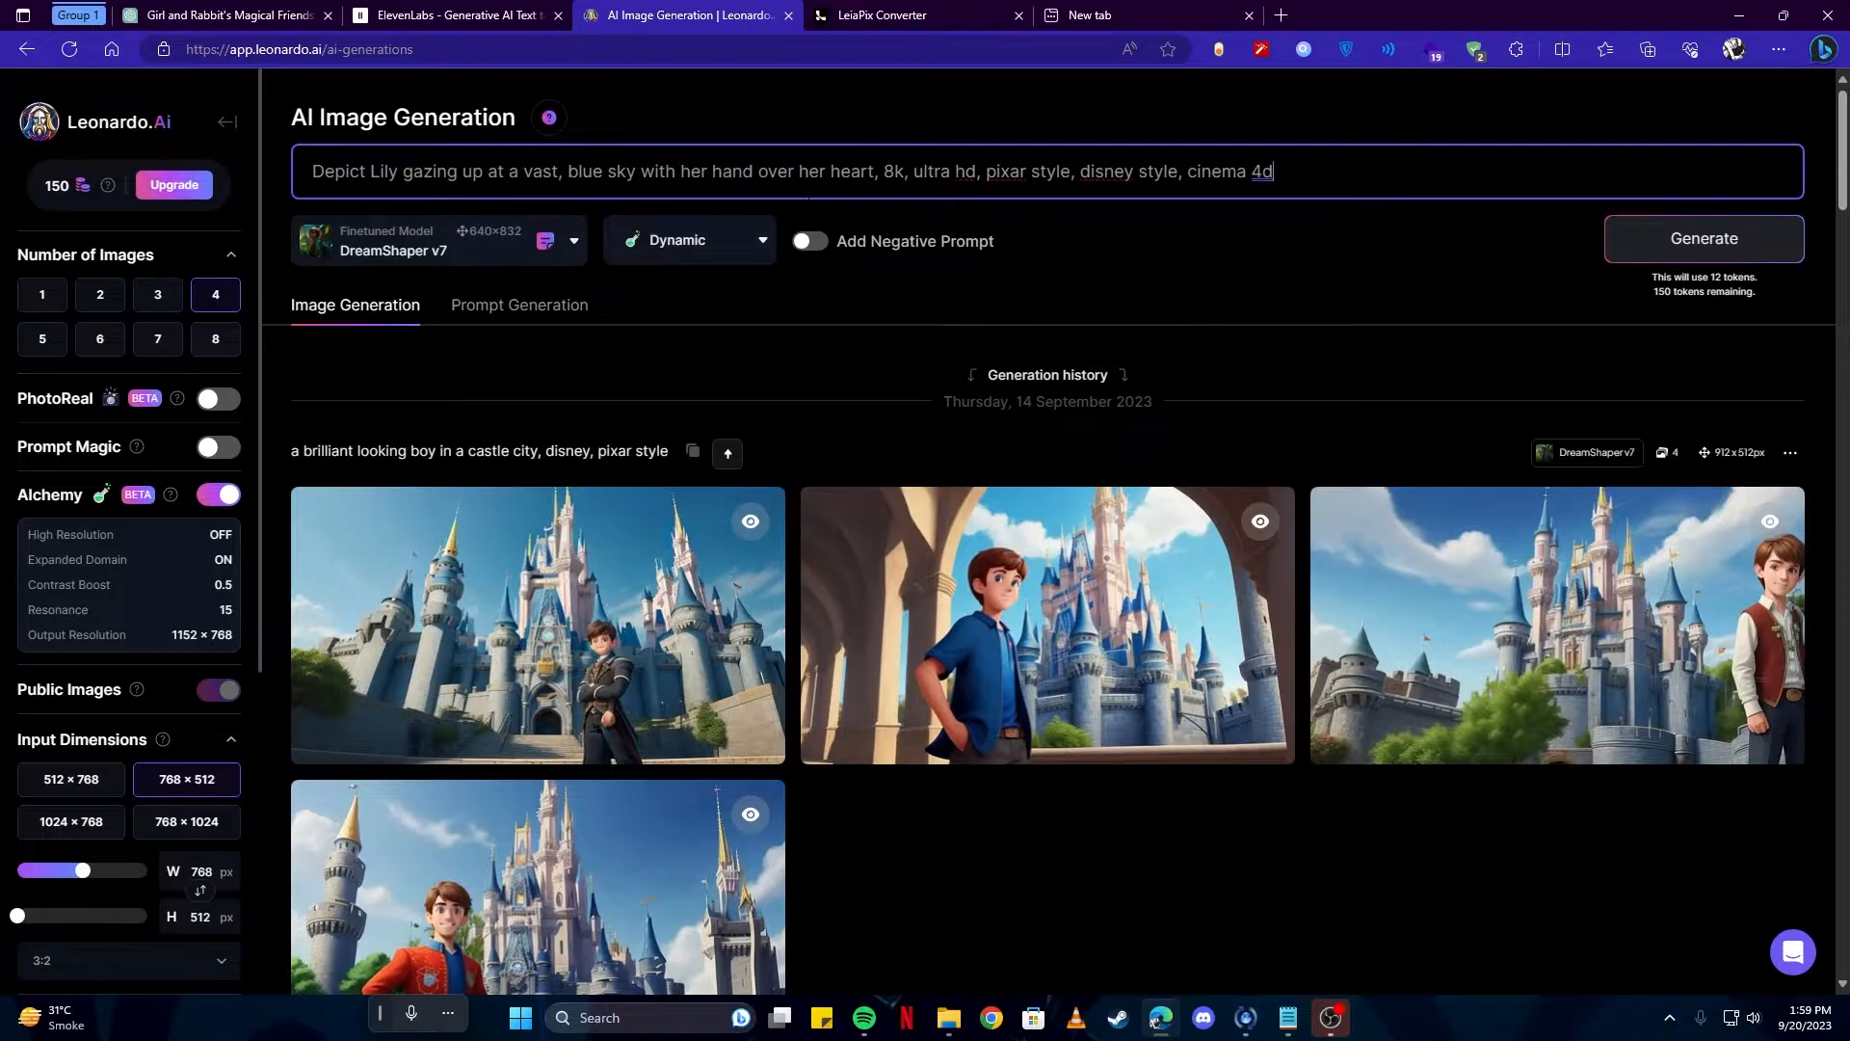
mouse_move(1703, 238)
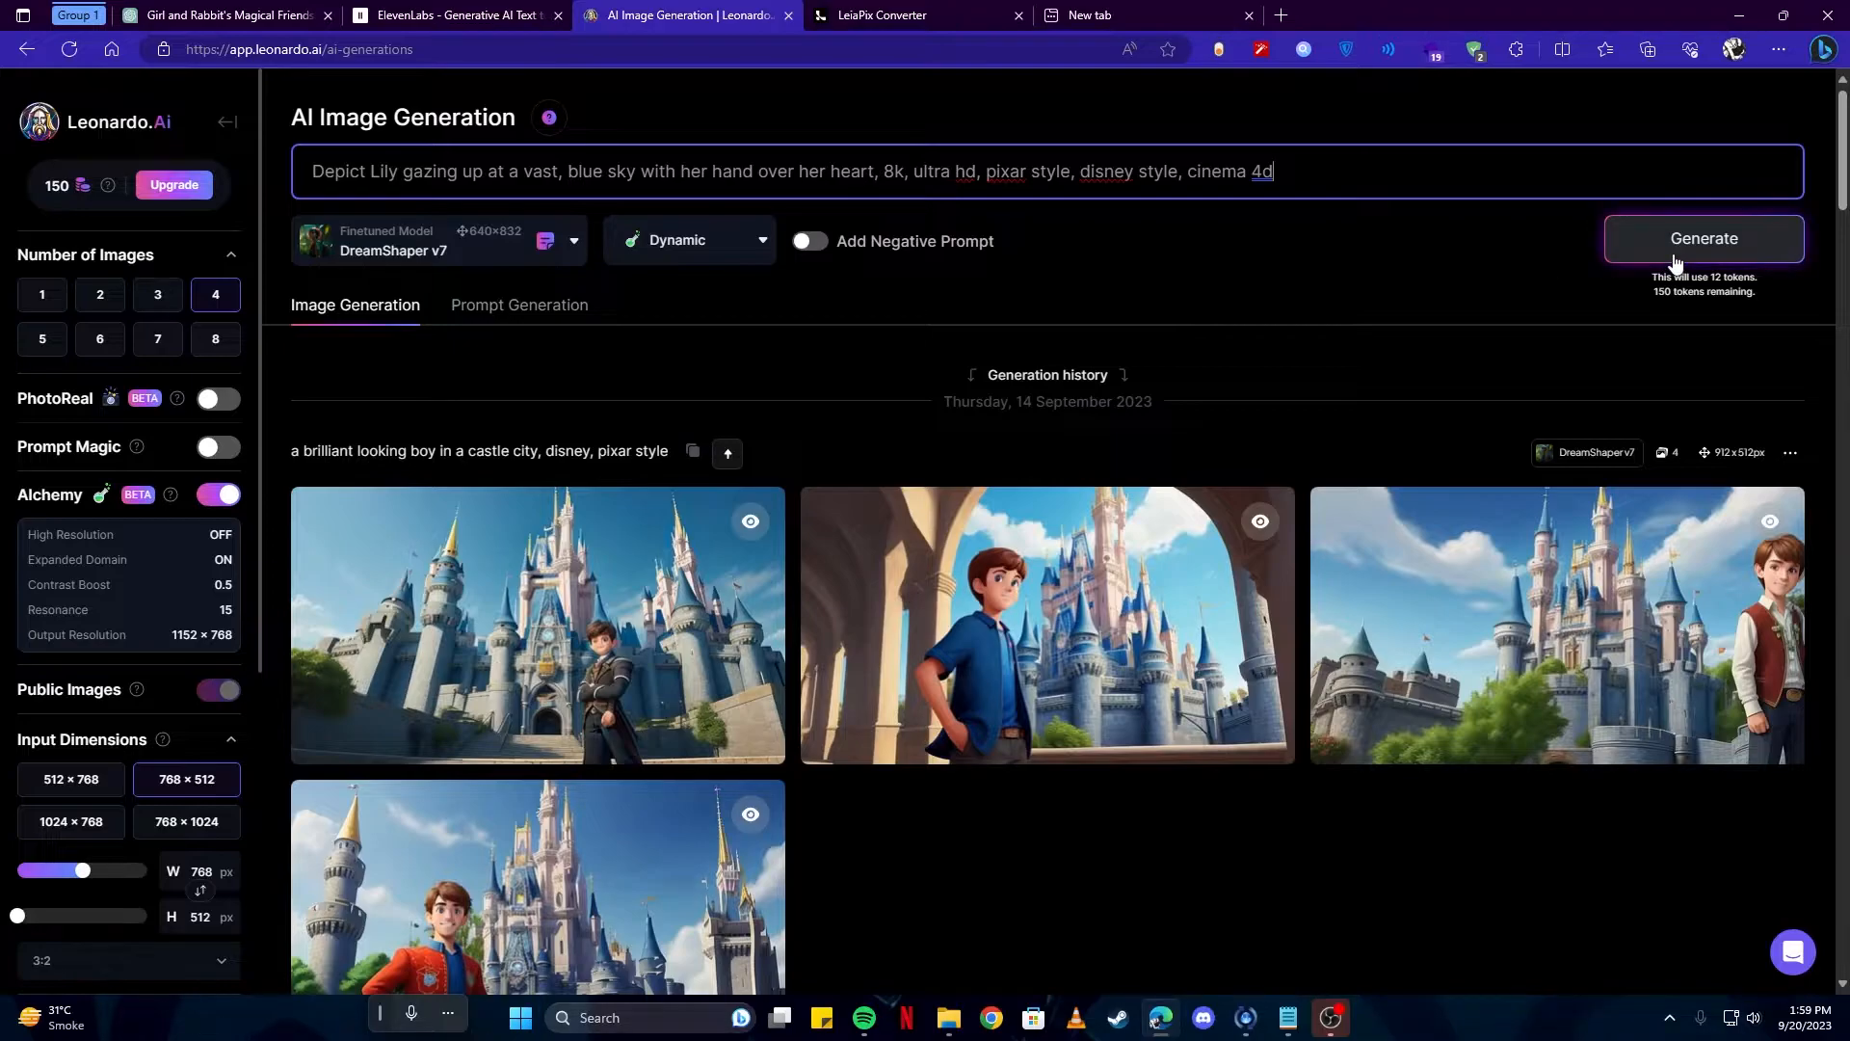
click(436, 240)
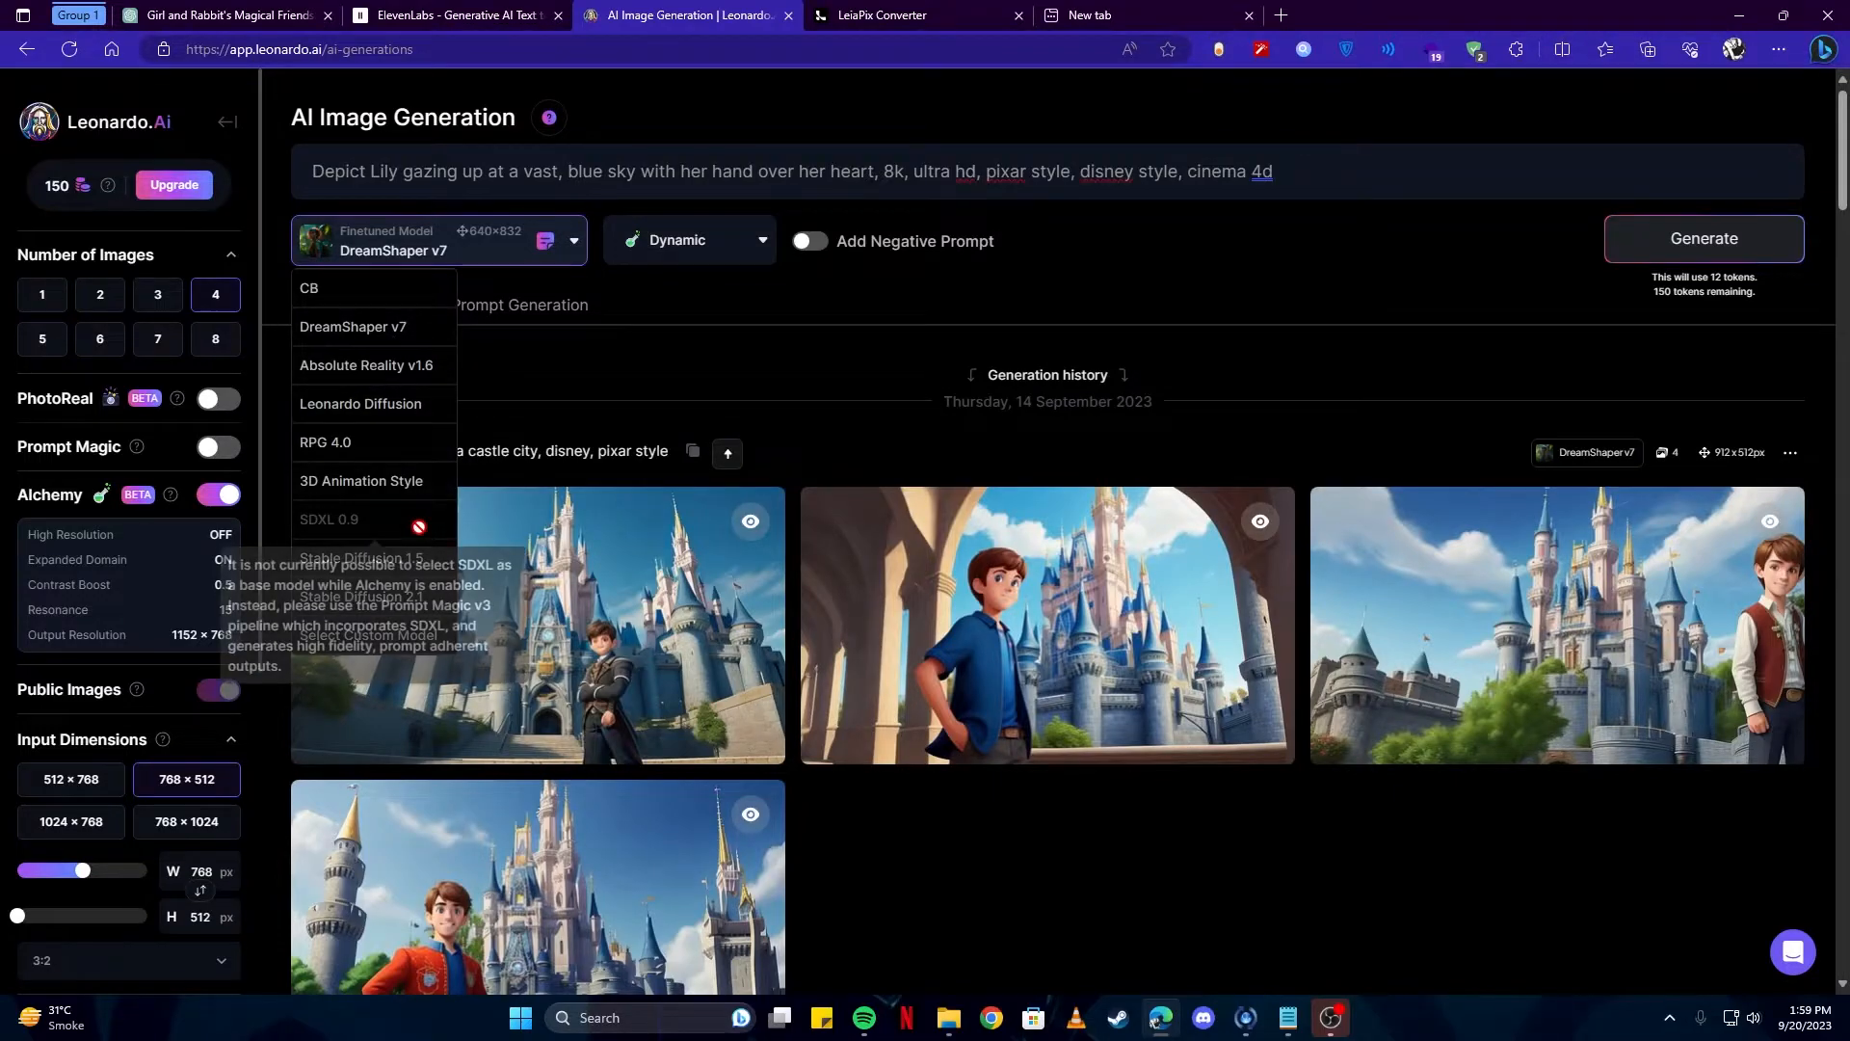
mouse_move(1019, 347)
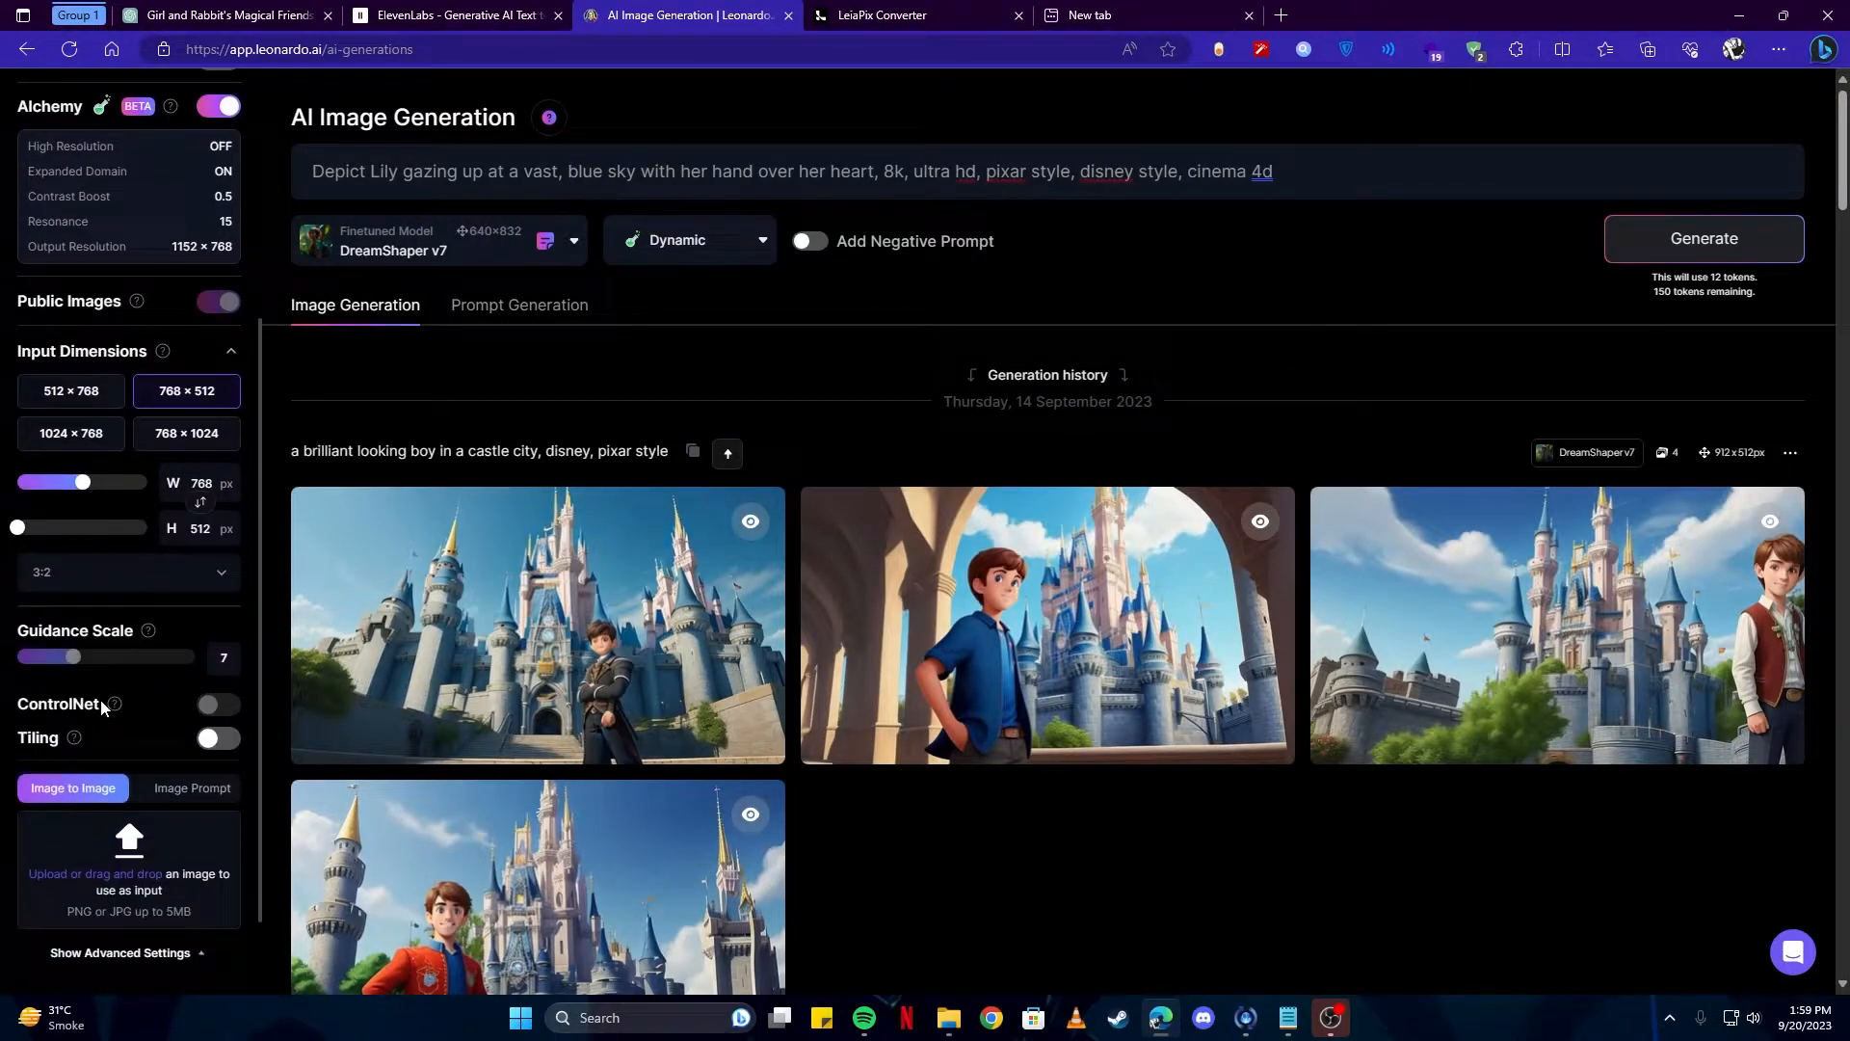
click(124, 571)
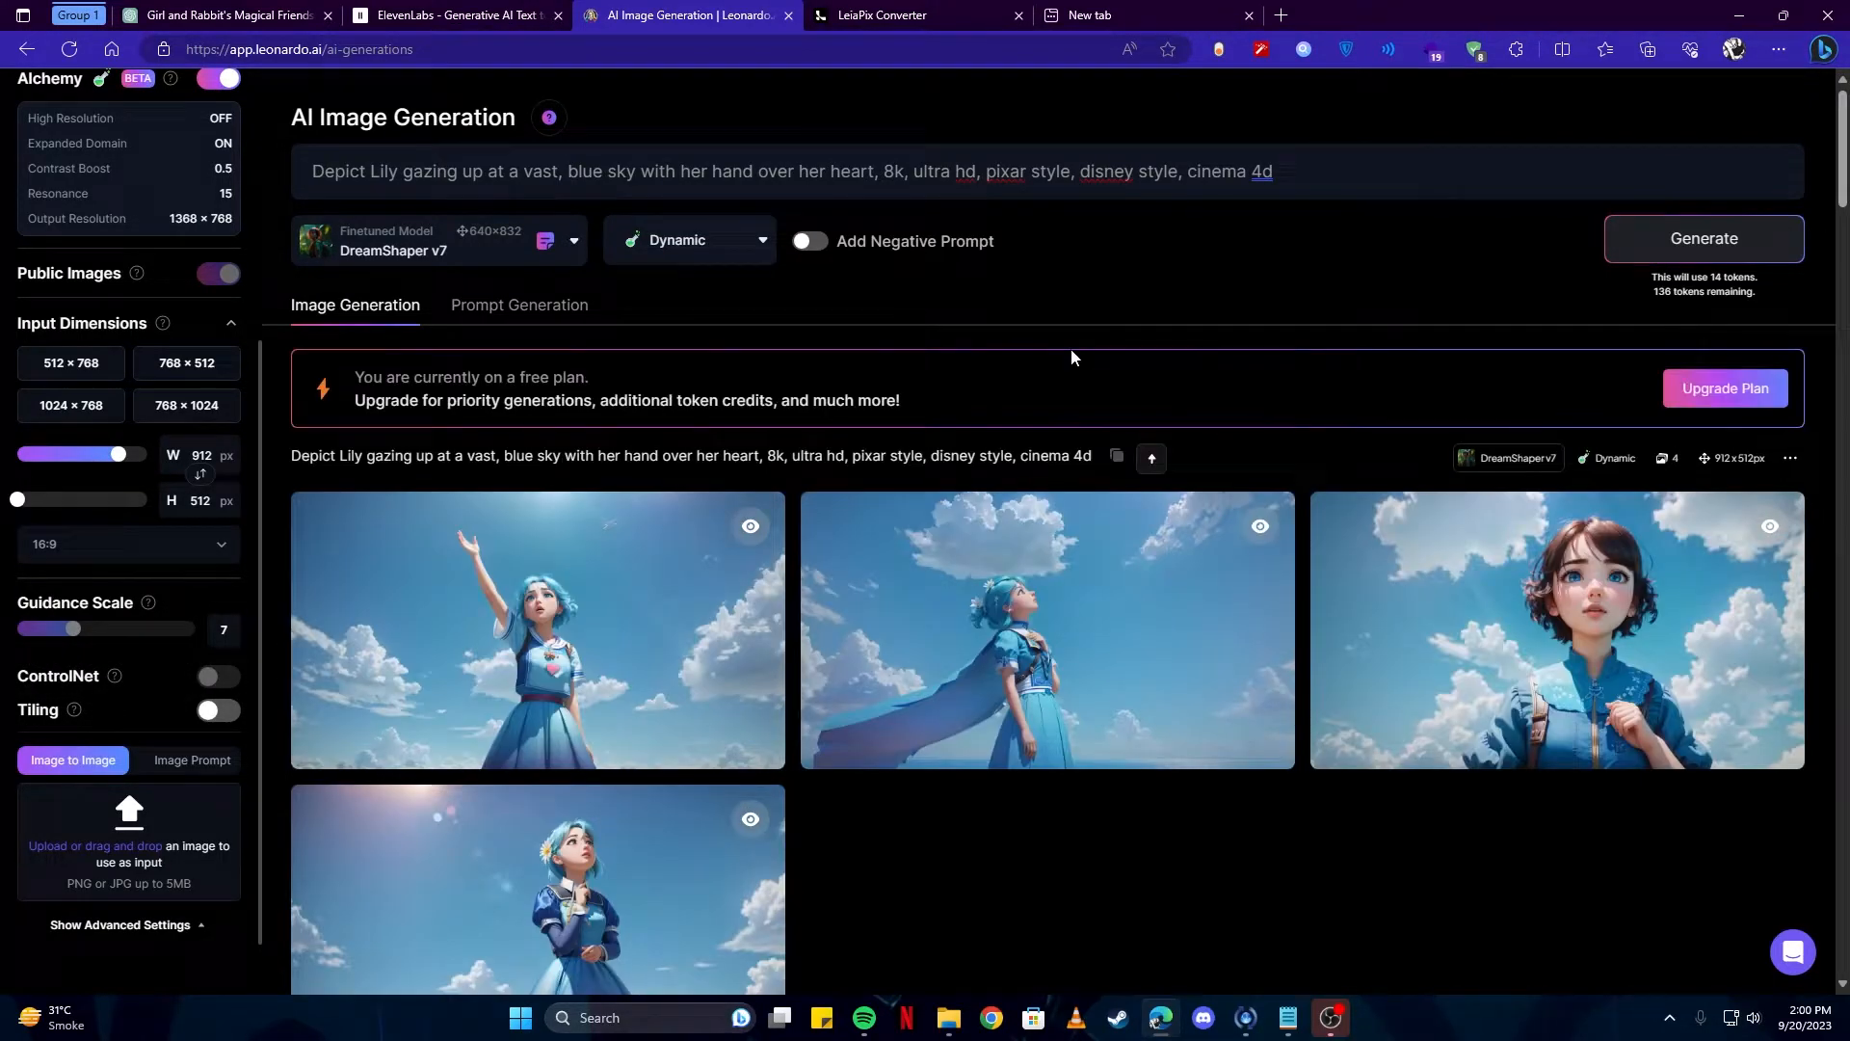
scroll(down, 3)
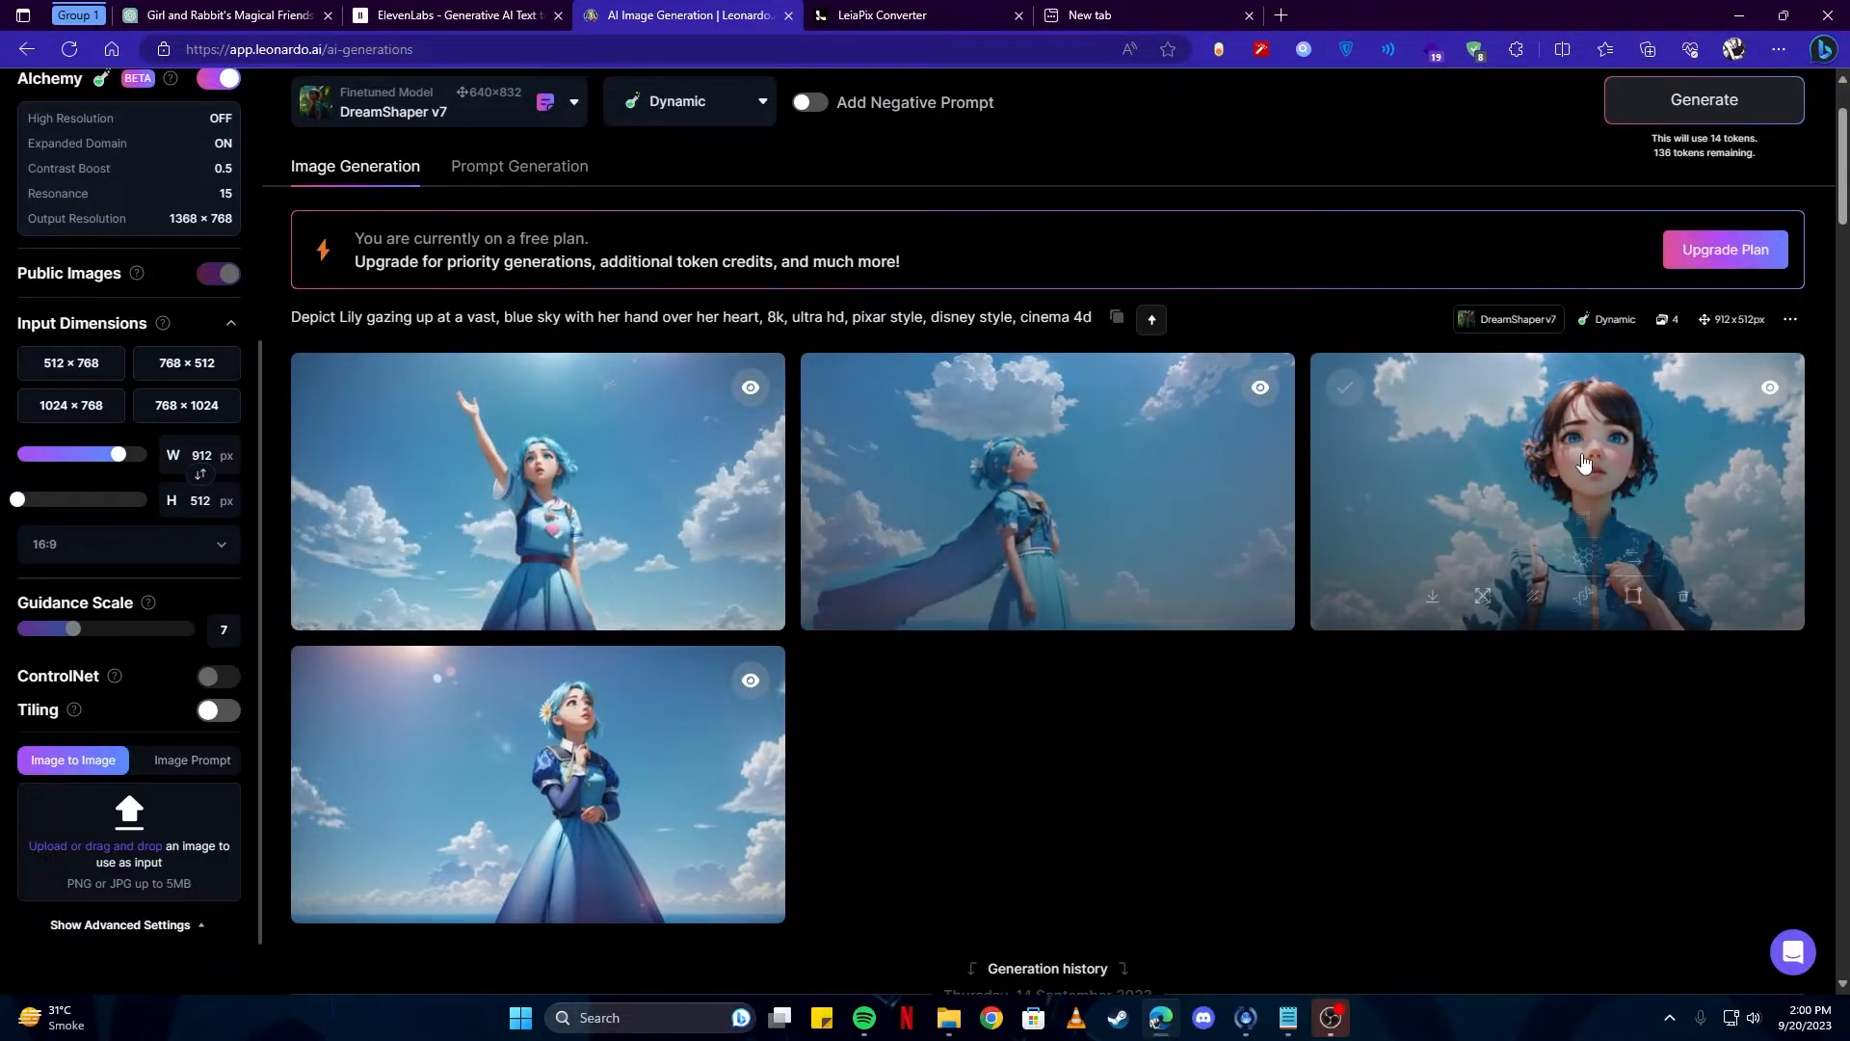
Download a Lily sky image and return to ChatGPT's scene prompt list.
click(1431, 595)
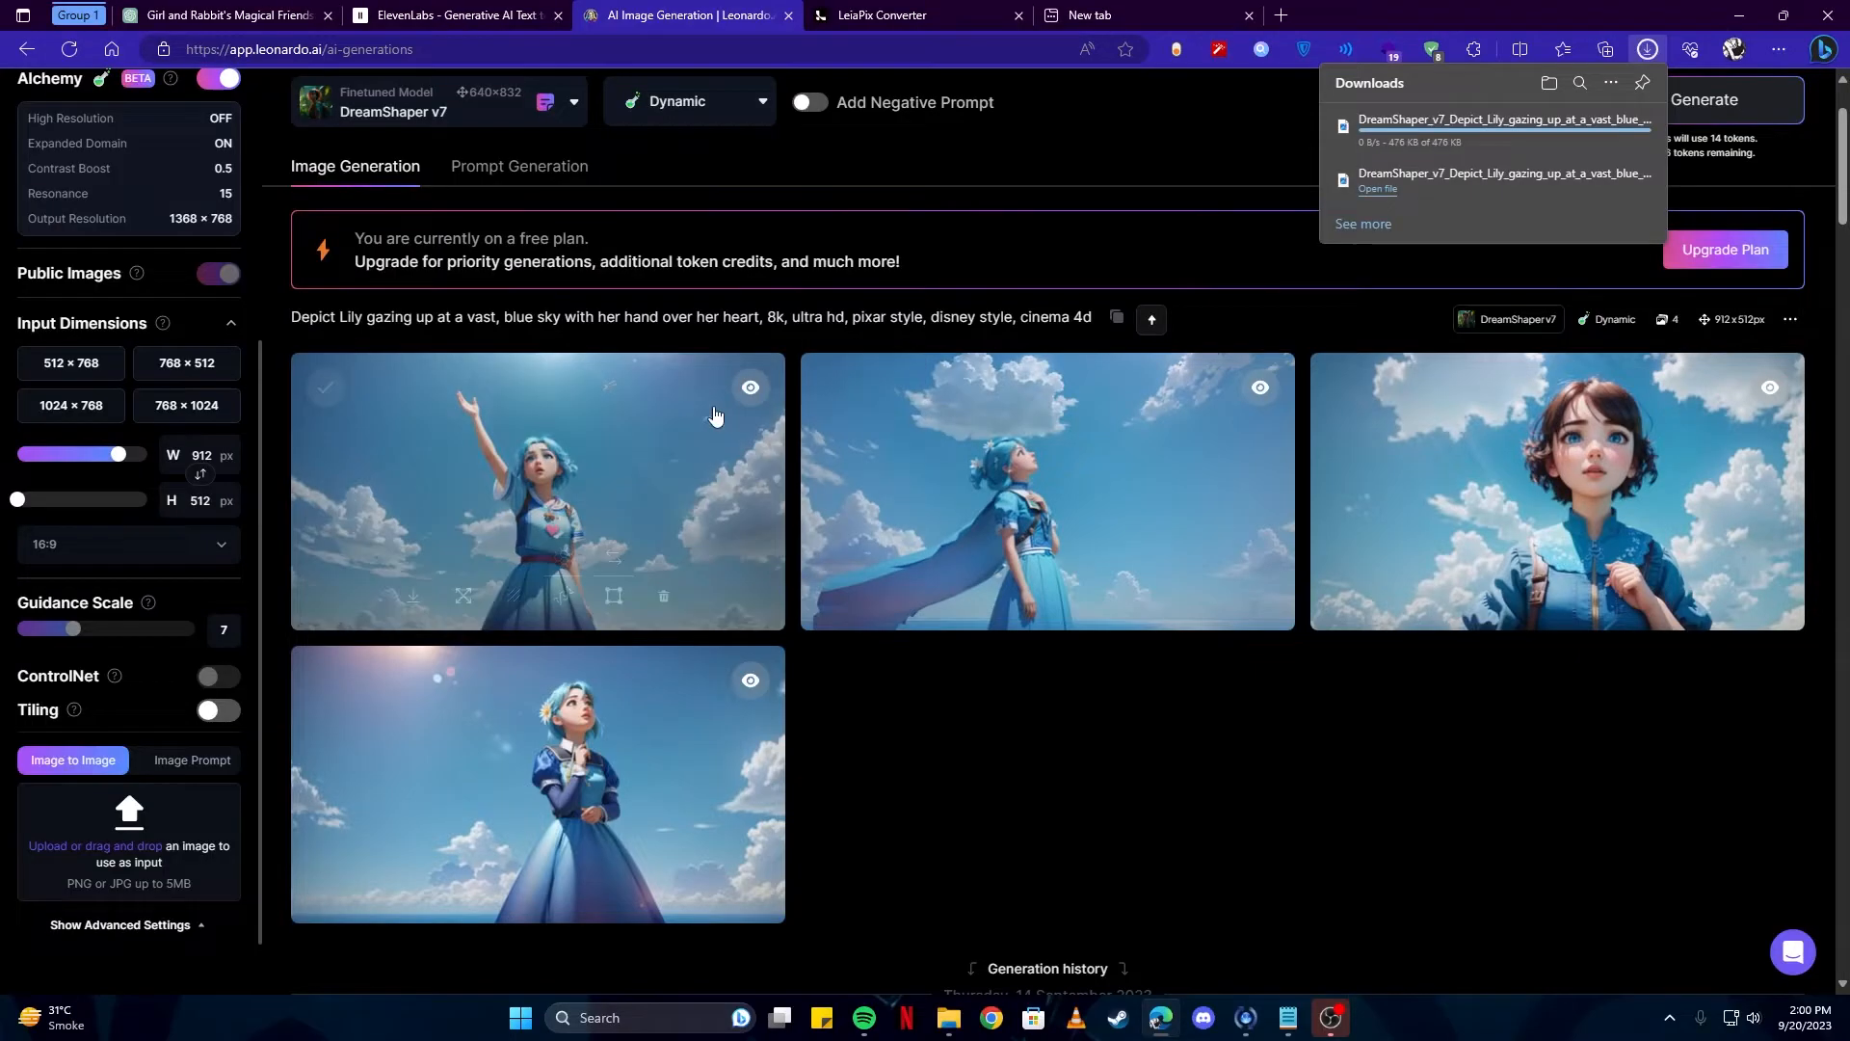
click(224, 15)
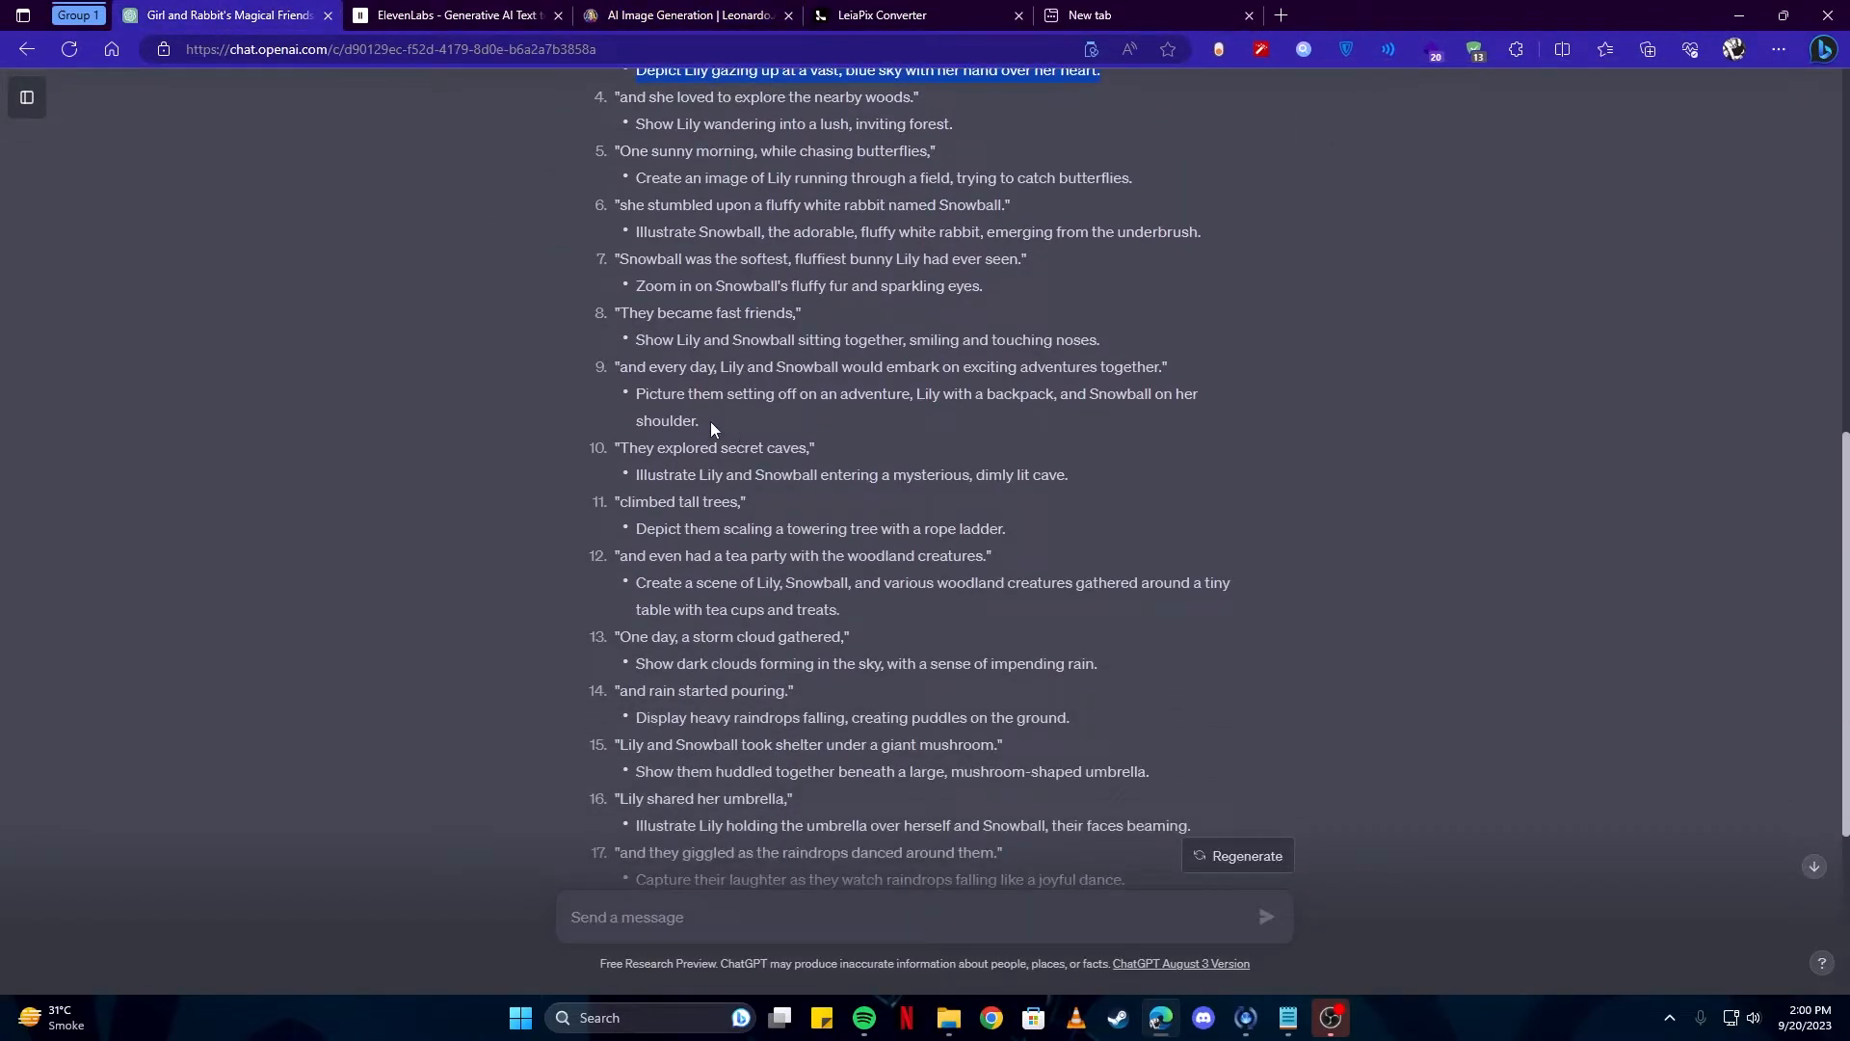
Generate Snowball fluffy rabbit images and download a favourite.
click(685, 15)
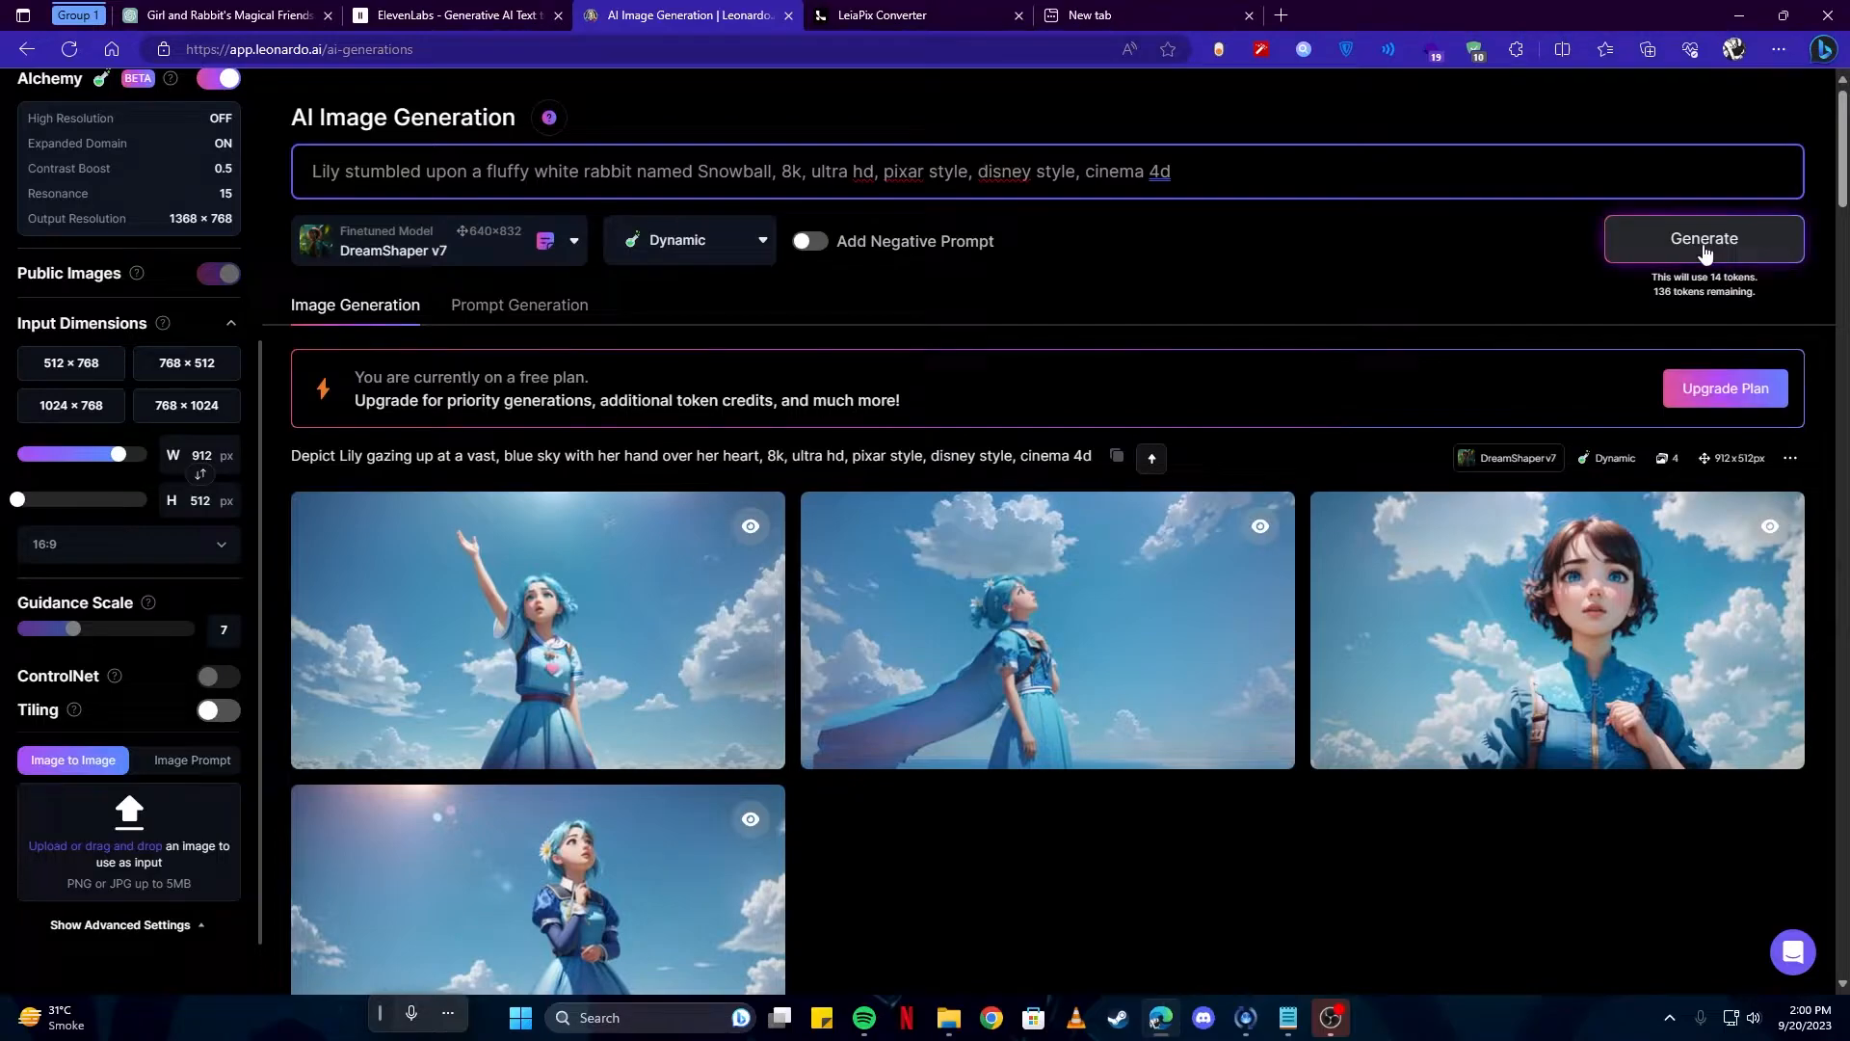
click(1703, 240)
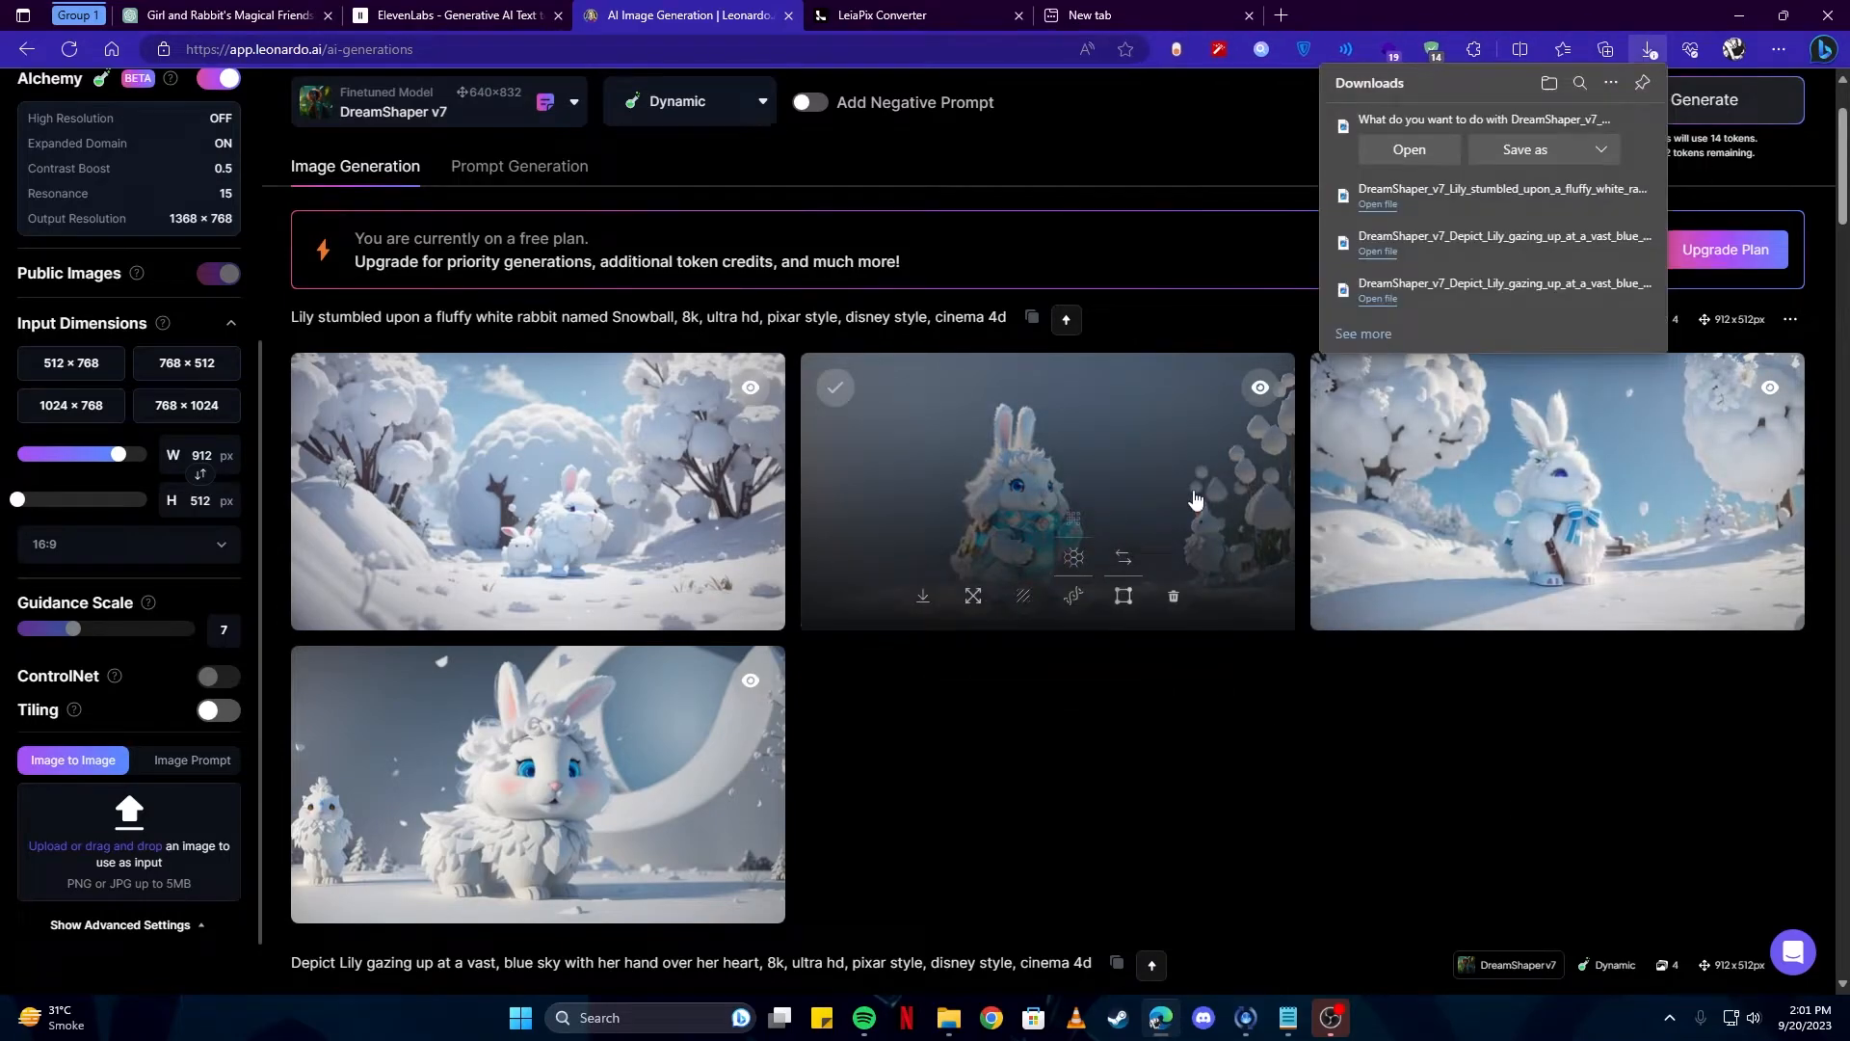
click(537, 783)
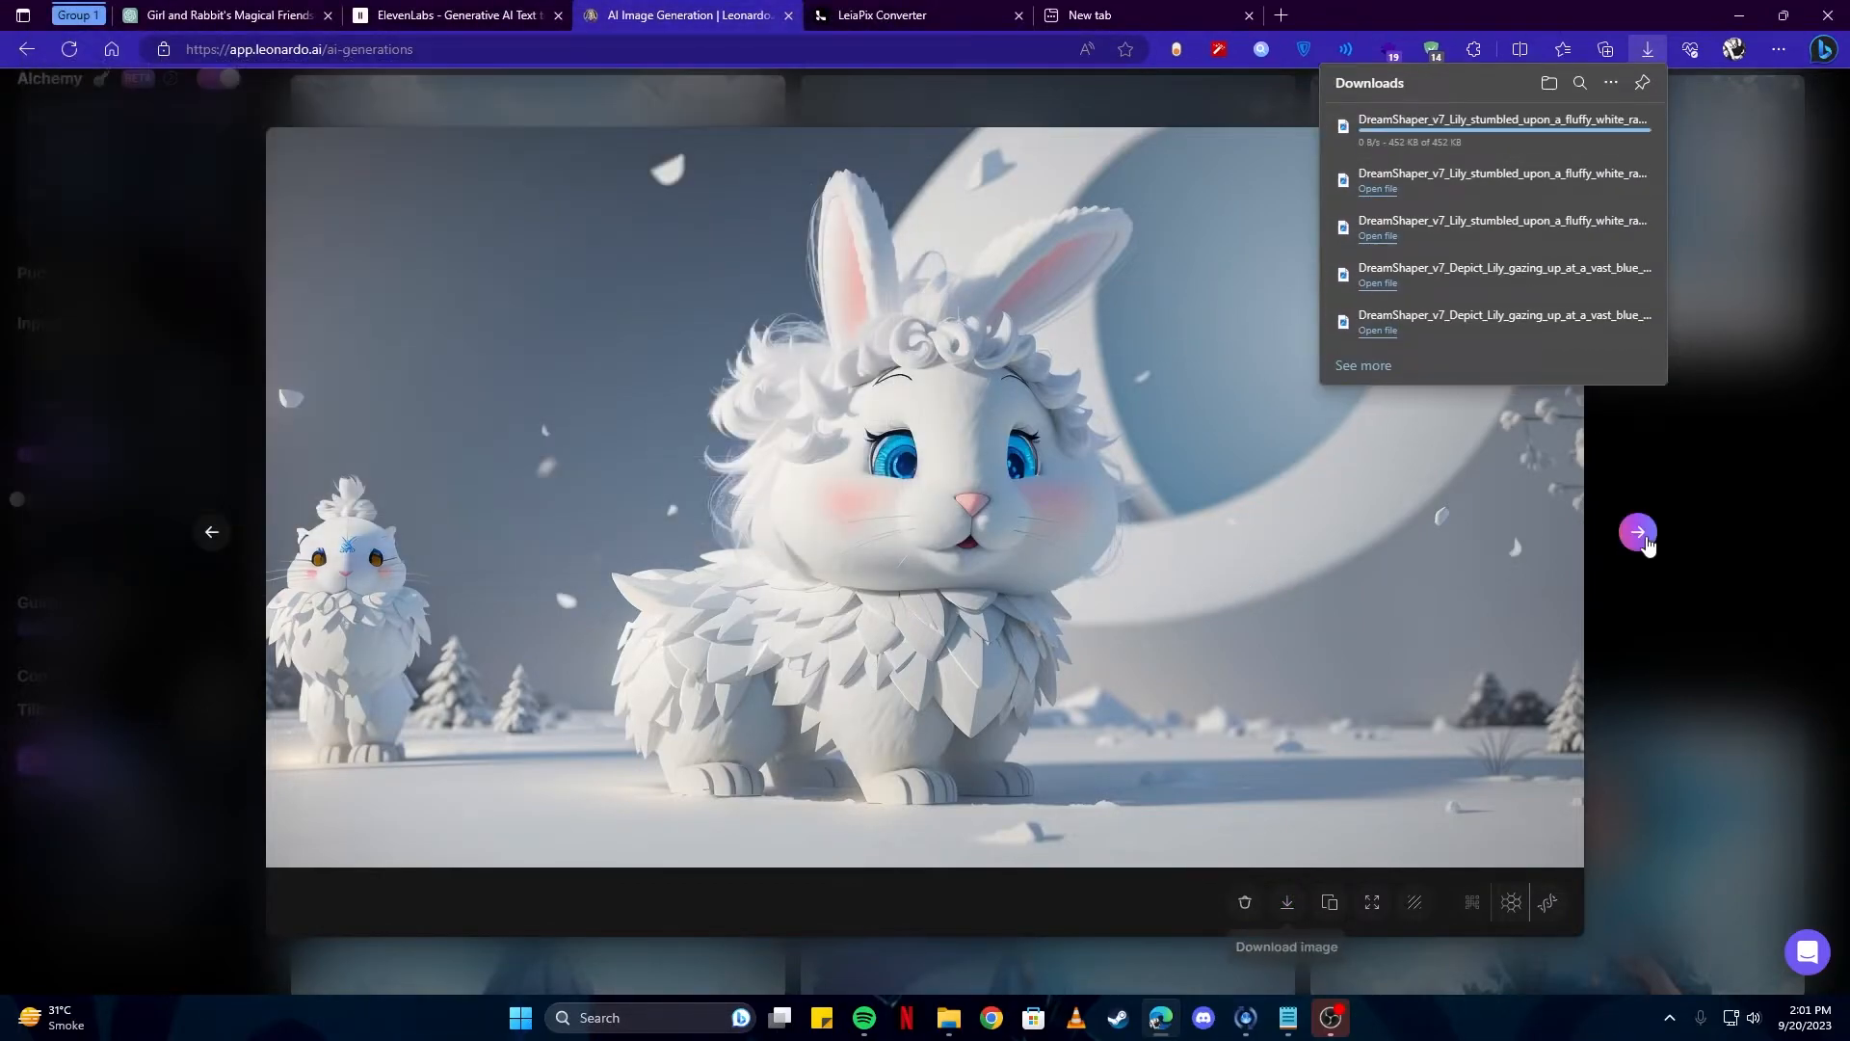
click(685, 16)
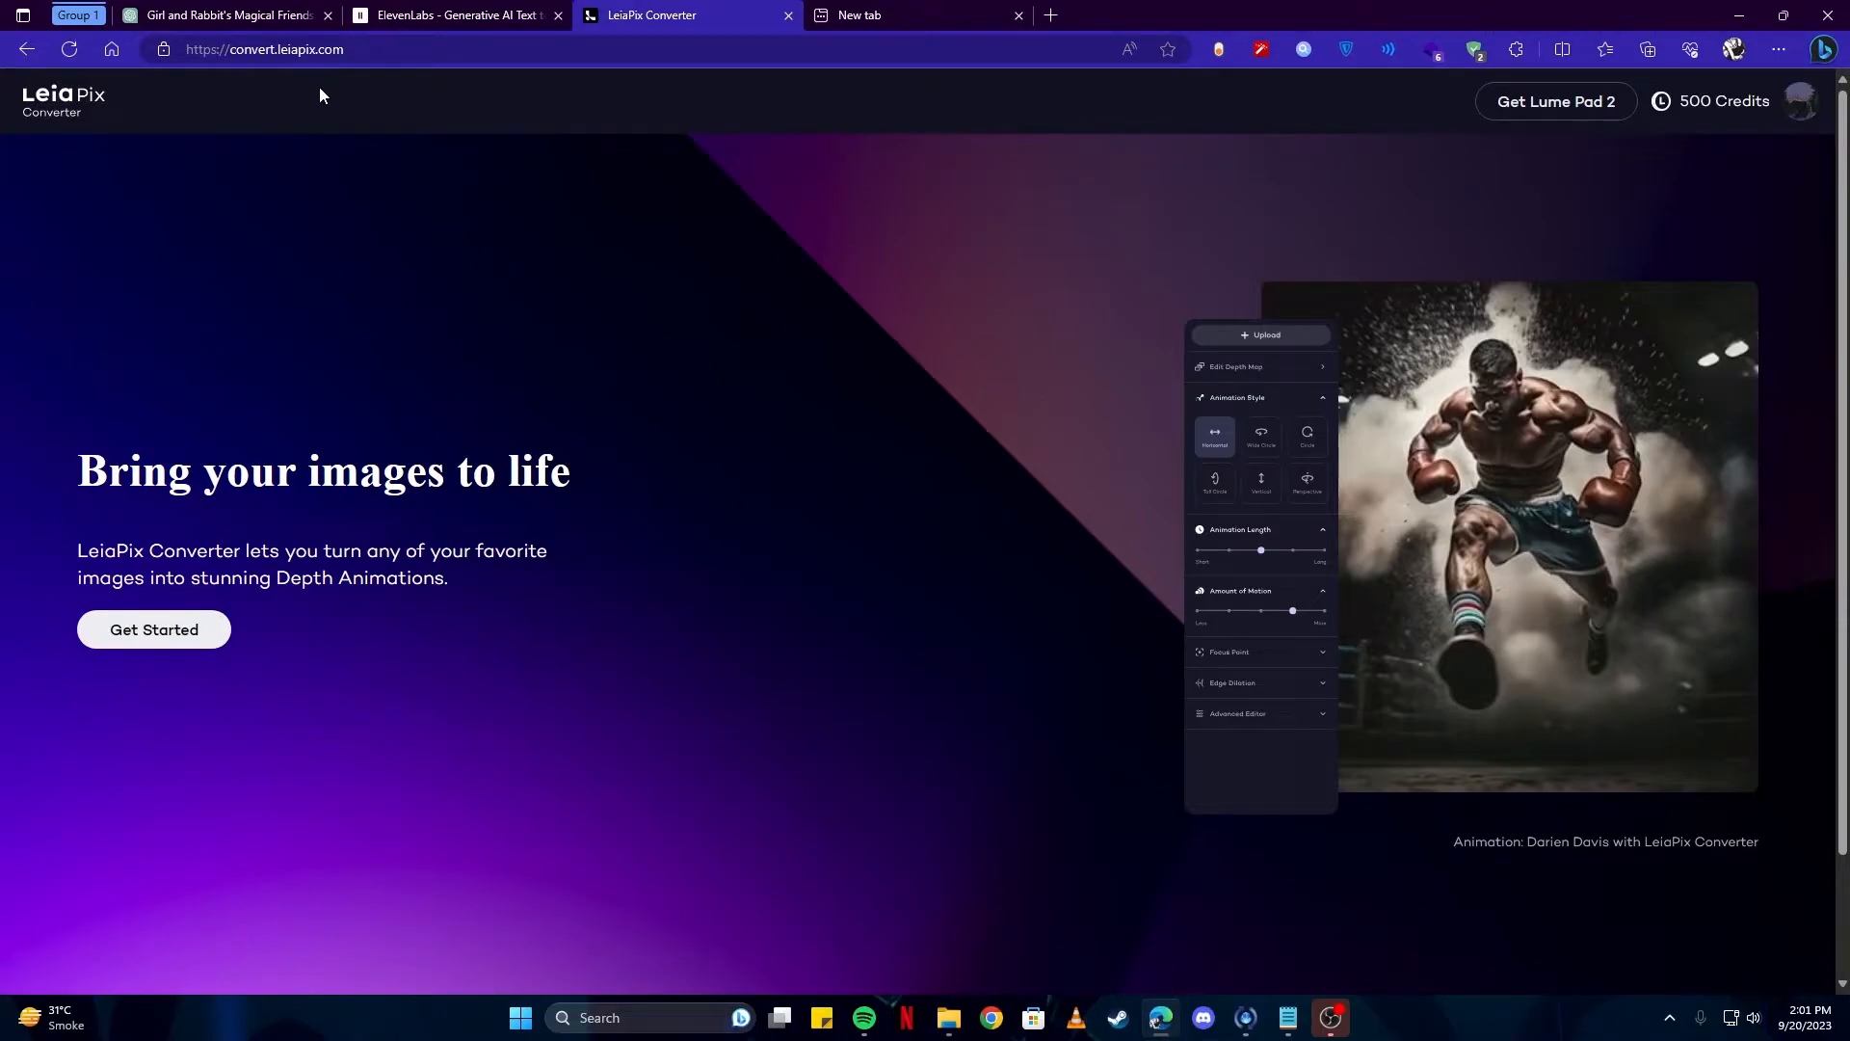
mouse_move(283, 382)
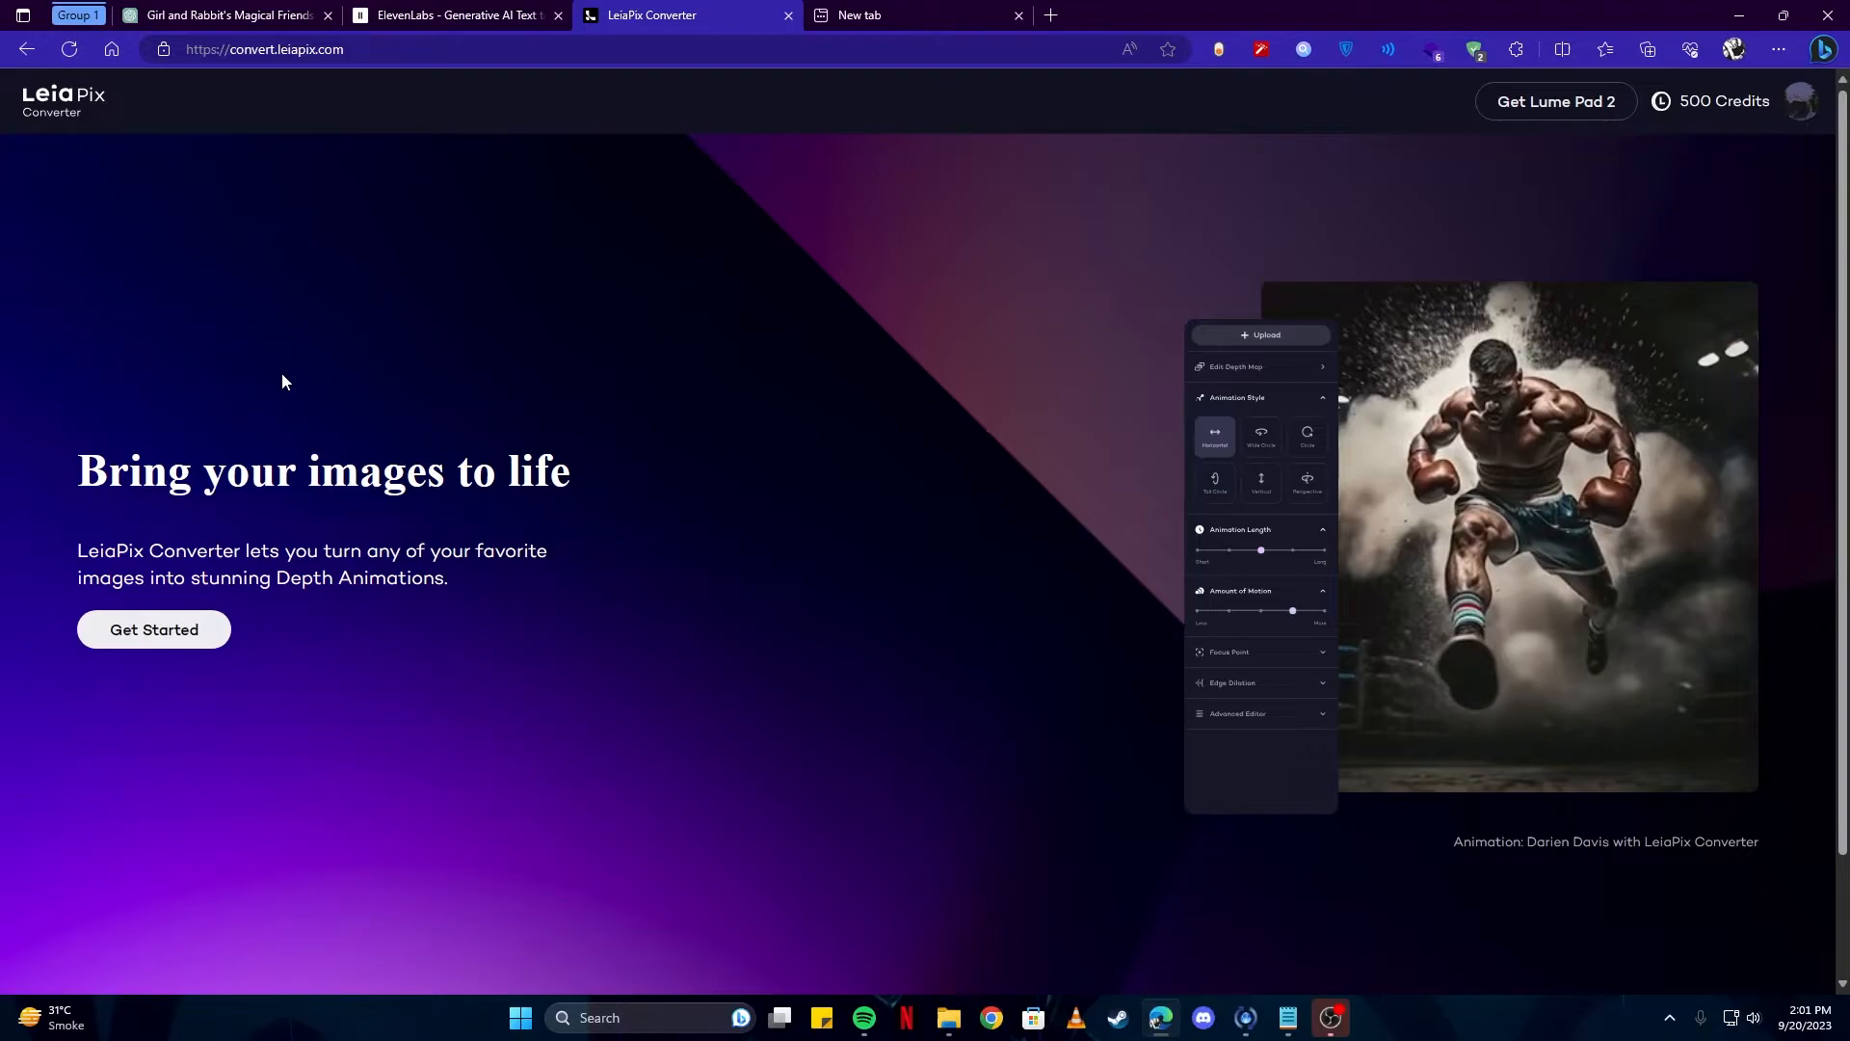
mouse_move(128, 163)
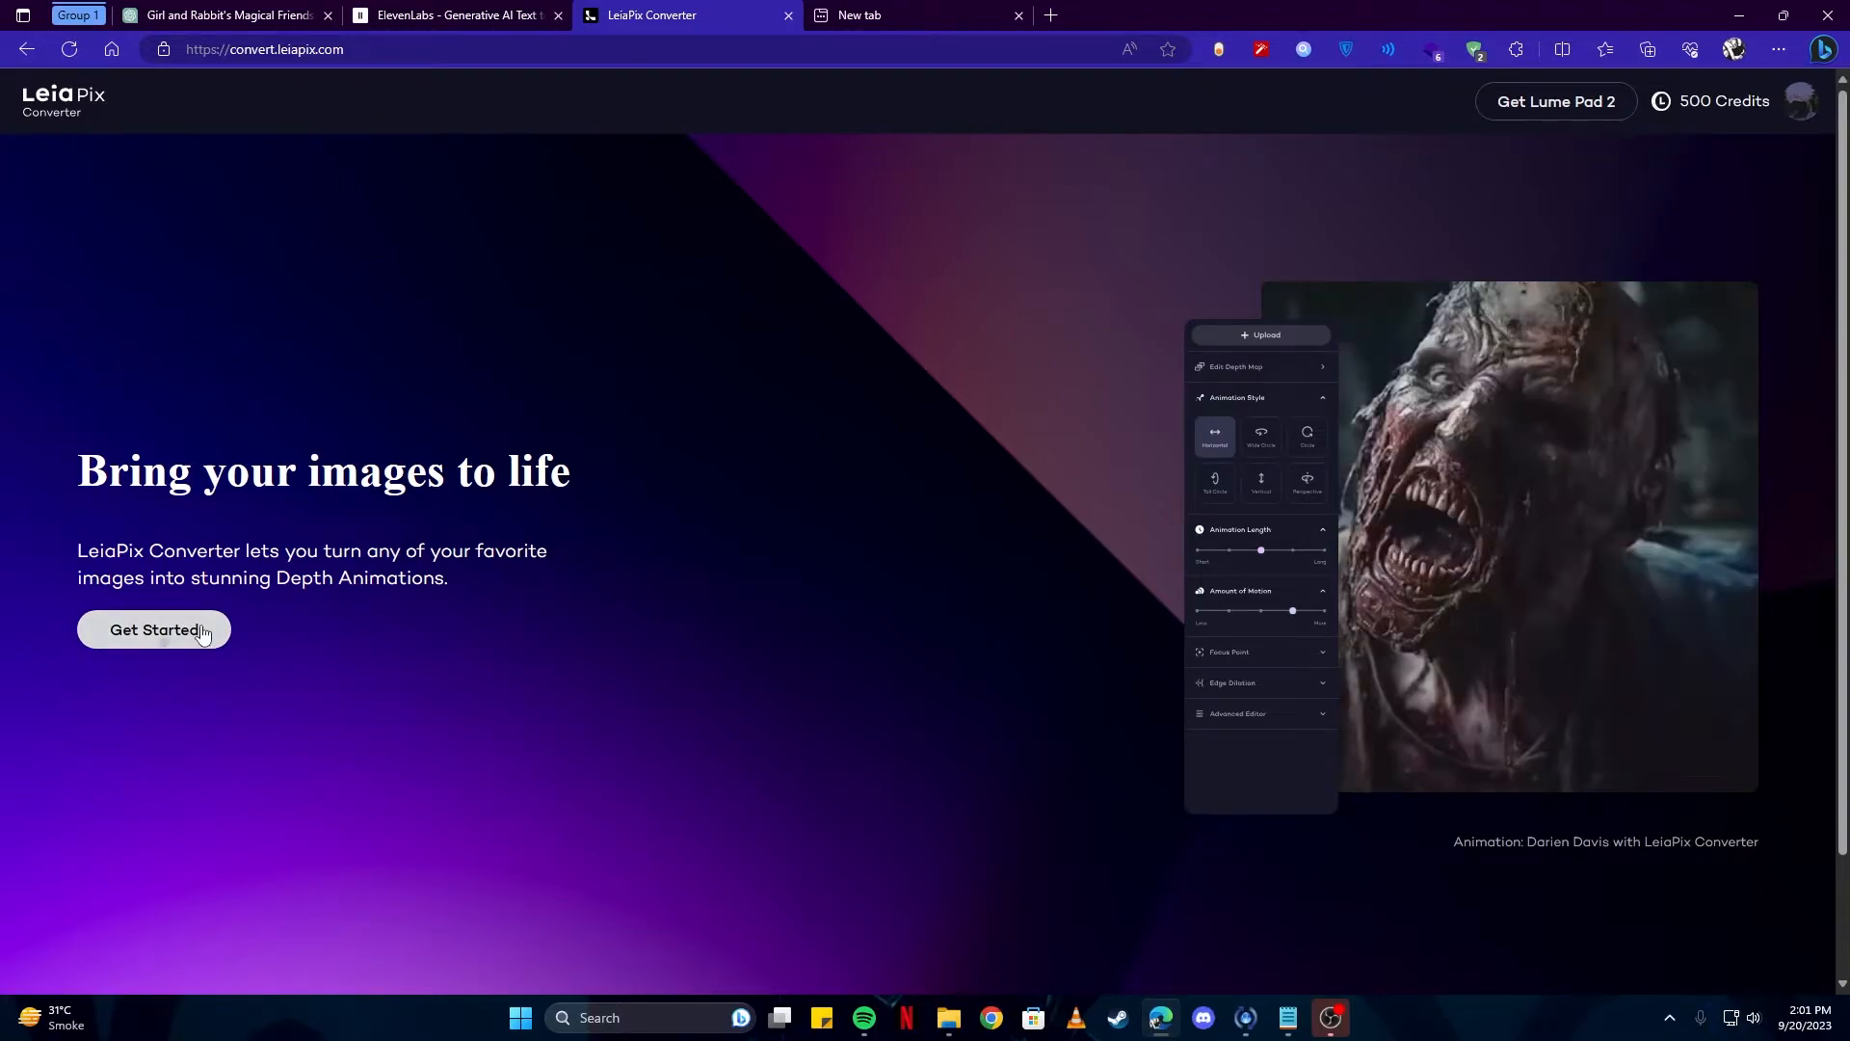
Upload the Snowball close-up to LeiaPix, export the depth animation as MP4, and save it.
click(153, 629)
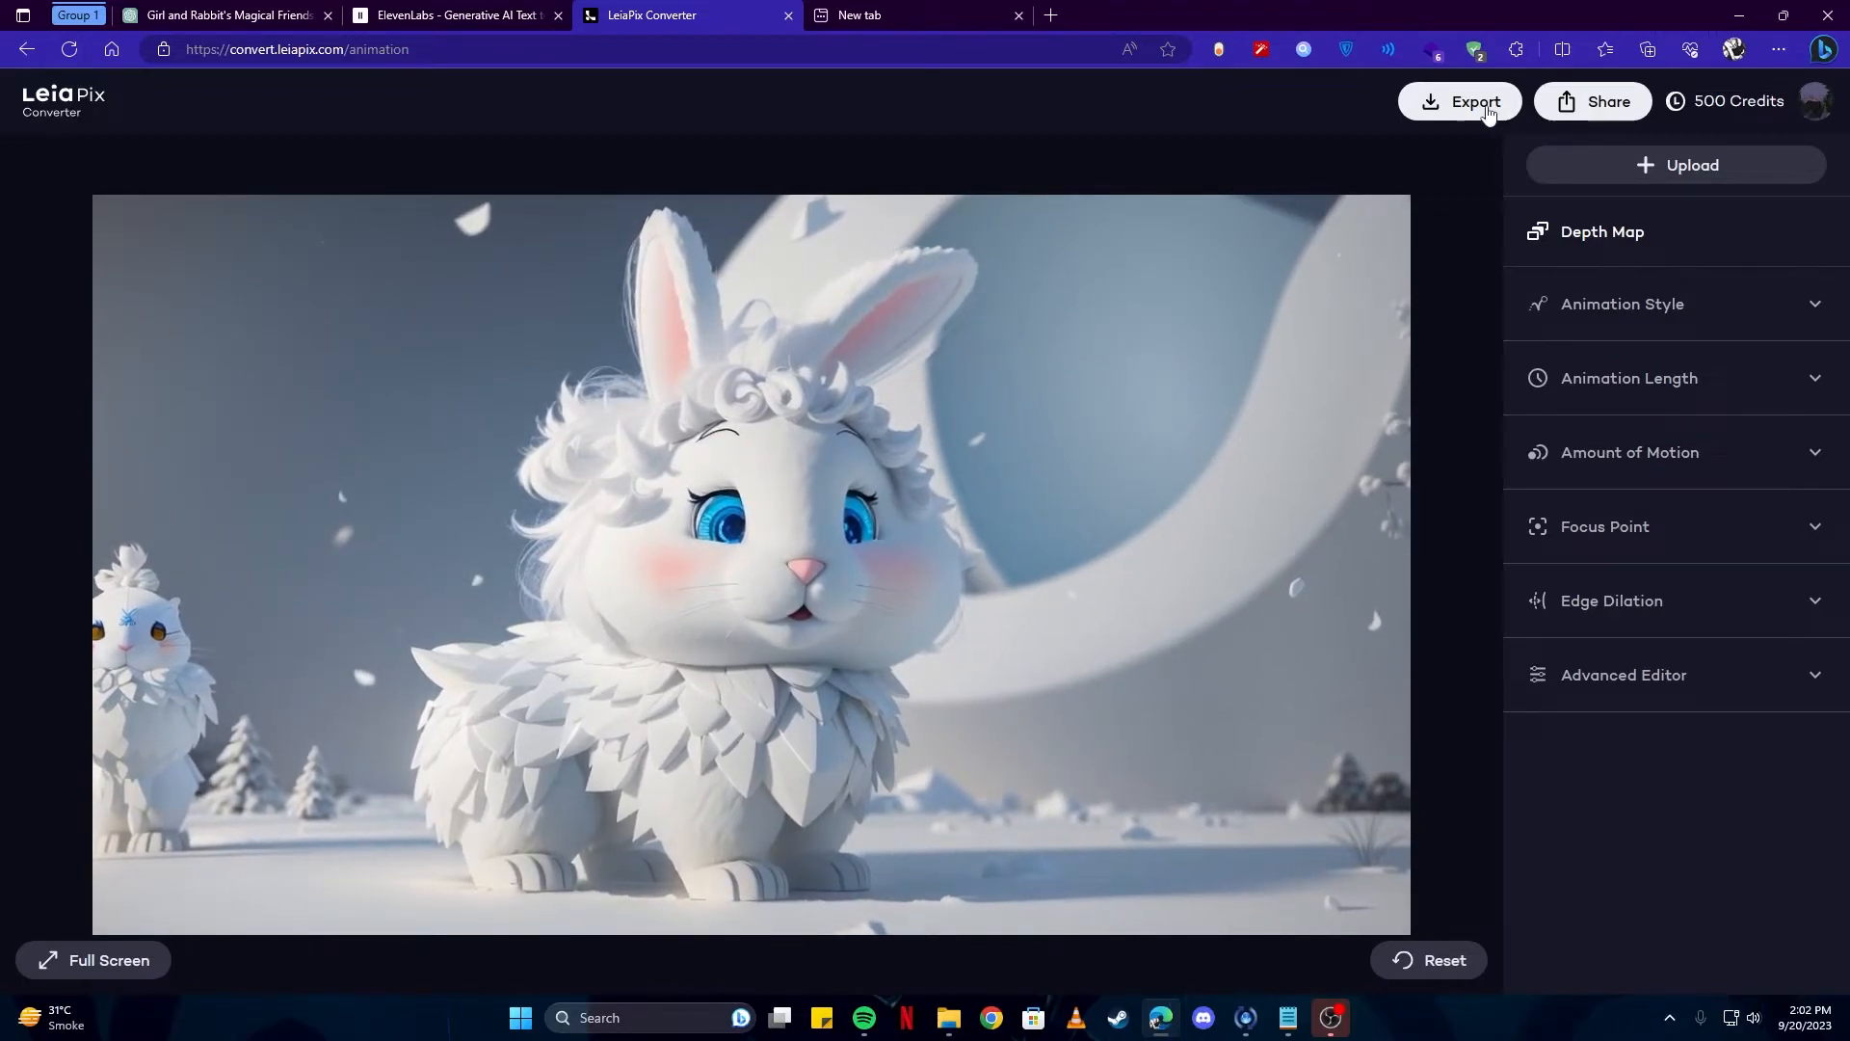
click(1472, 101)
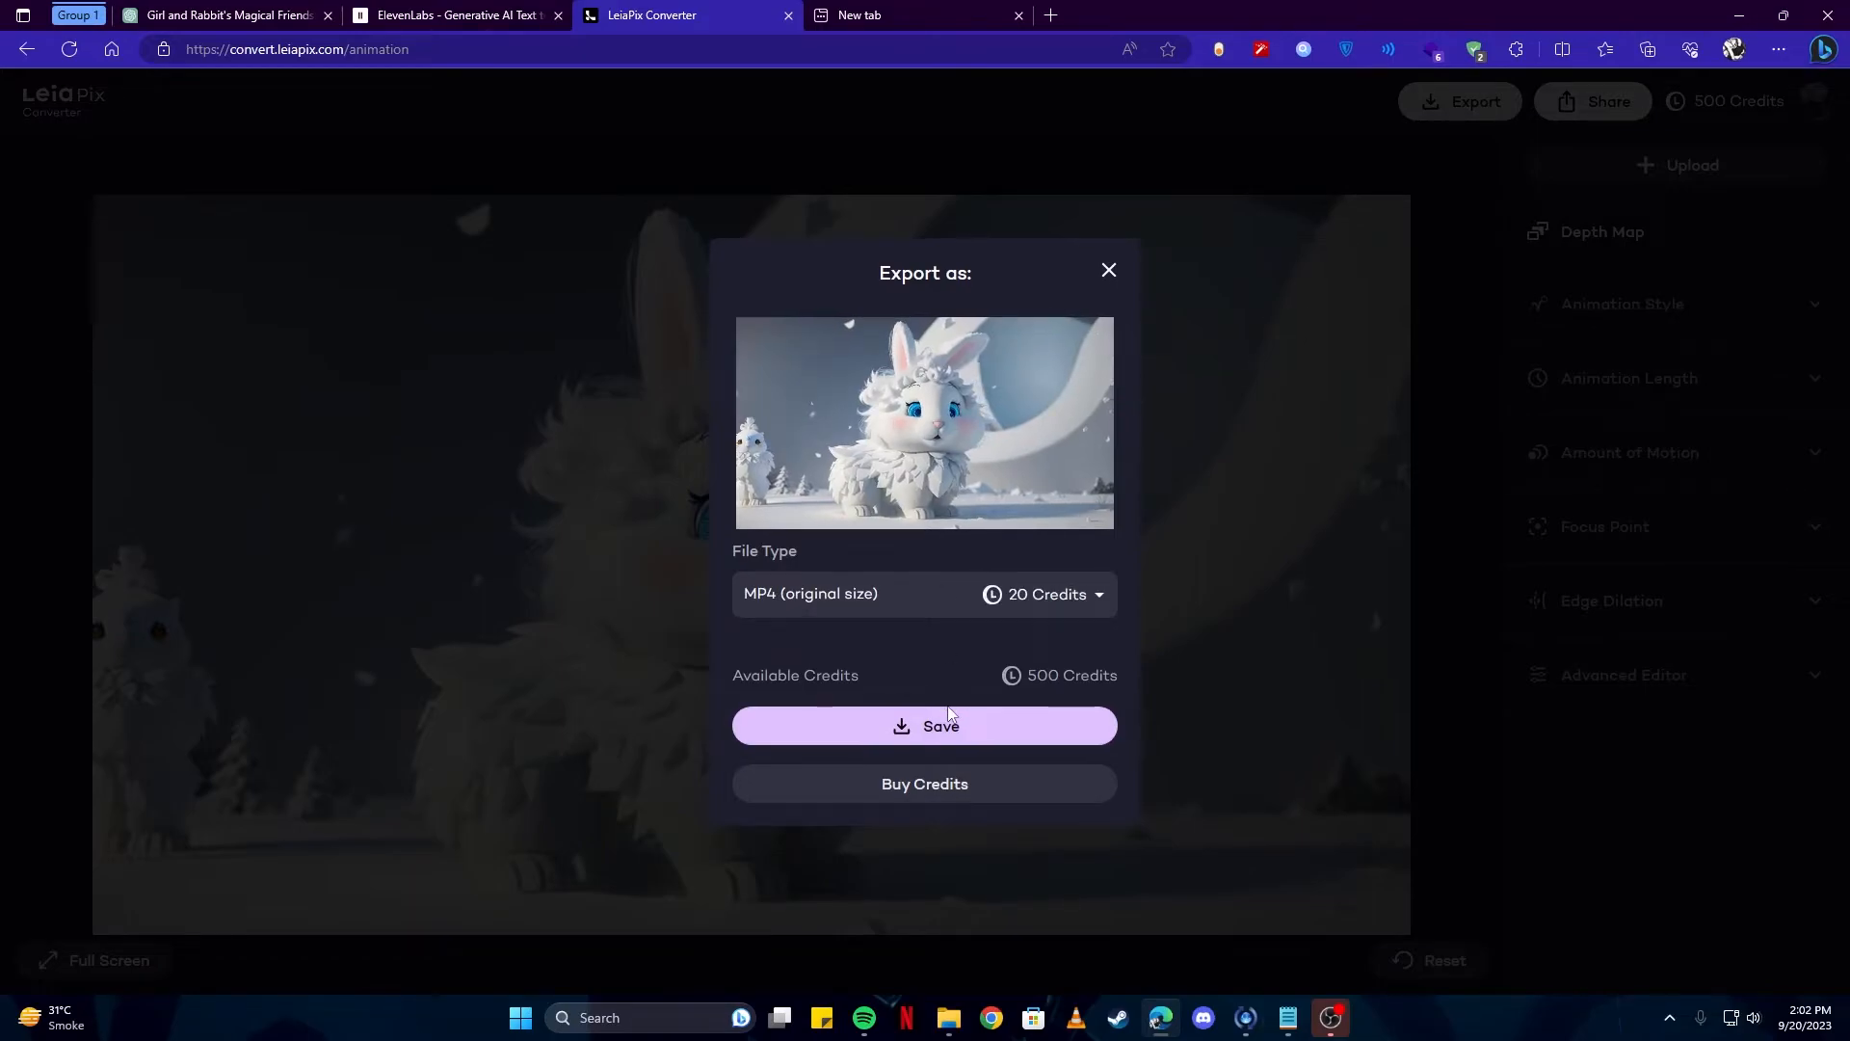
click(924, 725)
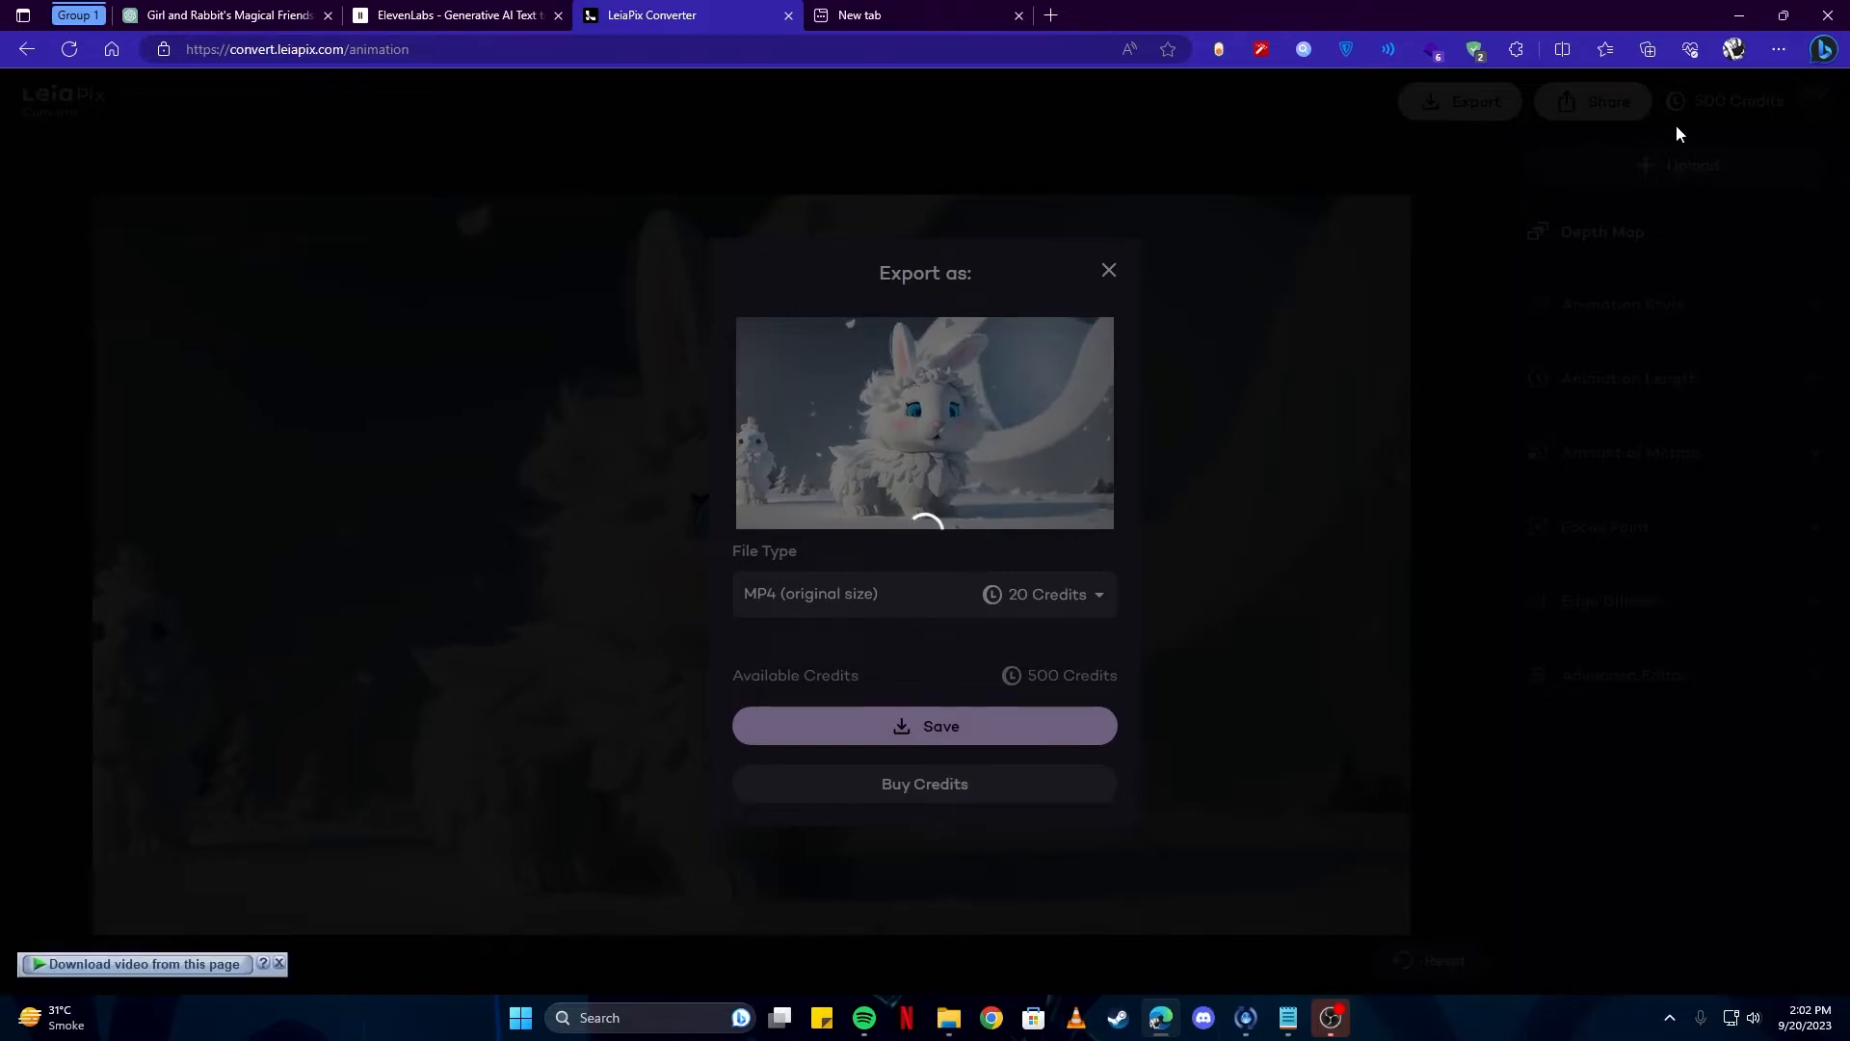
click(924, 724)
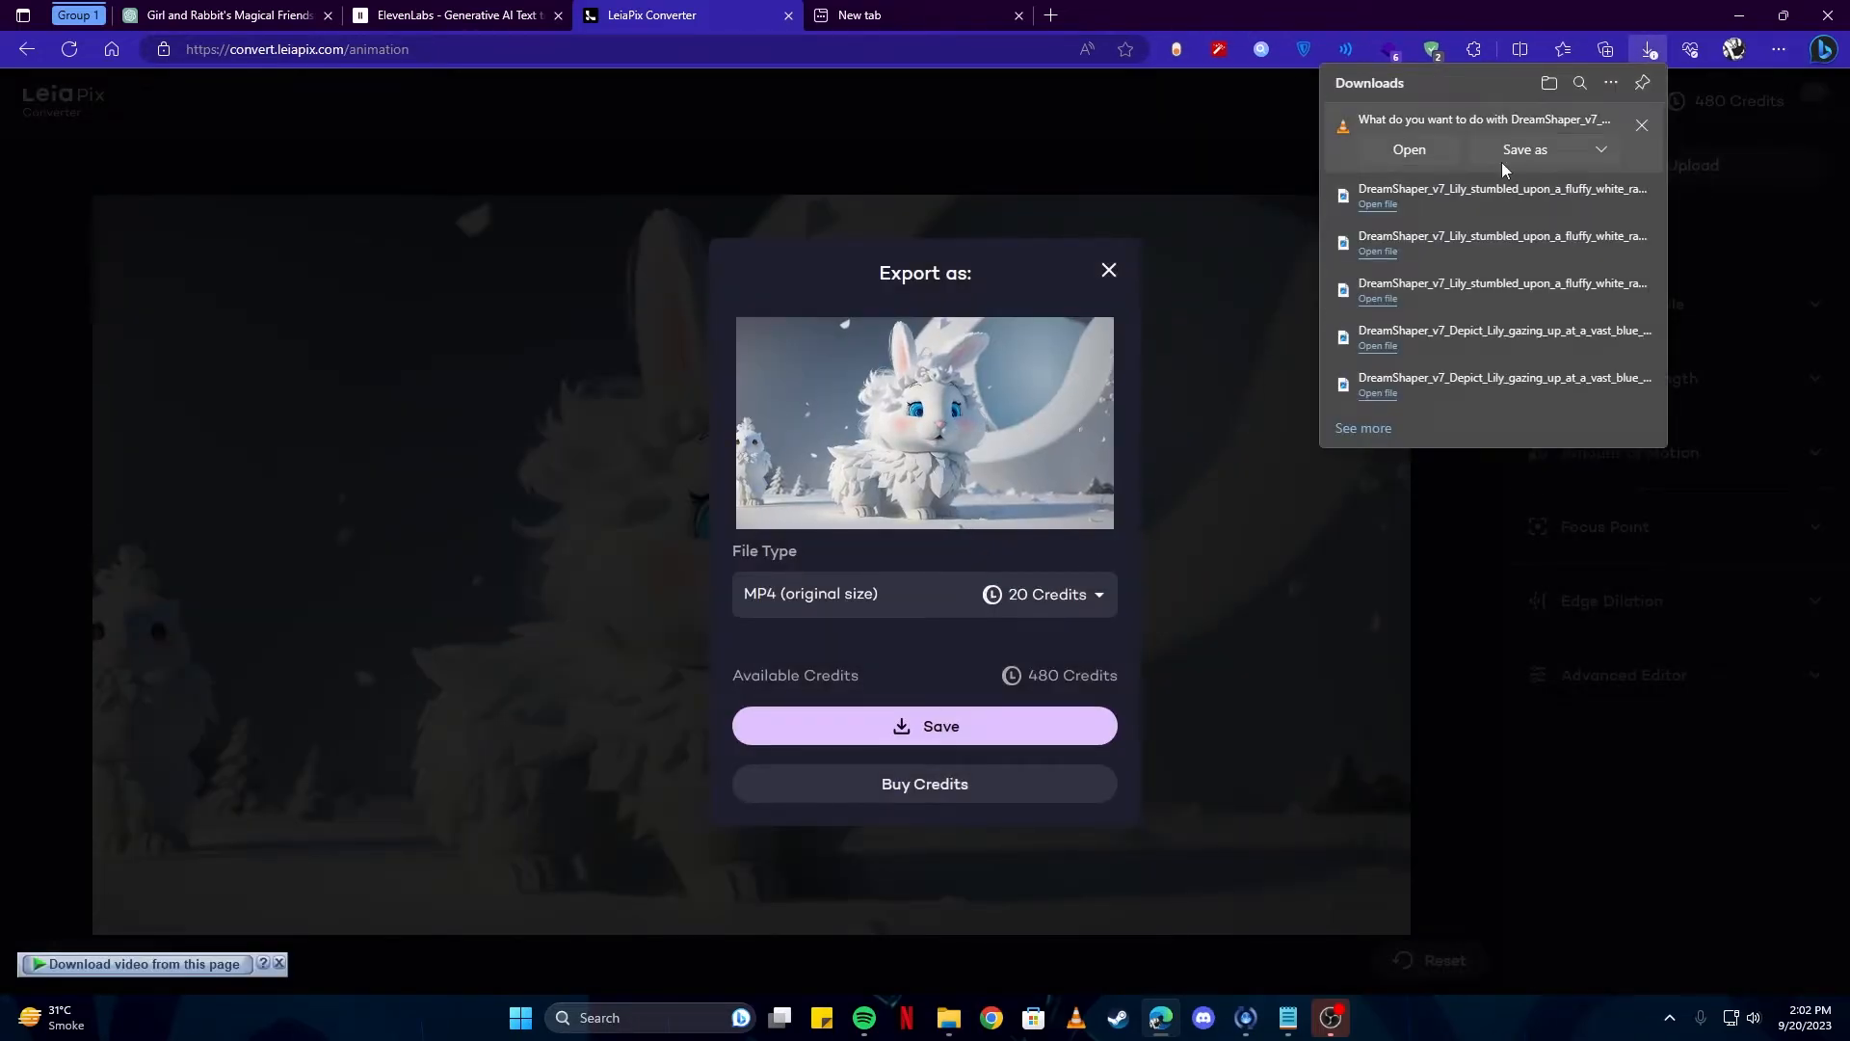
click(1524, 148)
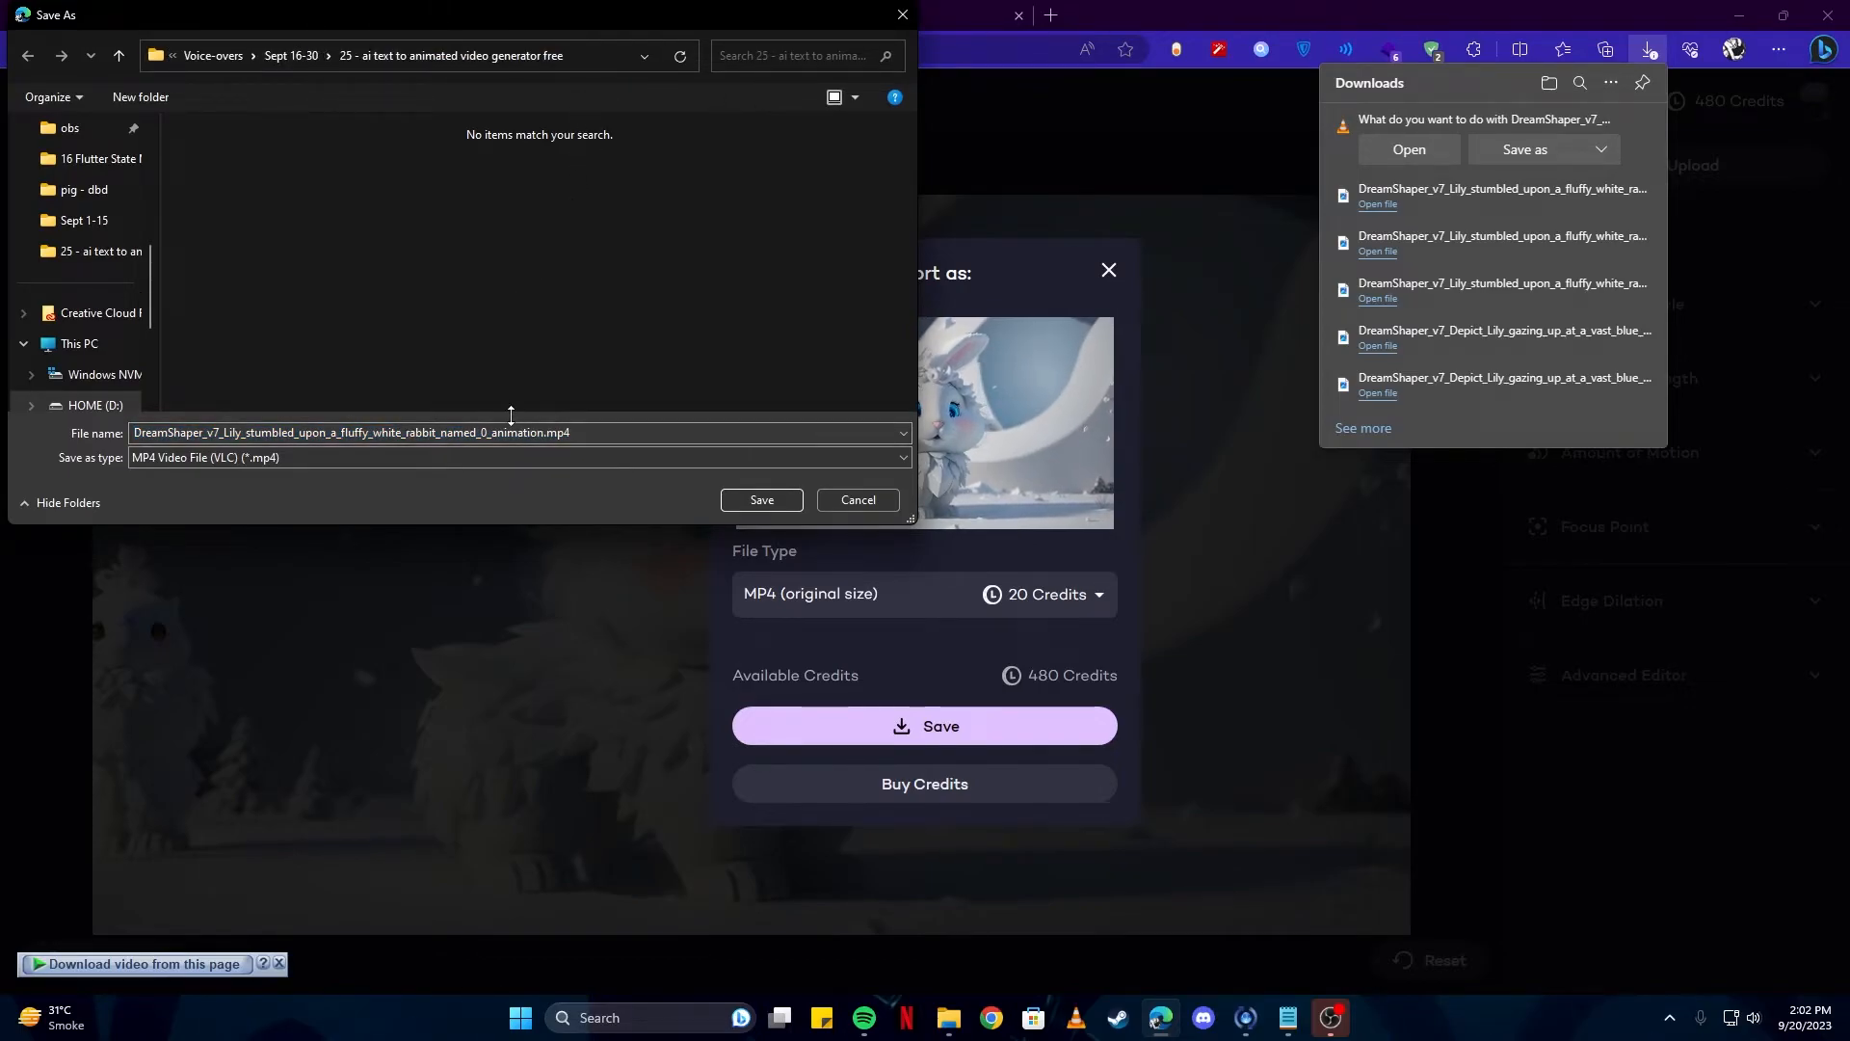
text(1)
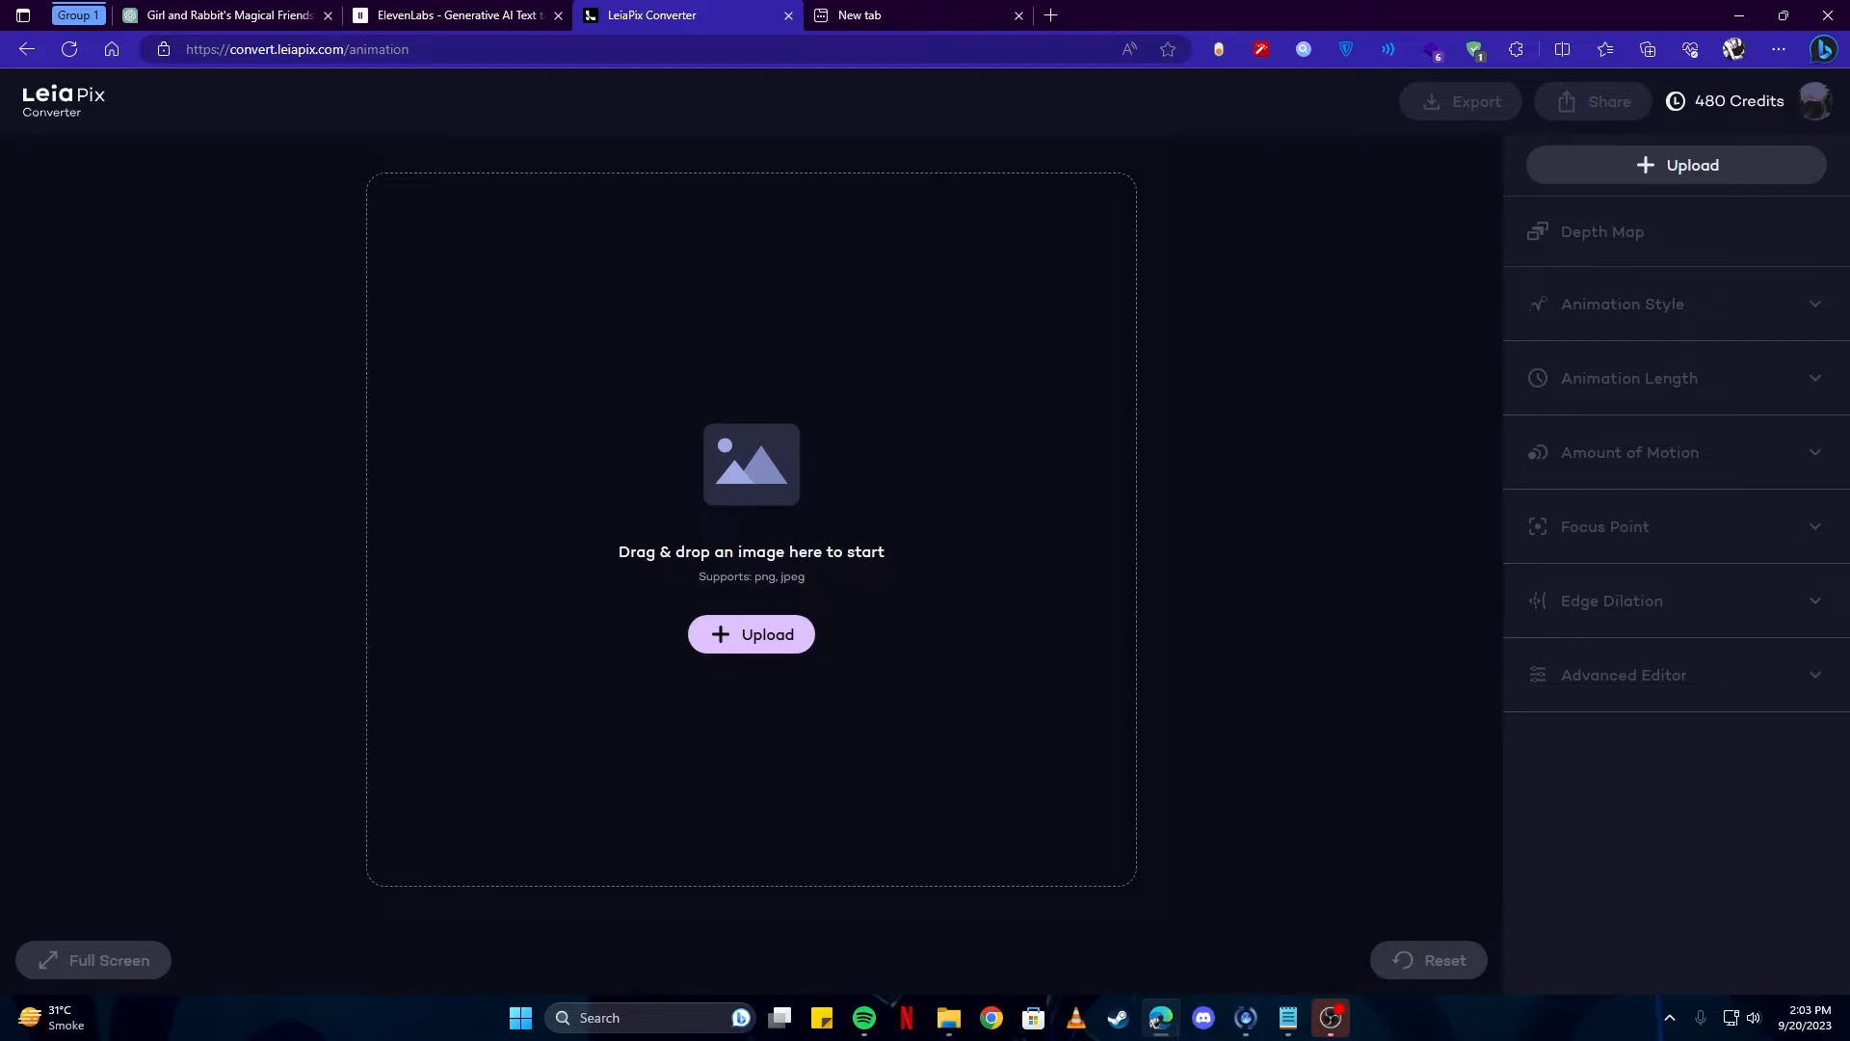
Upload the snowy two-rabbit image to LeiaPix and export its animation.
click(750, 634)
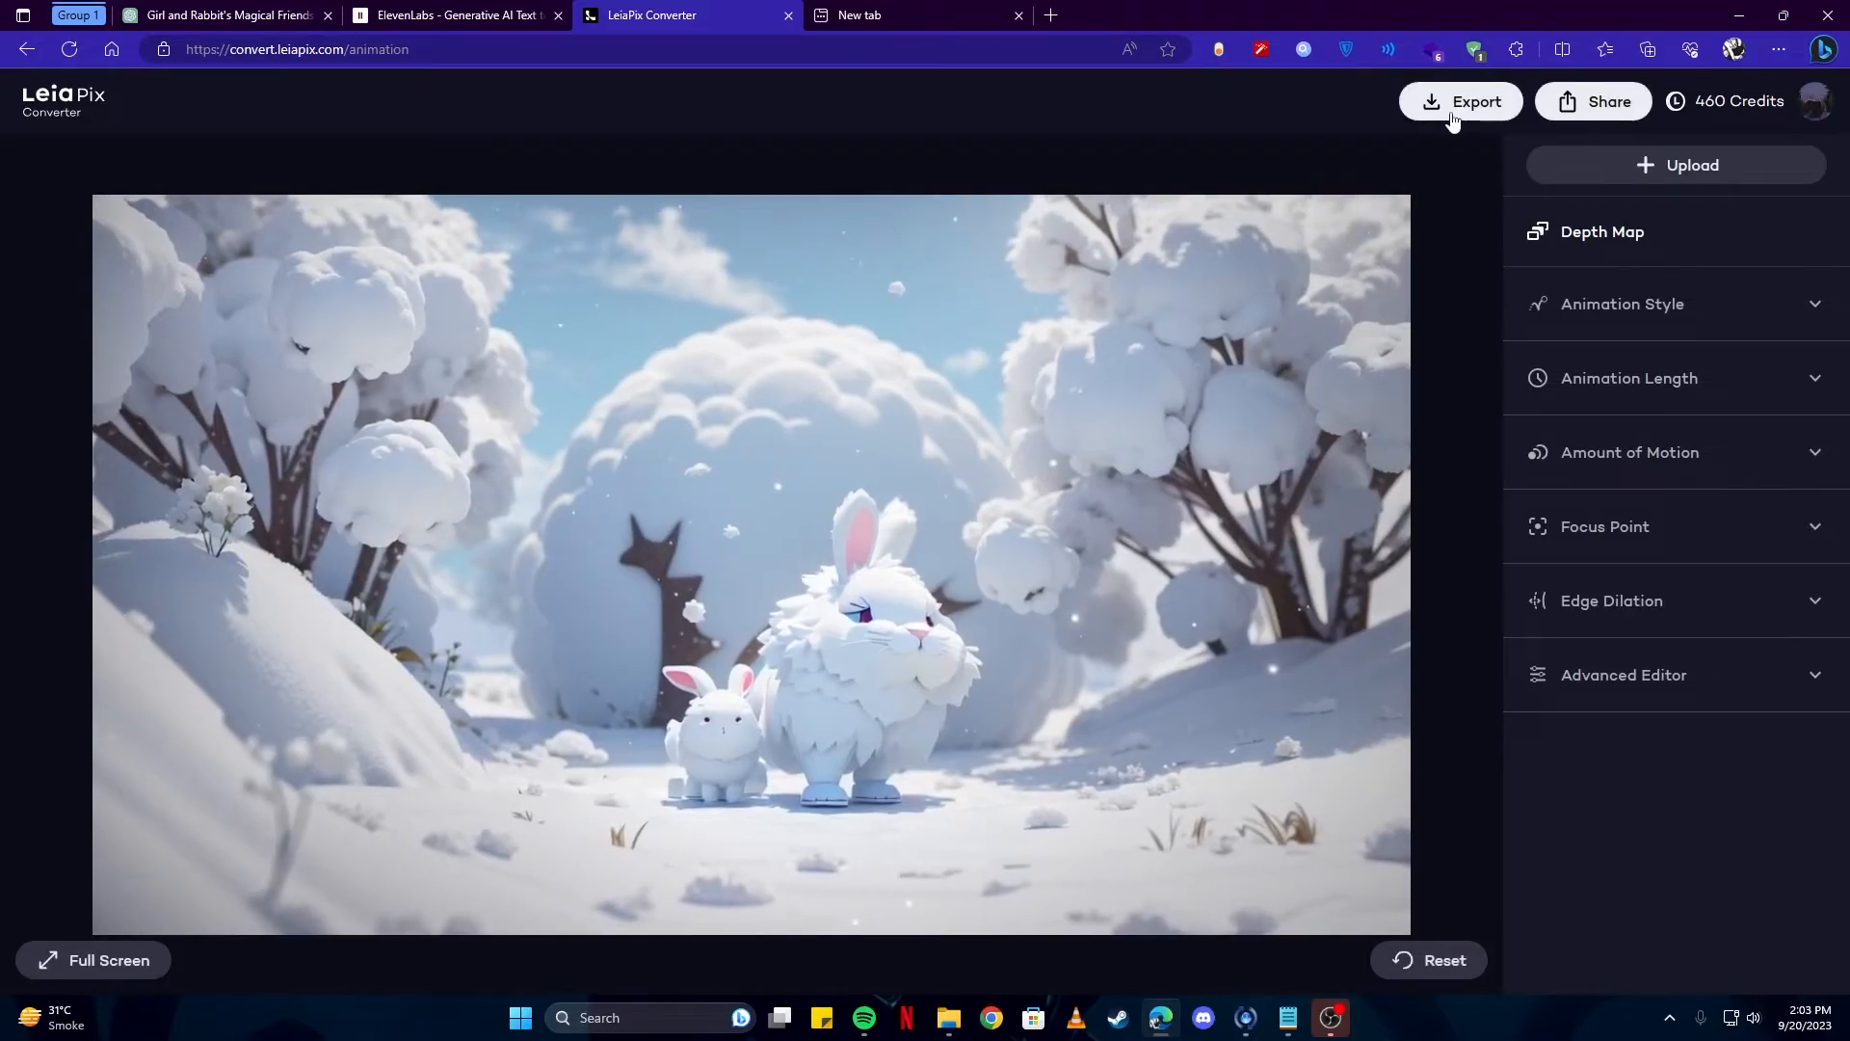
click(914, 16)
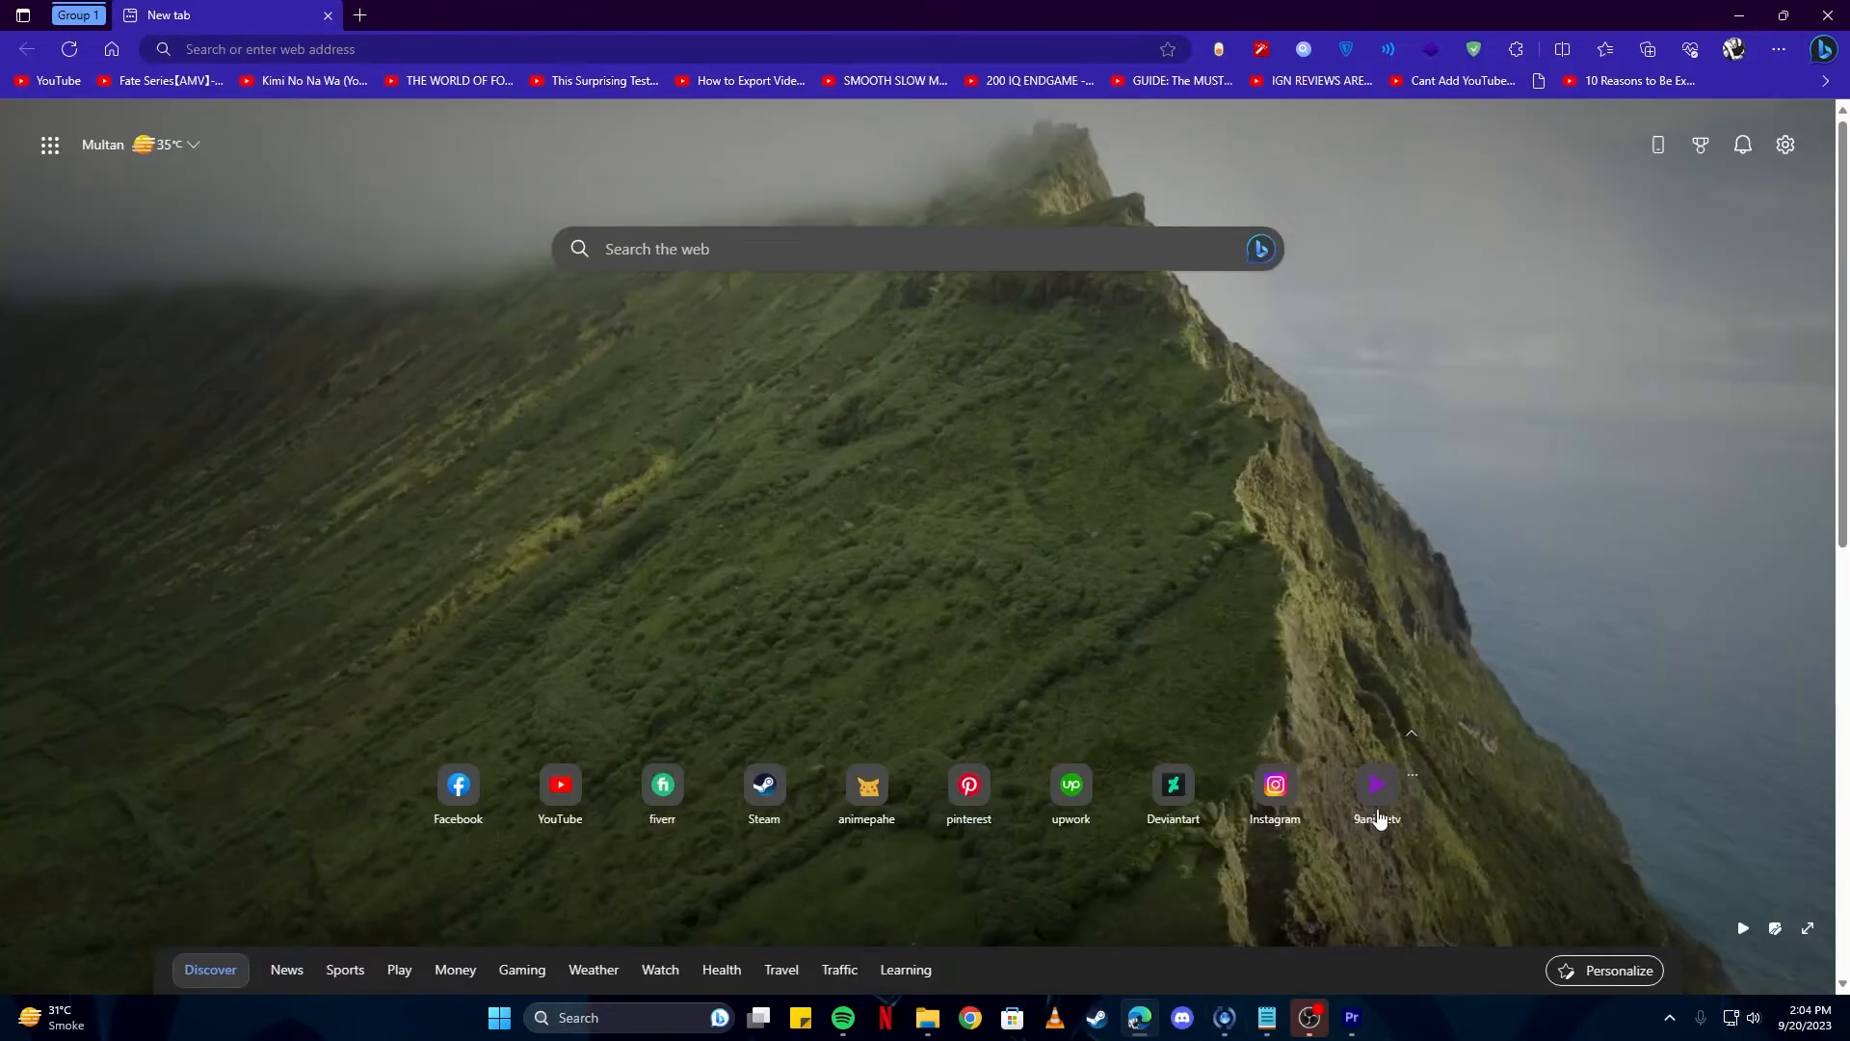
Switch to Premiere Pro and create a new project from the Home screen.
click(1349, 1023)
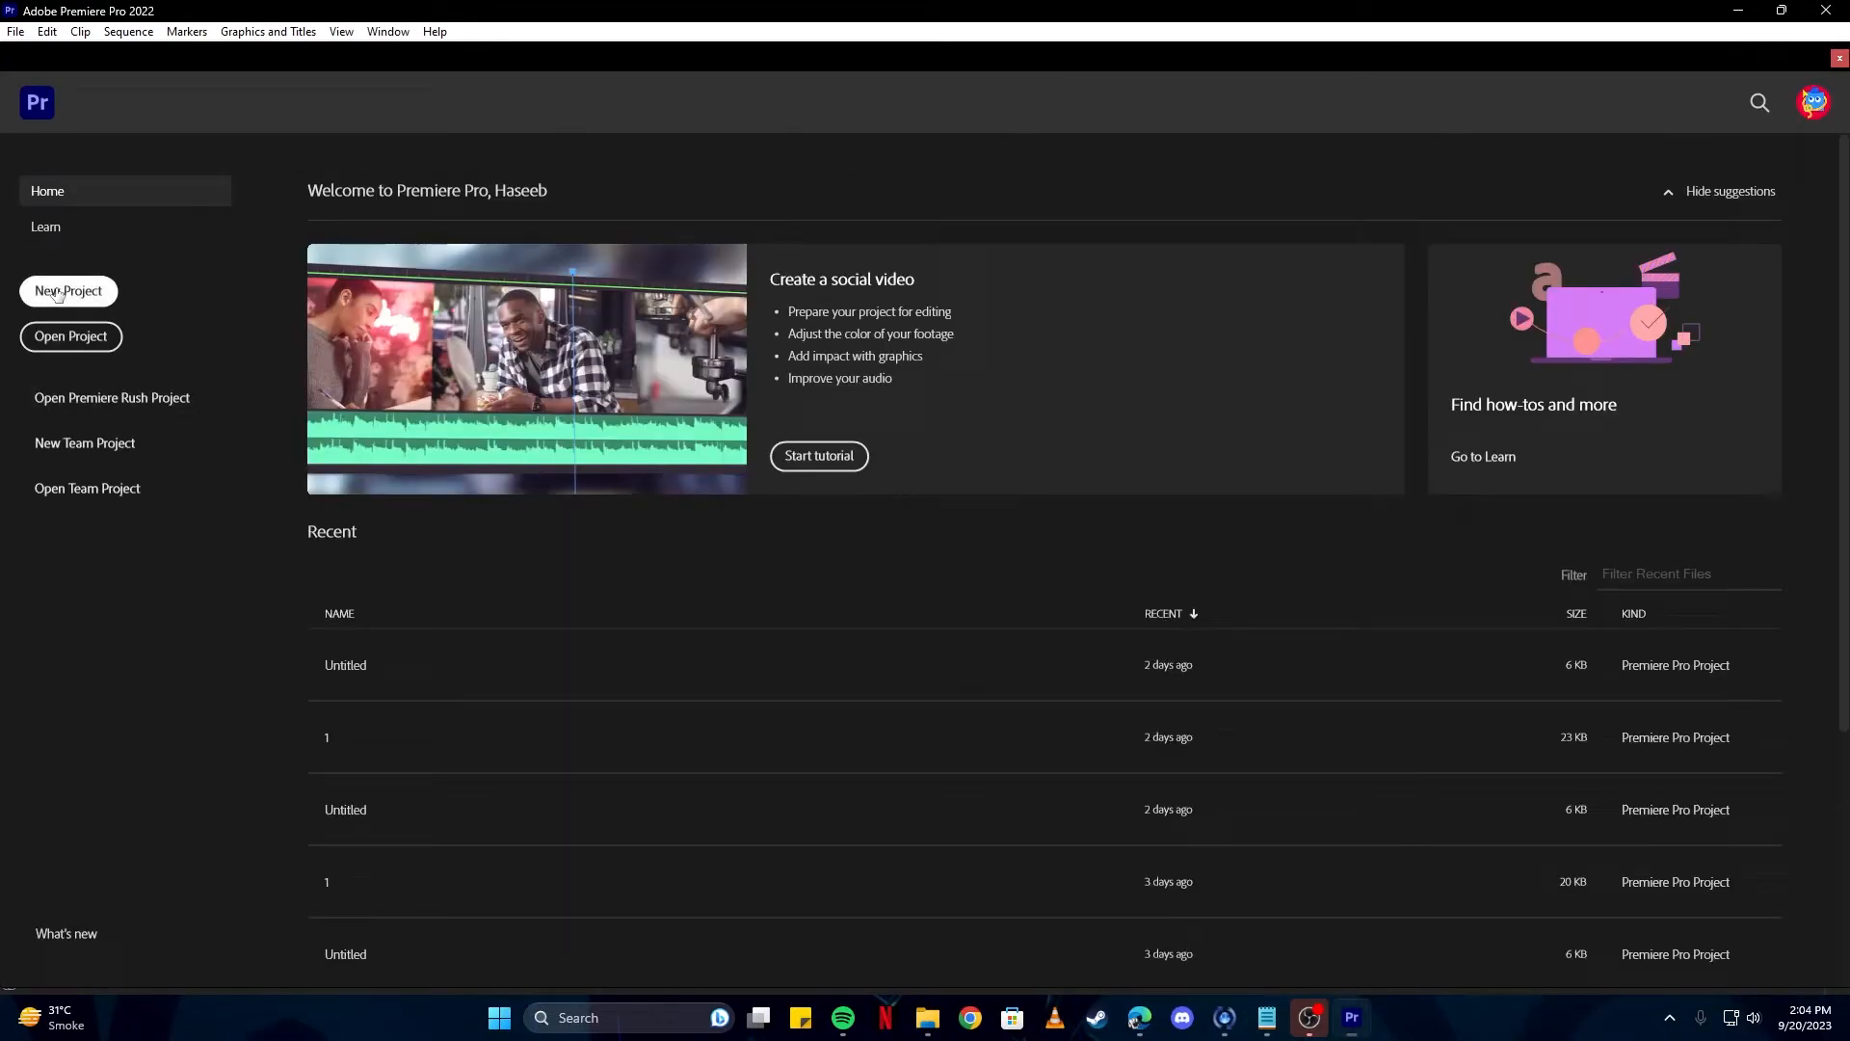
click(67, 291)
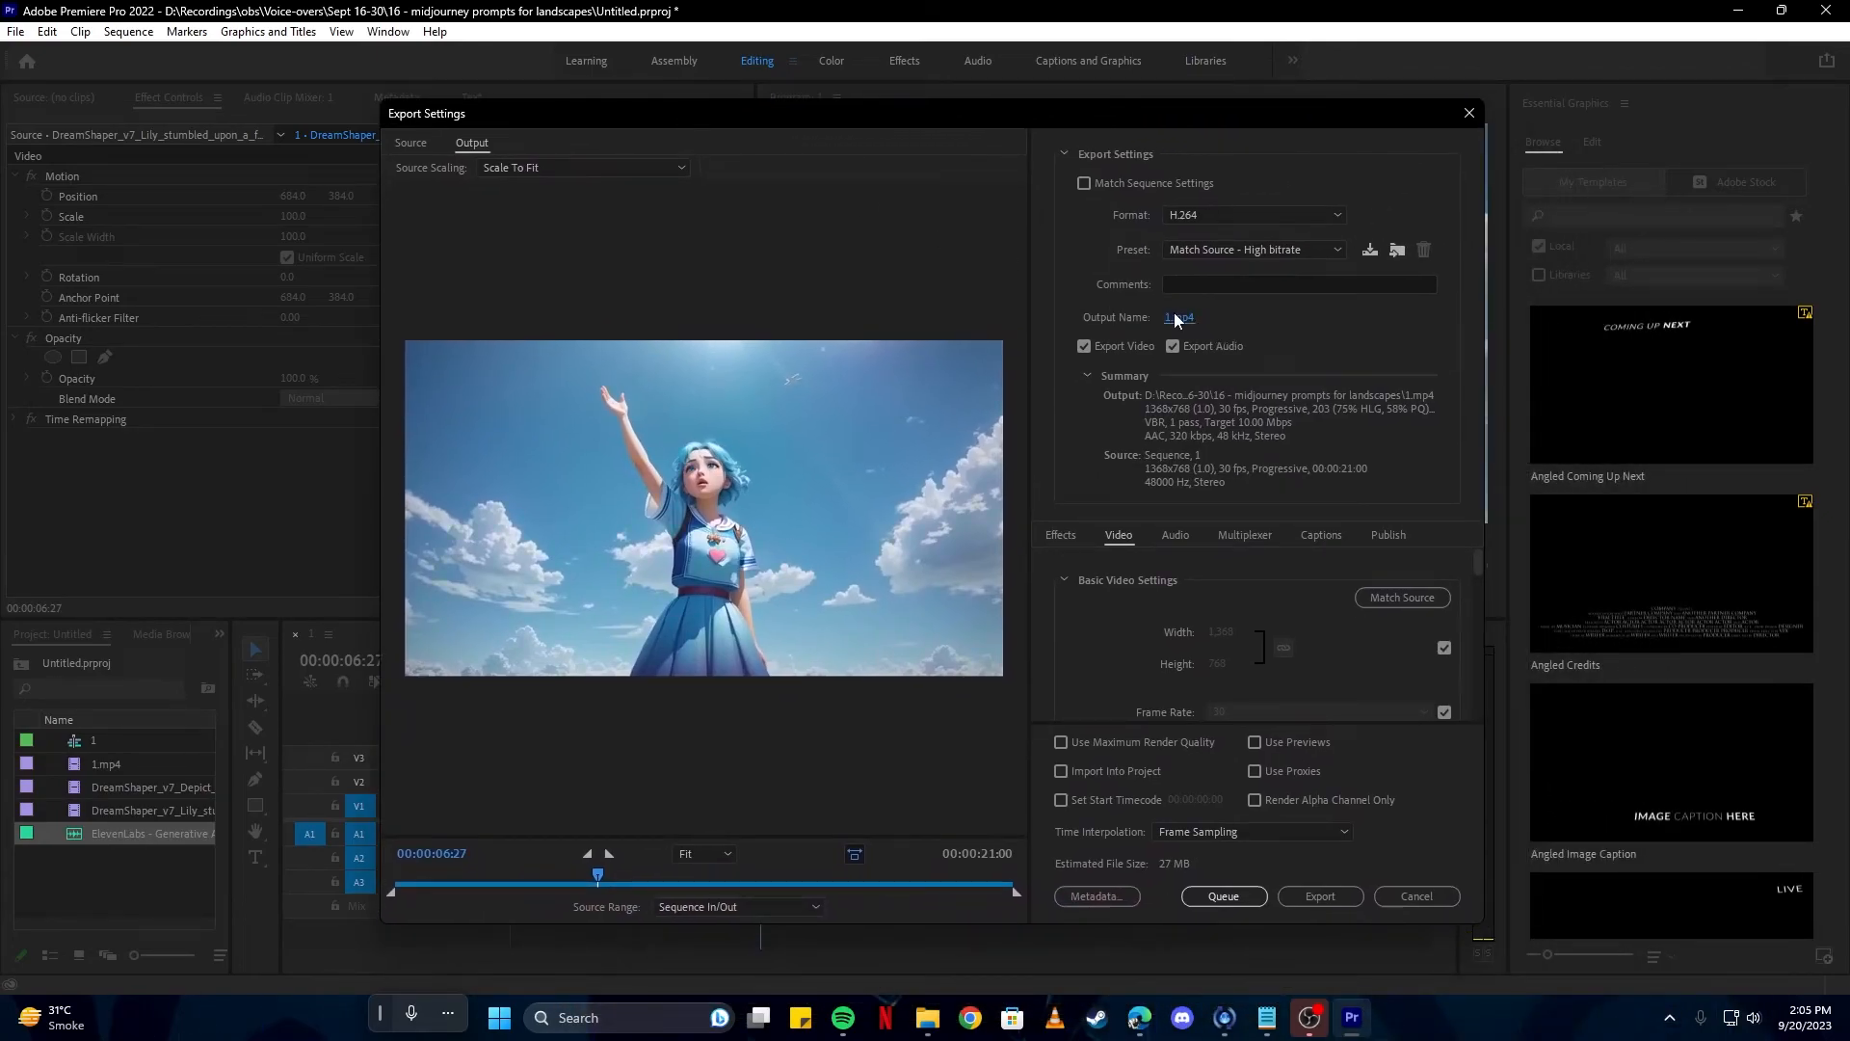
Save the output as 22.mp4 in the ai text to animated video folder and export.
click(1179, 317)
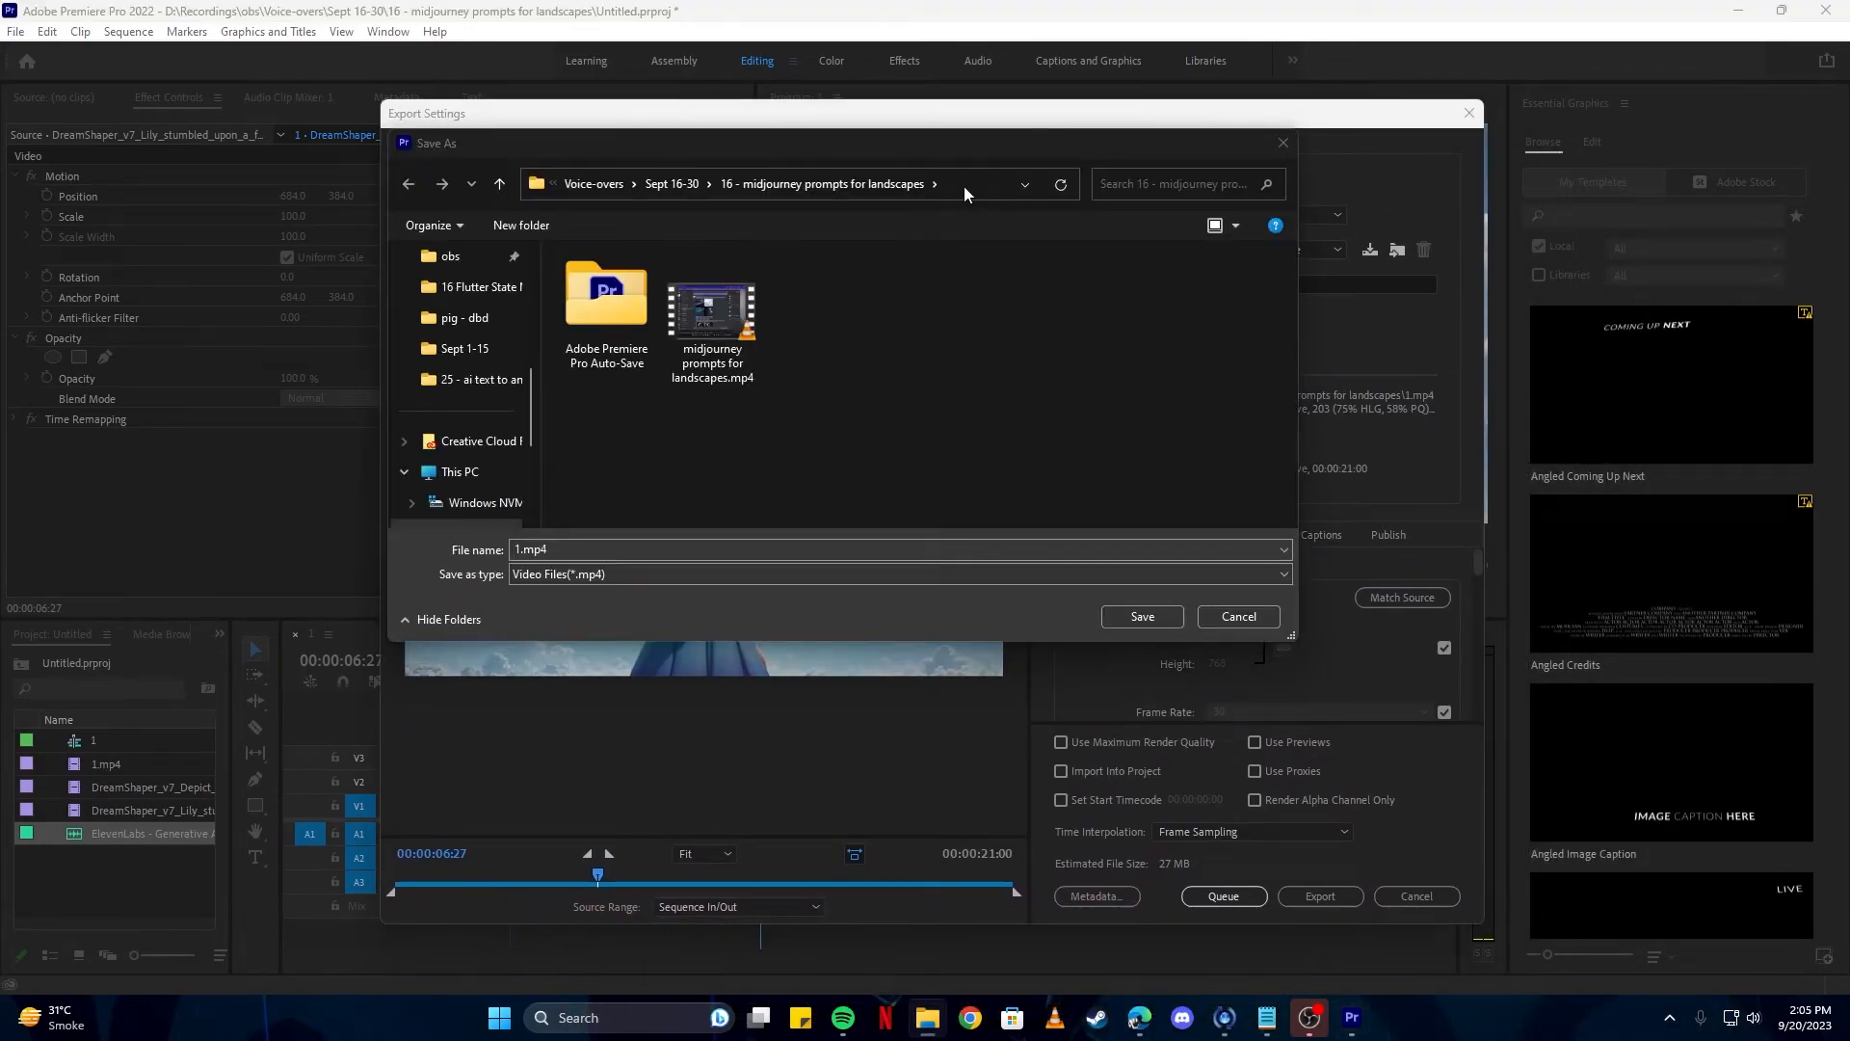
click(1140, 616)
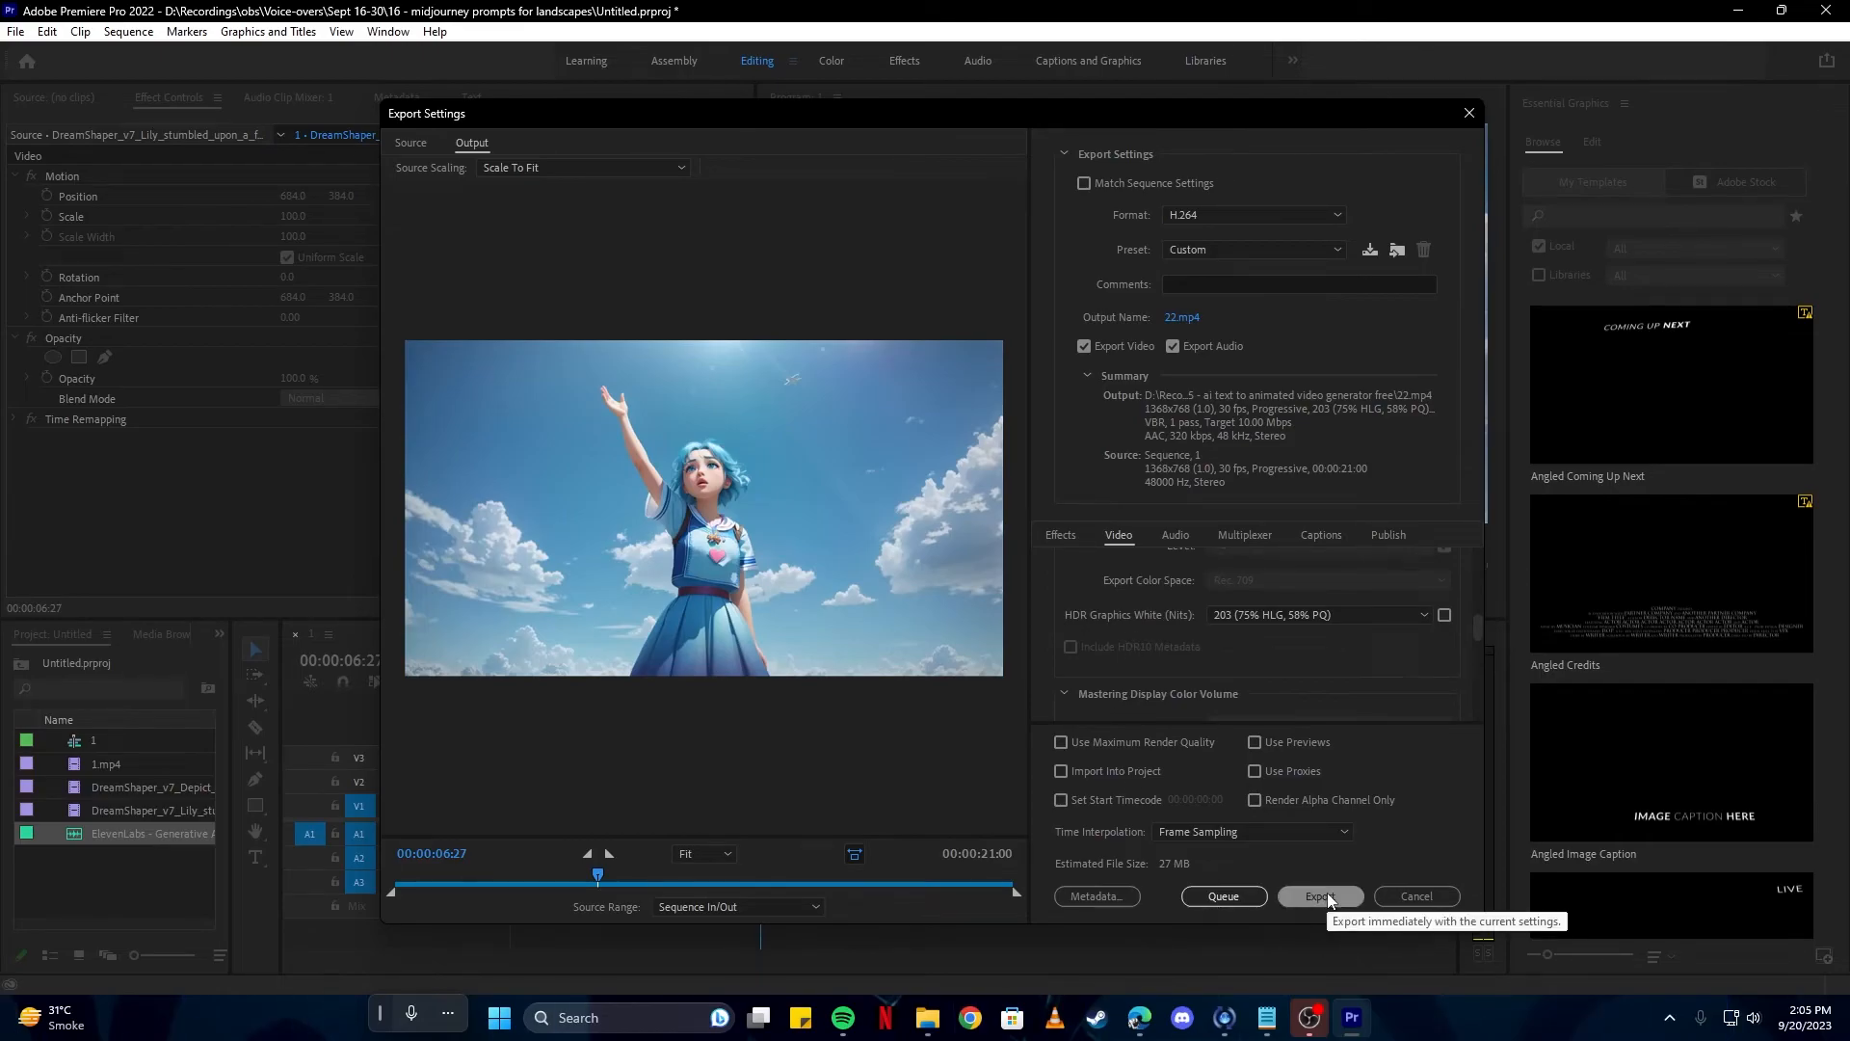
click(1320, 896)
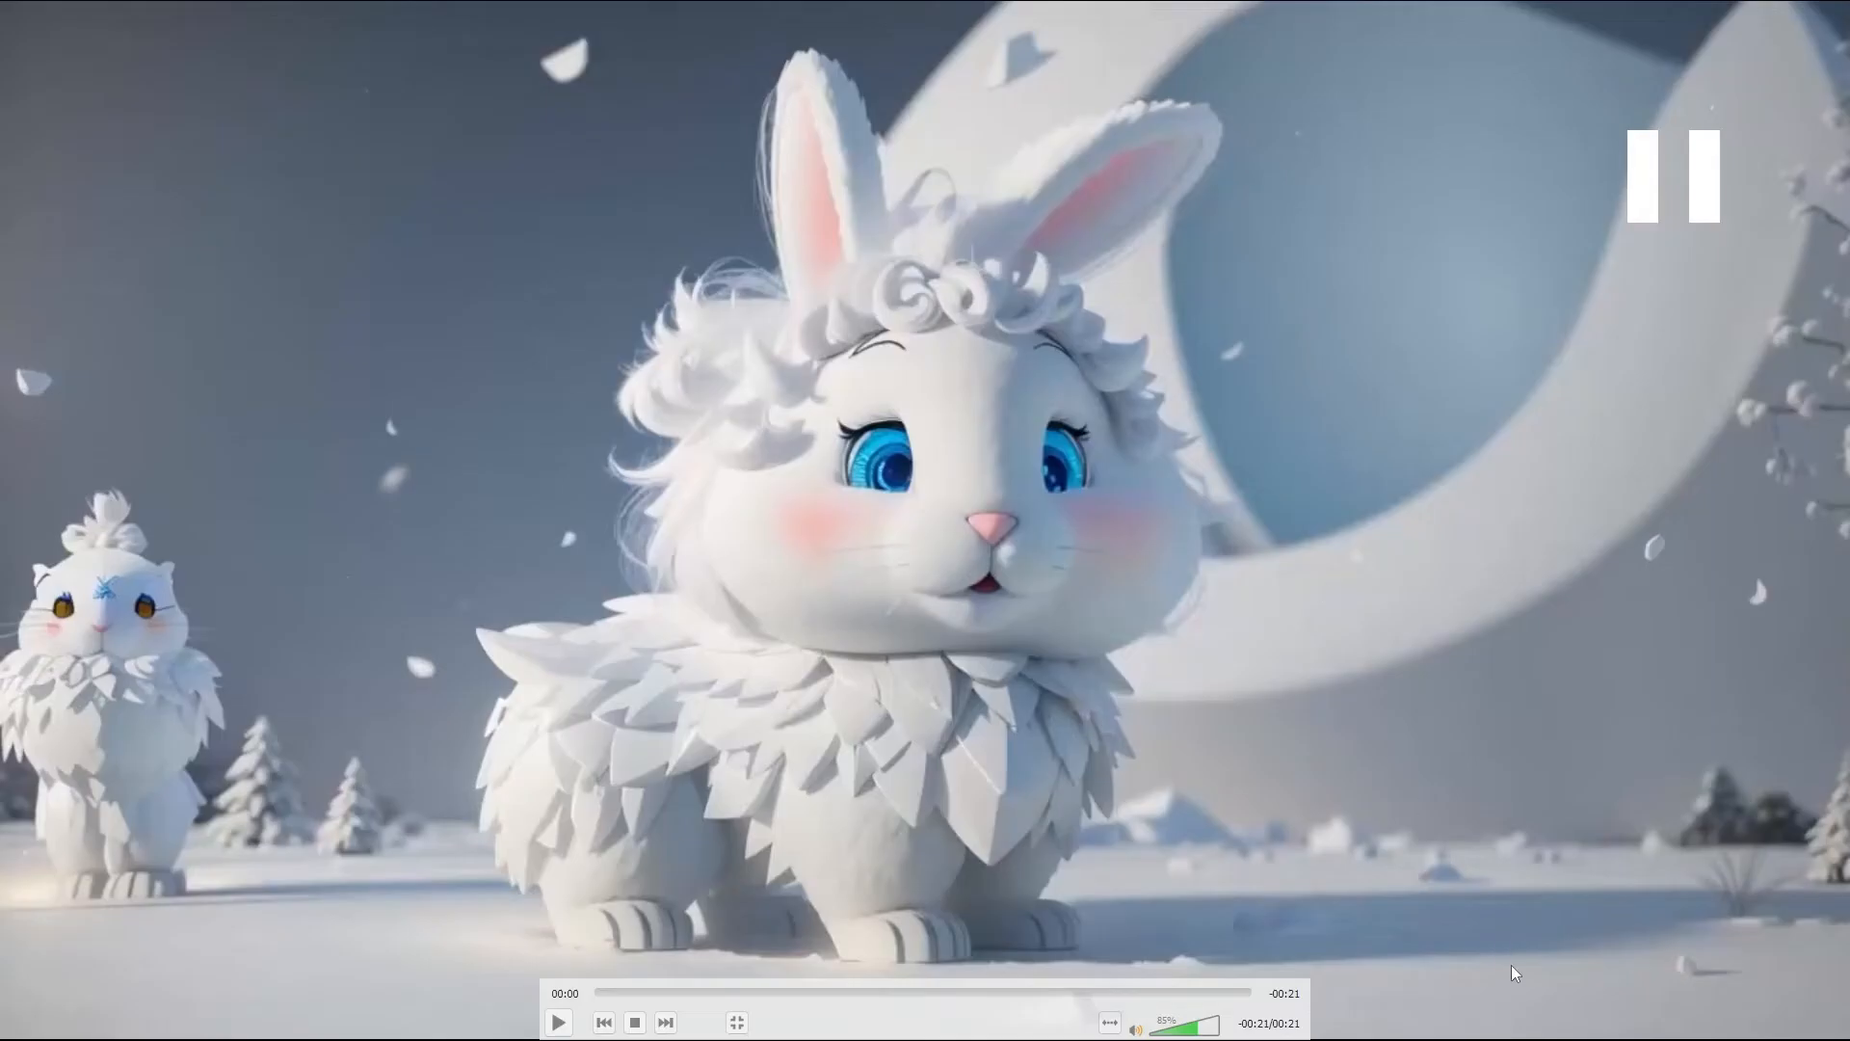